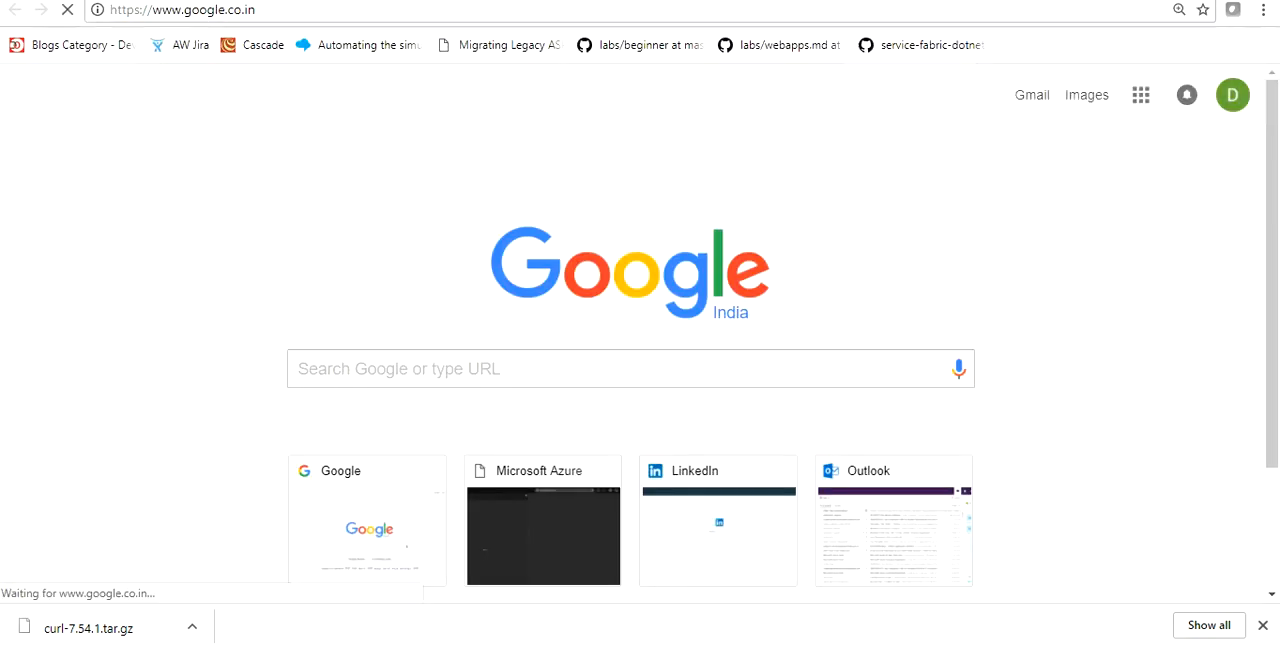
Search 'couchbase windows', open the Installing on Windows guide, and reach the Couchbase downloads page
{"action": "type", "text": "couchbase windows"}
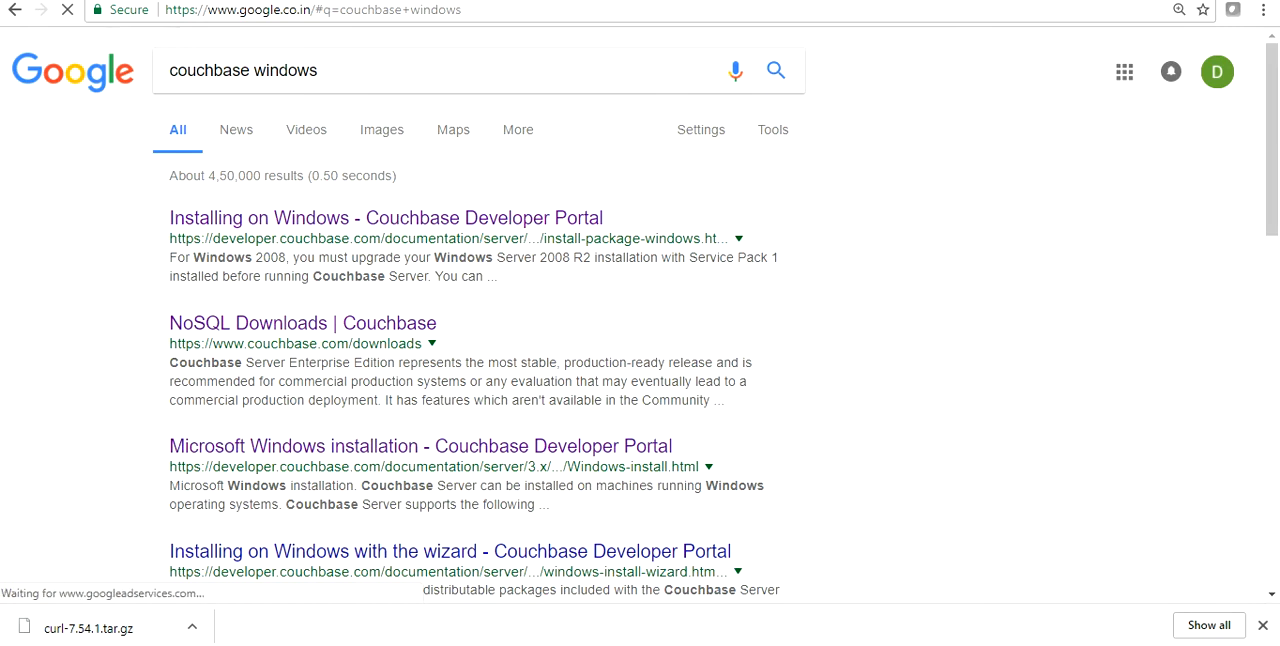
{"action": "left_click", "coordinate": [384, 216]}
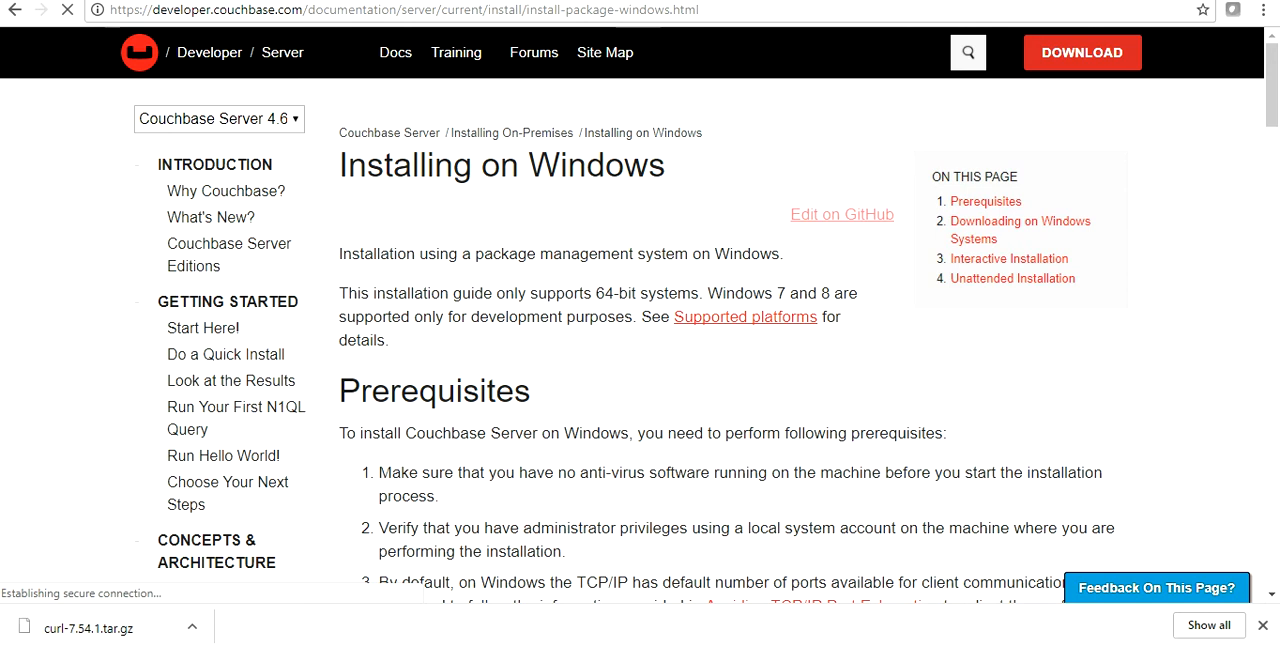
{"action": "left_click", "coordinate": [1082, 52]}
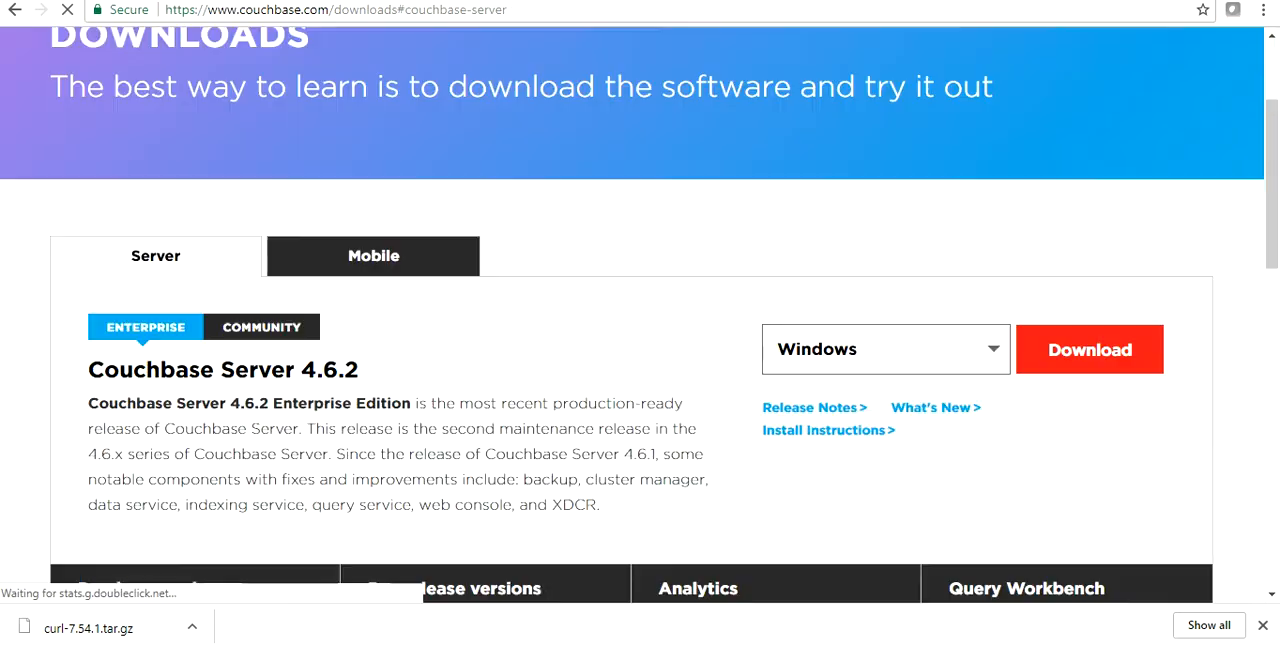
{"action": "scroll", "scroll_direction": "down", "scroll_amount": 3}
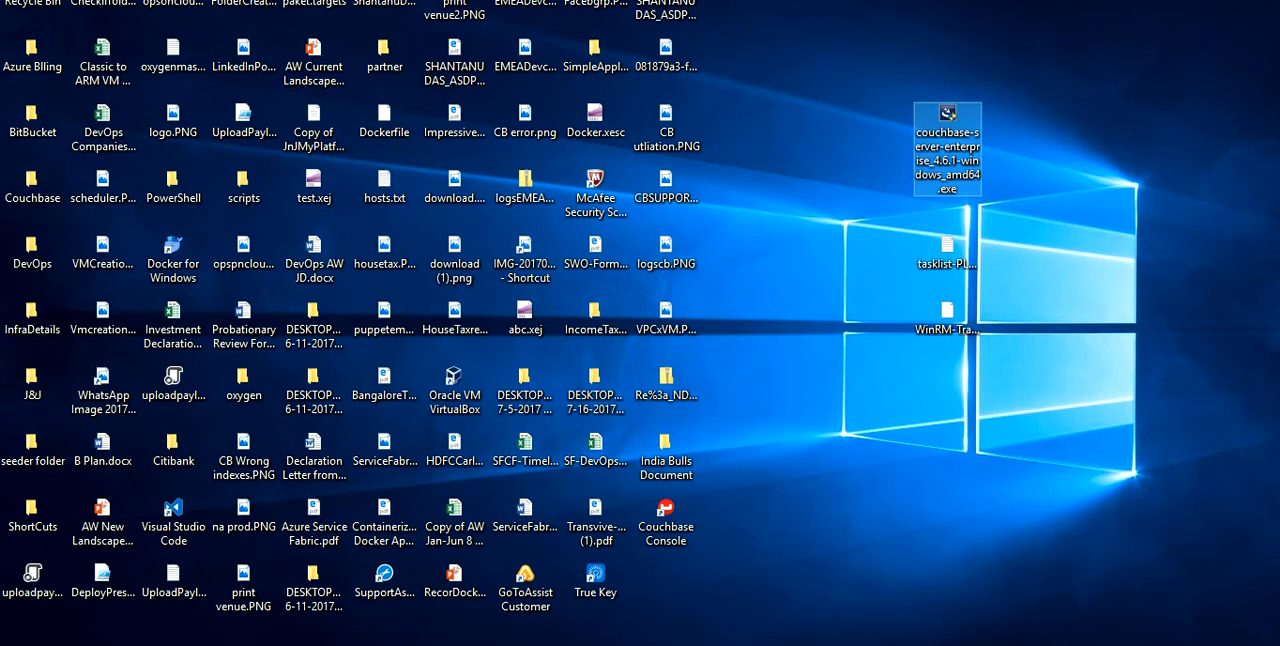
Switch from the desktop to the Paint drawing window
{"action": "right_click", "coordinate": [946, 150]}
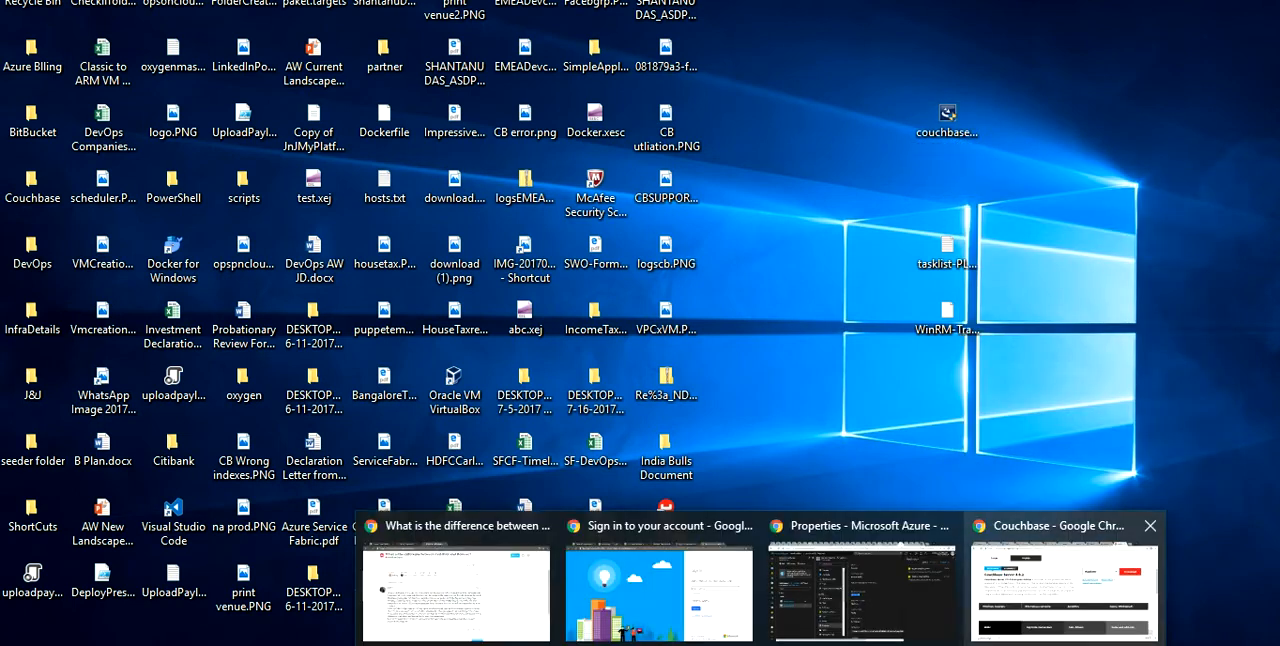
{"action": "left_click", "coordinate": [1064, 590]}
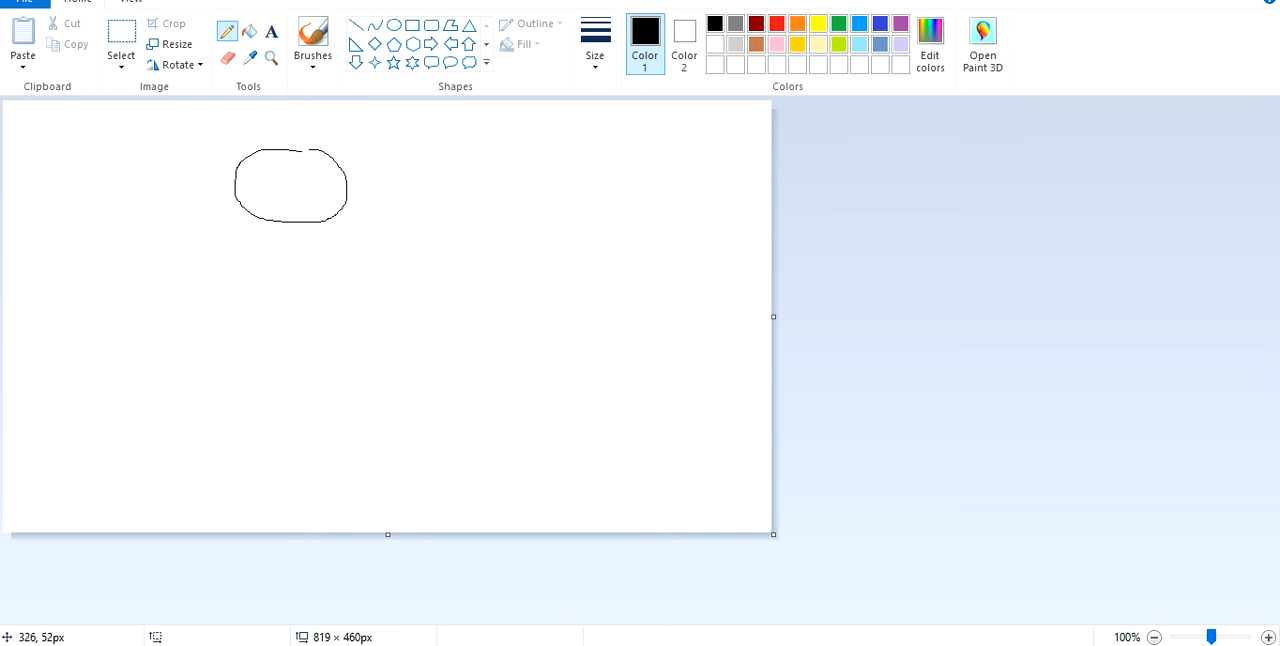
Draw the letter C in the oval with three lines branching down-left, down and down-right
{"action": "left_click_drag", "start_coordinate": [300, 176], "coordinate": [284, 210]}
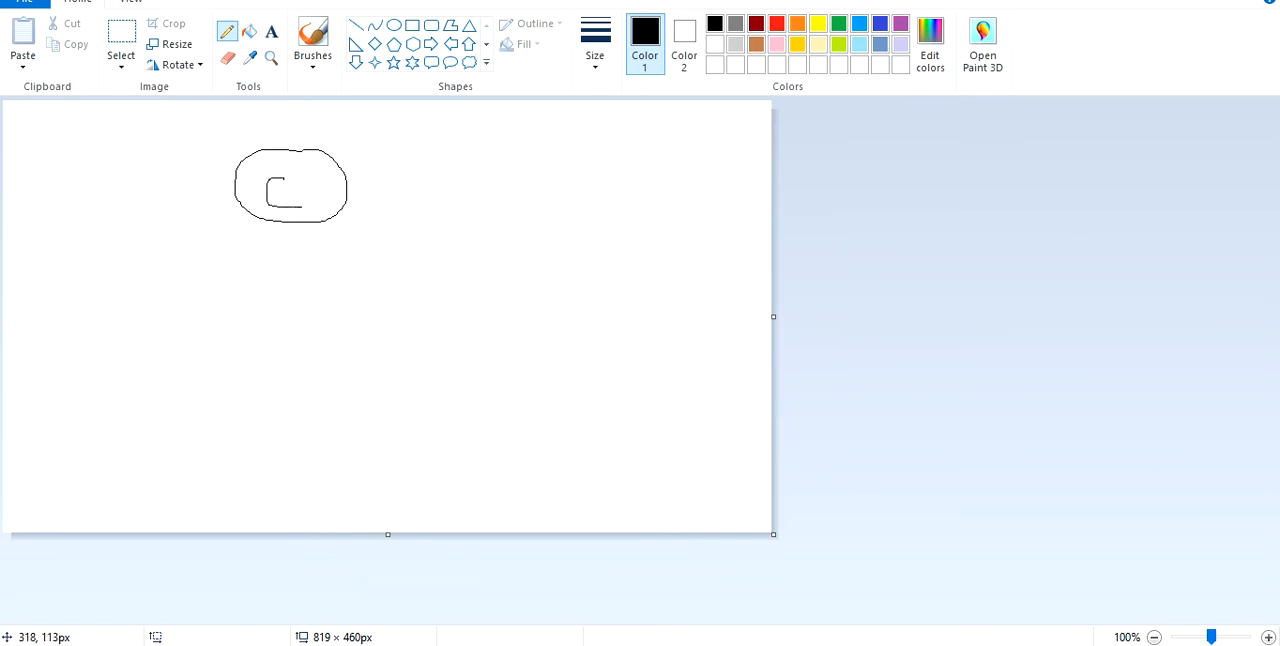
{"action": "left_click_drag", "start_coordinate": [284, 232], "coordinate": [92, 372]}
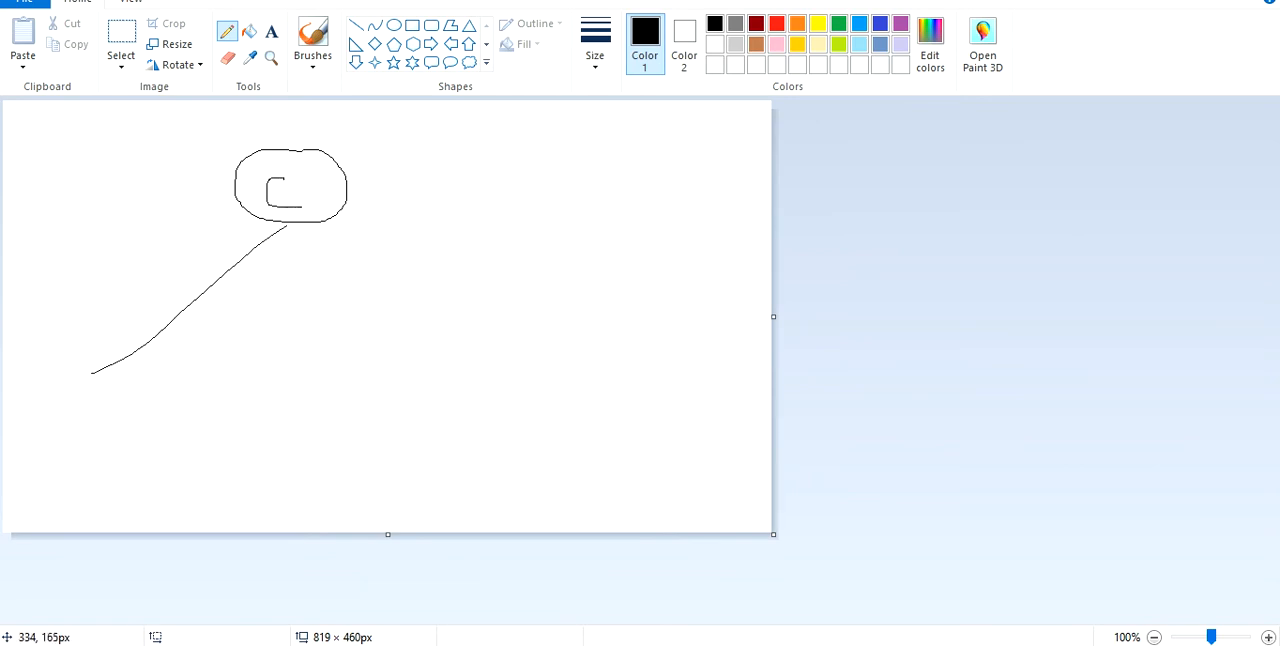
{"action": "left_click_drag", "start_coordinate": [284, 232], "coordinate": [264, 364]}
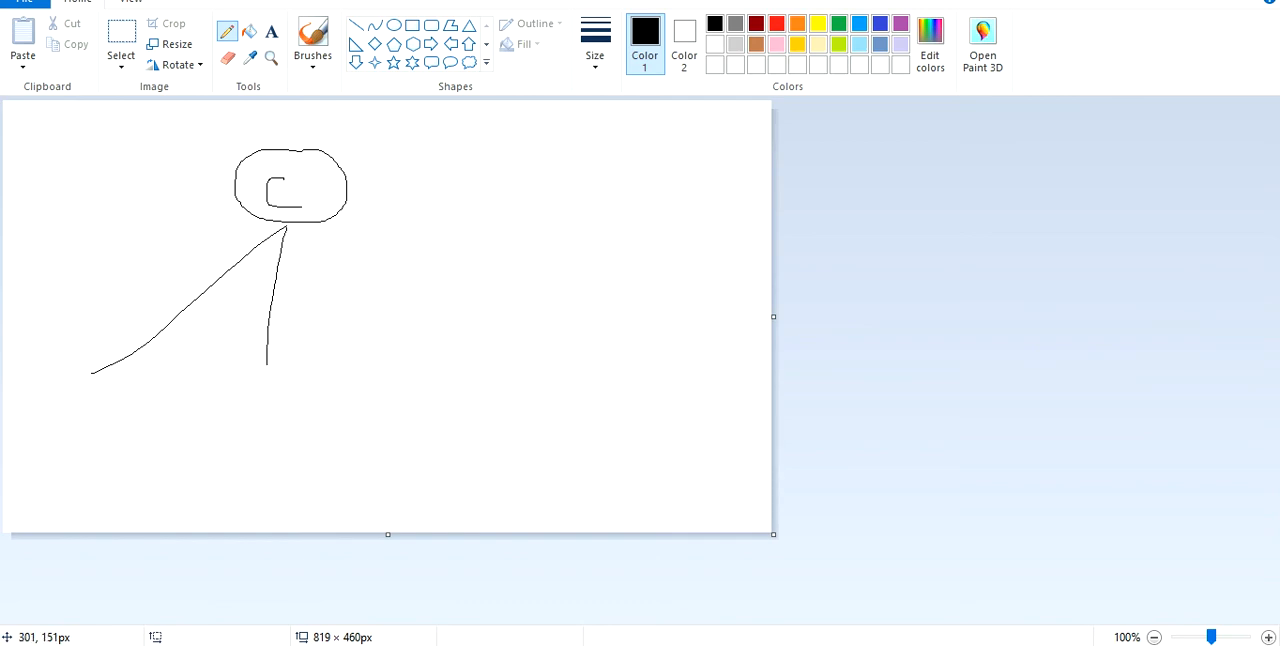
{"action": "left_click_drag", "start_coordinate": [284, 236], "coordinate": [390, 358]}
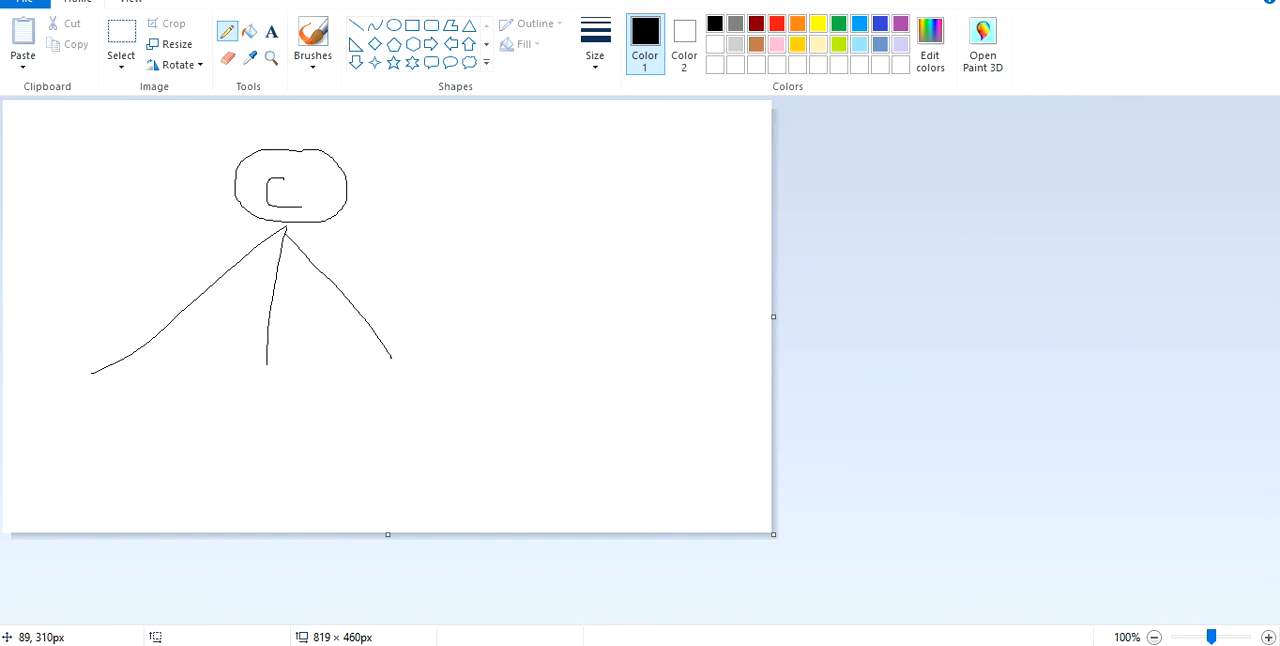
Number the line ends 1, 2, 3 and draw an arrow pointing into the oval
{"action": "left_click_drag", "start_coordinate": [88, 384], "coordinate": [116, 416]}
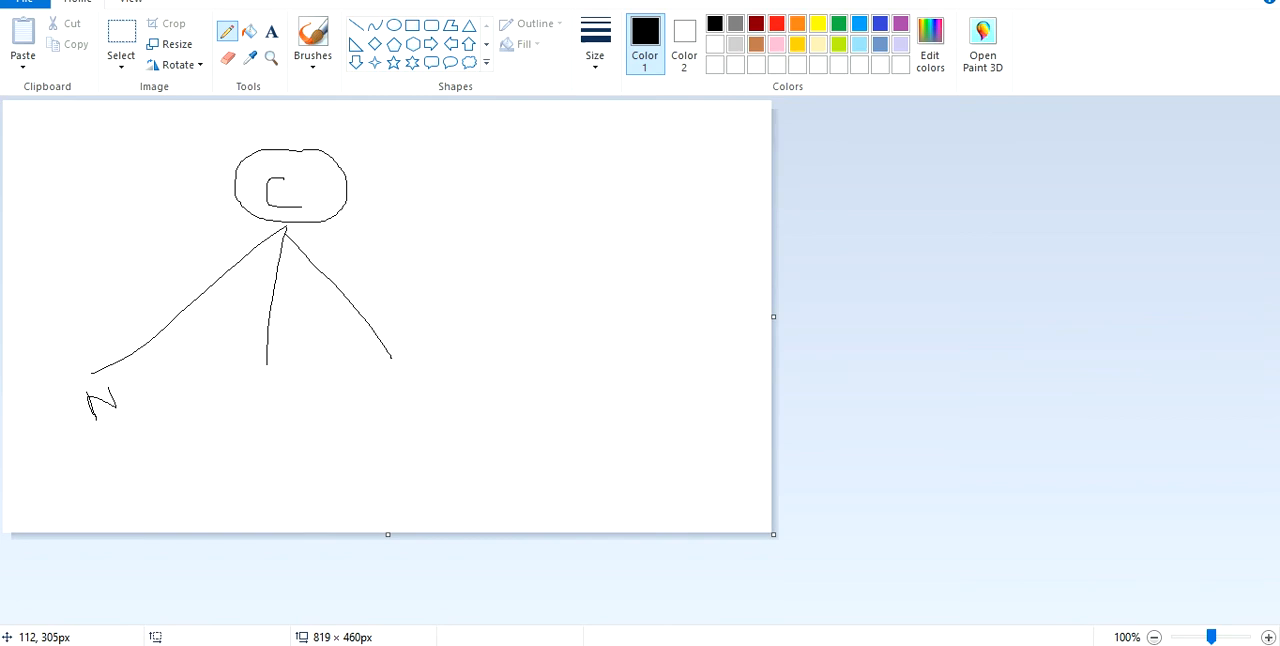
{"action": "left_click_drag", "start_coordinate": [260, 384], "coordinate": [288, 402]}
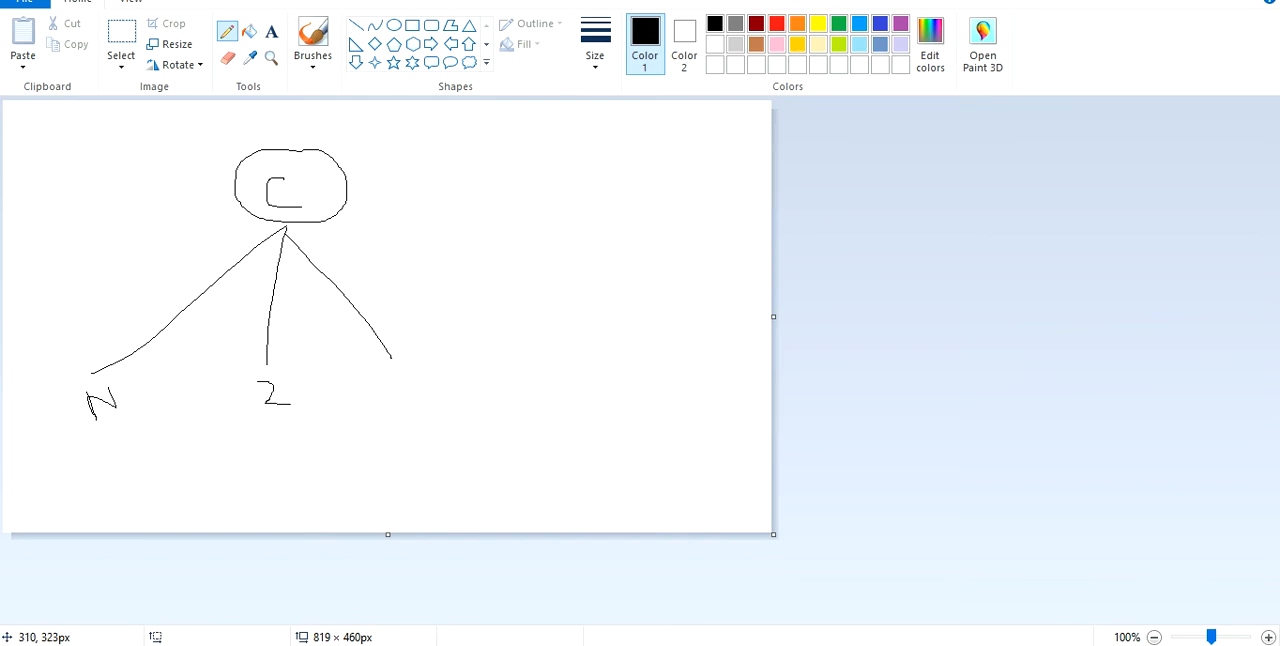
{"action": "left_click_drag", "start_coordinate": [380, 380], "coordinate": [410, 410]}
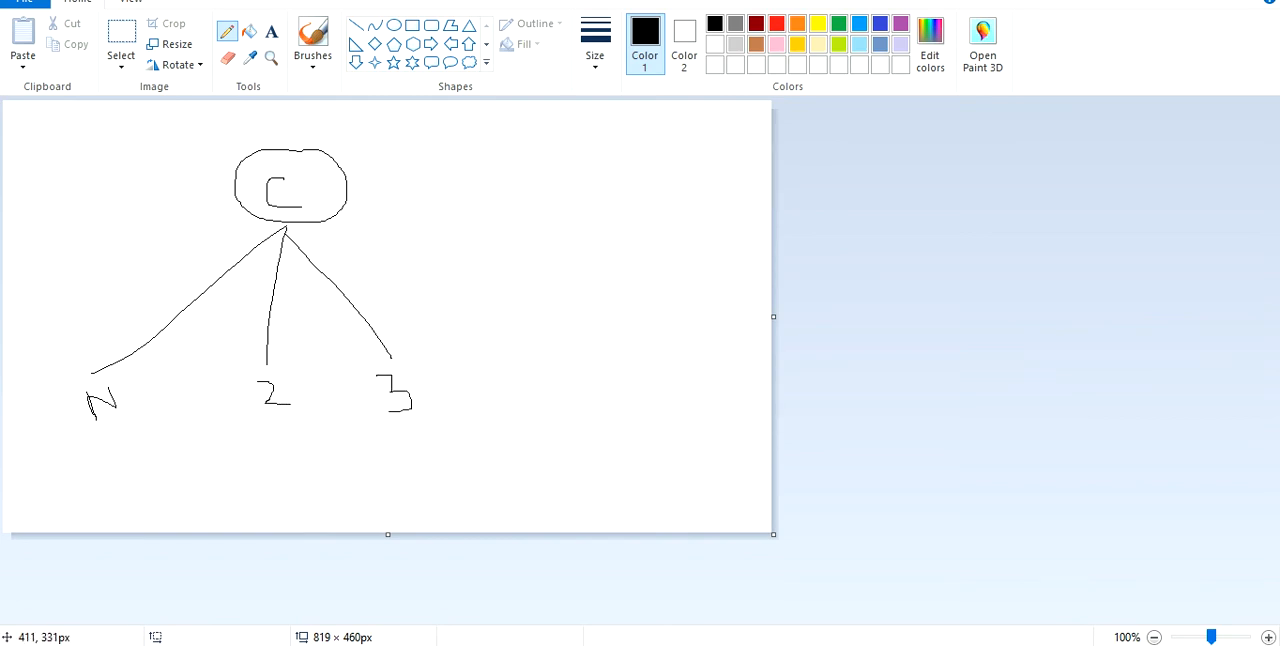
{"action": "left_click_drag", "start_coordinate": [360, 176], "coordinate": [584, 162]}
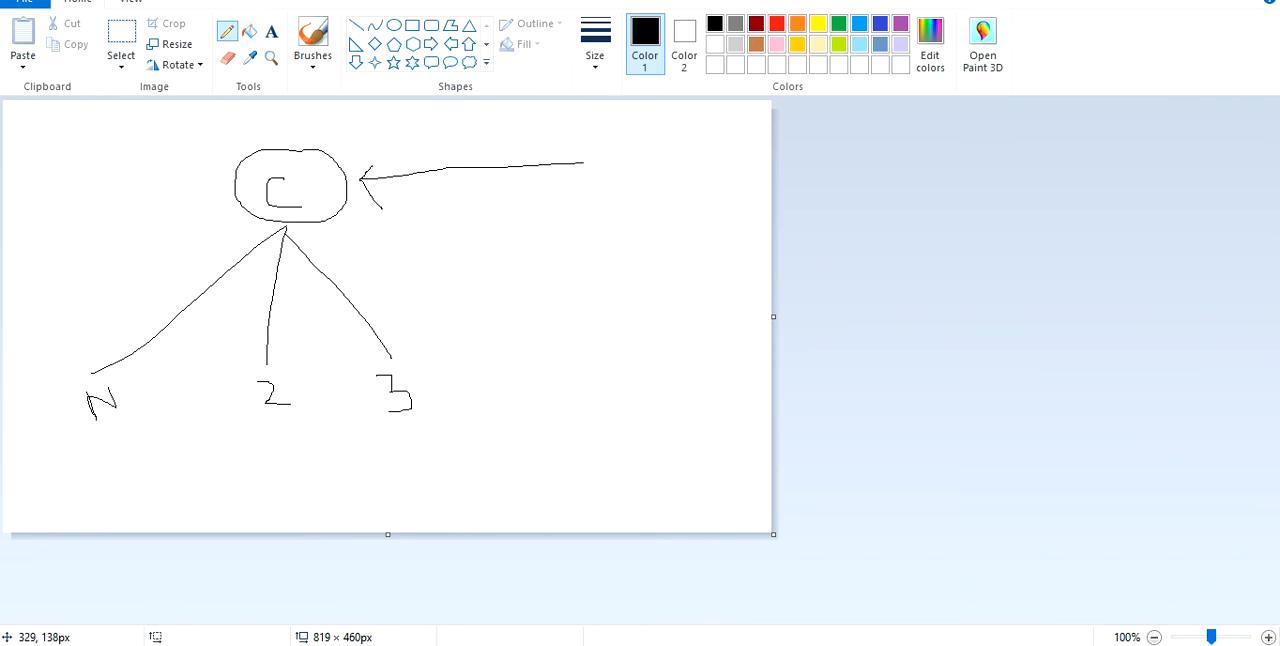
{"action": "mouse_move", "coordinate": [304, 140]}
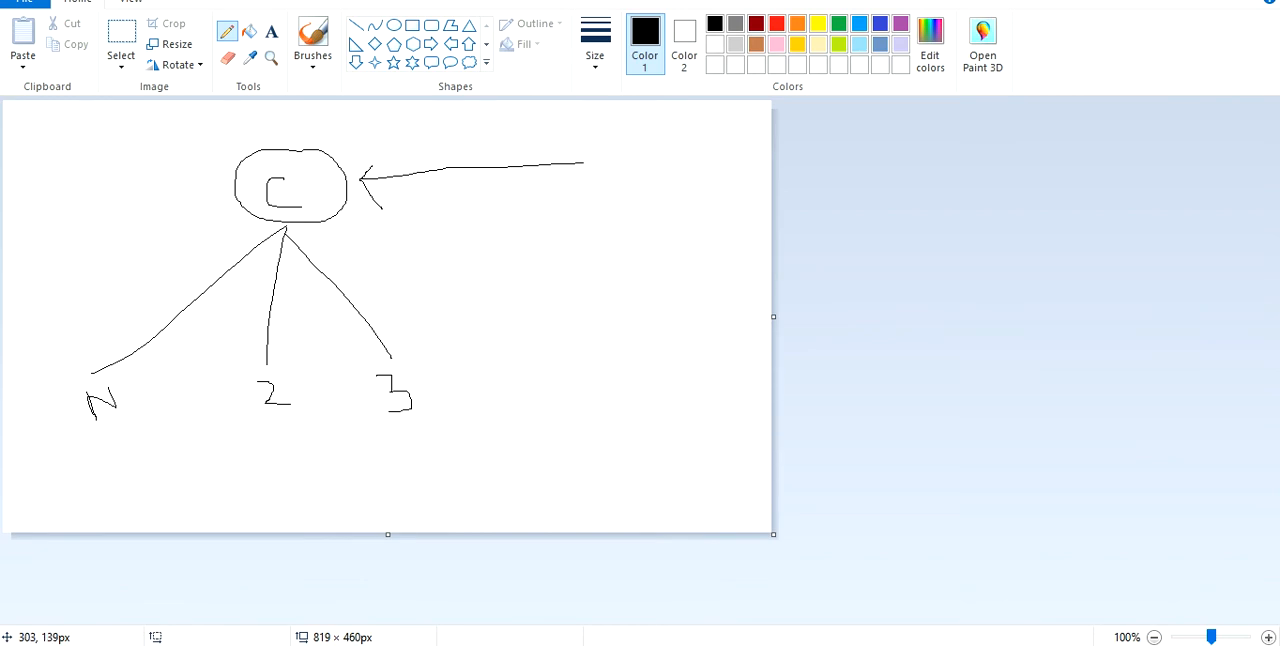
{"action": "mouse_move", "coordinate": [120, 292]}
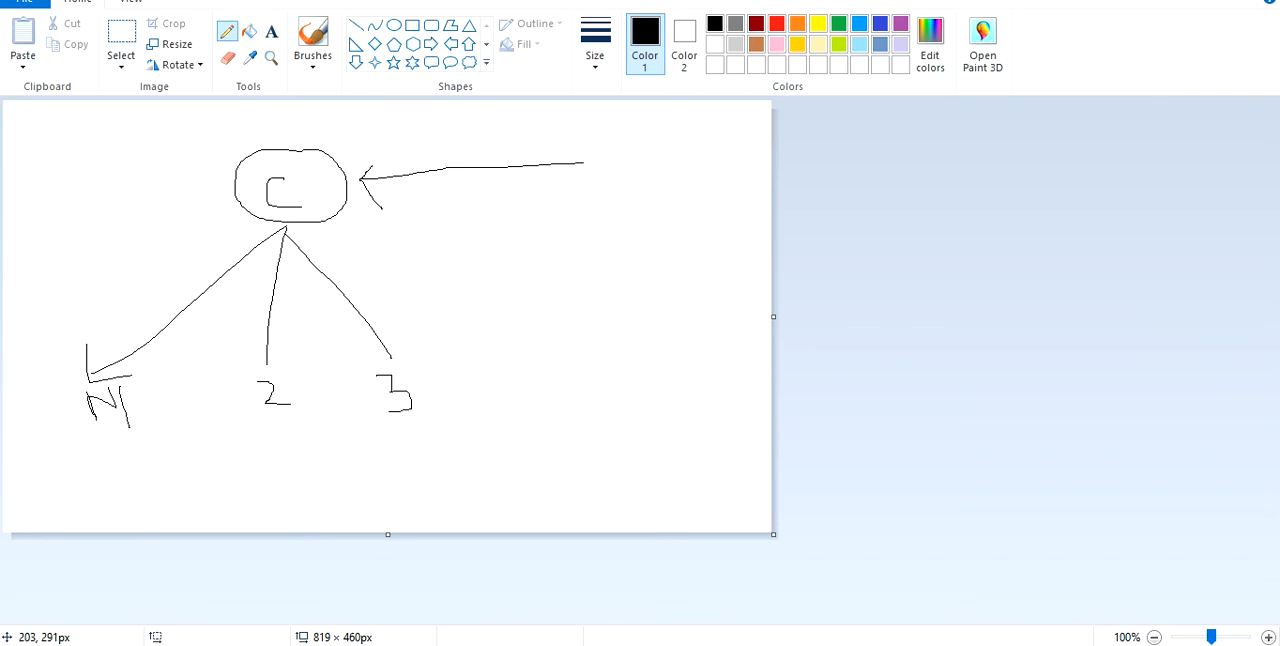
{"action": "mouse_move", "coordinate": [378, 288]}
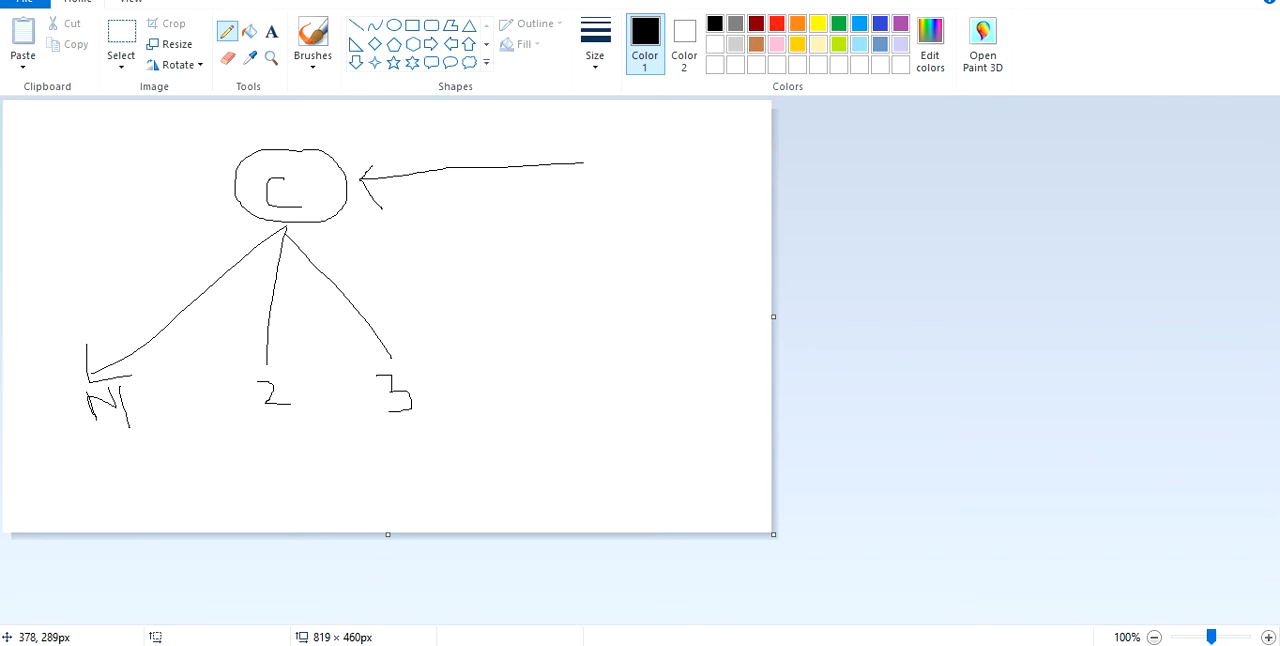
Add an arrowhead to the middle line and cross out the third node
{"action": "left_click_drag", "start_coordinate": [268, 340], "coordinate": [284, 364]}
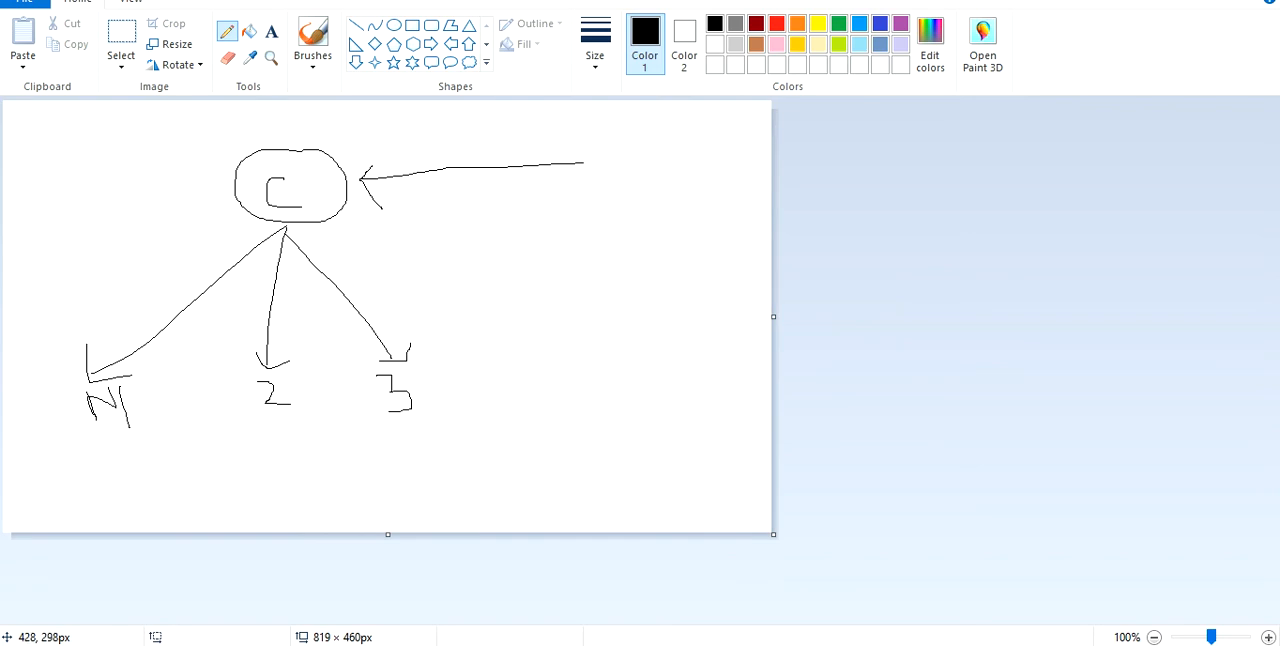
{"action": "left_click_drag", "start_coordinate": [476, 352], "coordinate": [398, 472]}
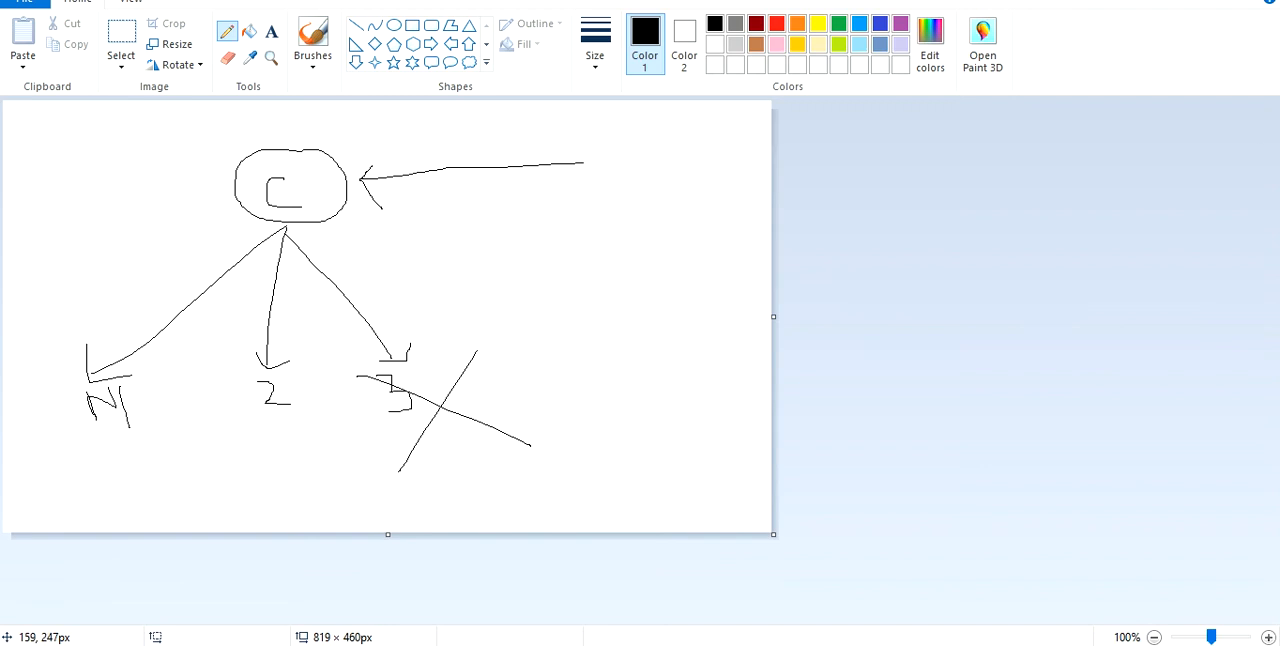
{"action": "mouse_move", "coordinate": [136, 280]}
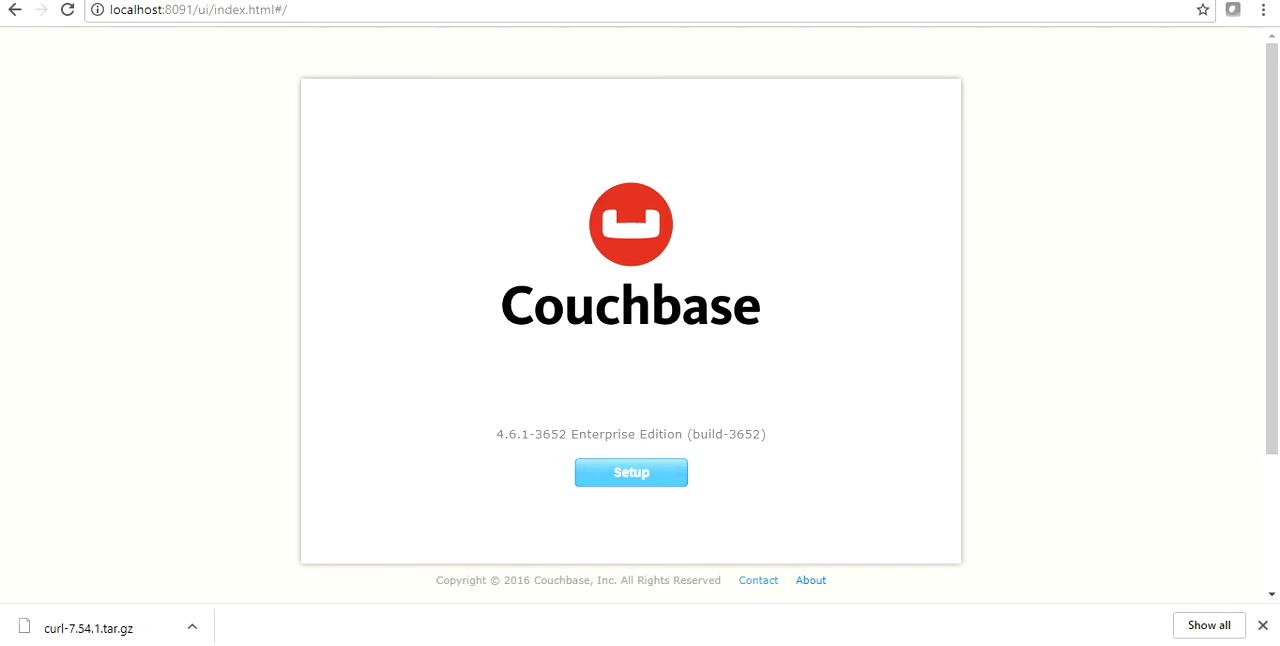
Begin setup as a new cluster with default RAM, storage and hostname, continuing to Sample Buckets
{"action": "left_click", "coordinate": [632, 472]}
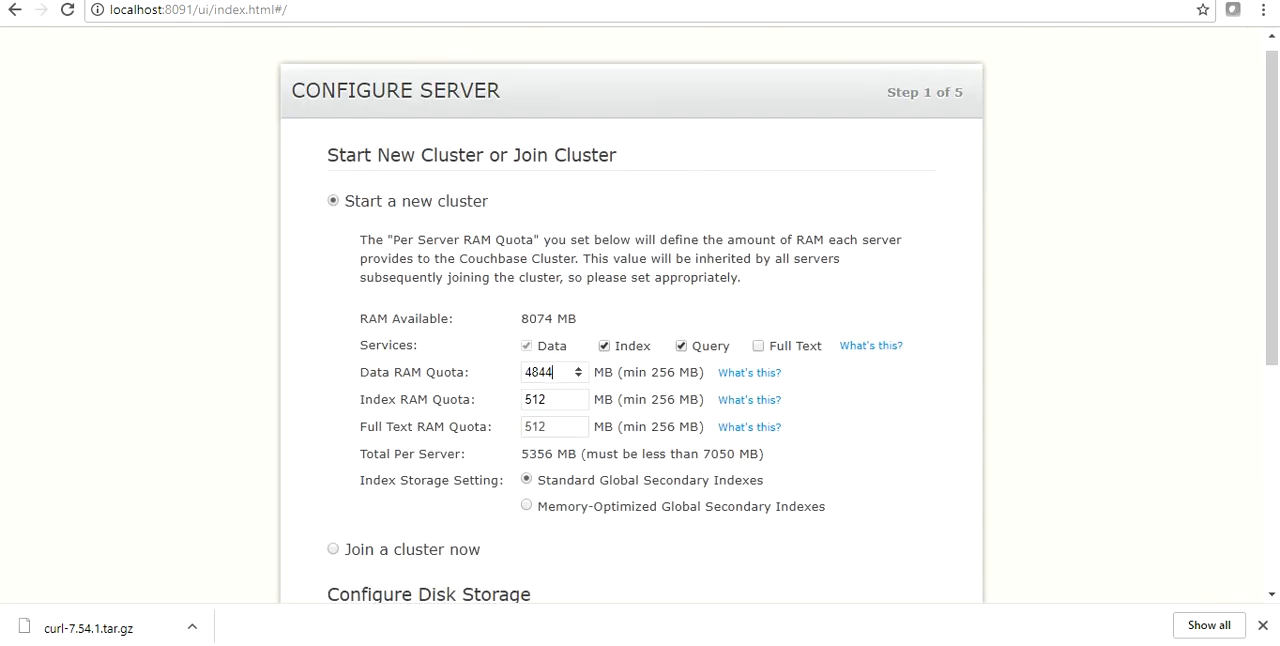
{"action": "scroll", "scroll_direction": "down", "scroll_amount": 3}
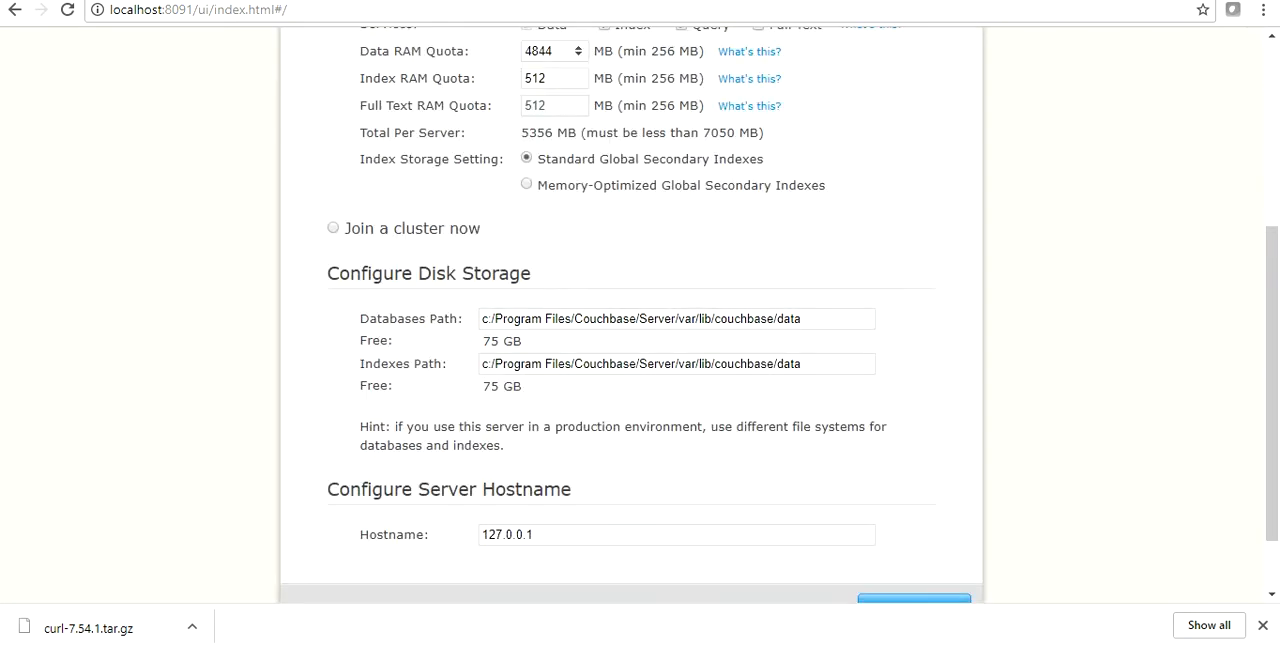
{"action": "scroll", "scroll_direction": "down", "scroll_amount": 3}
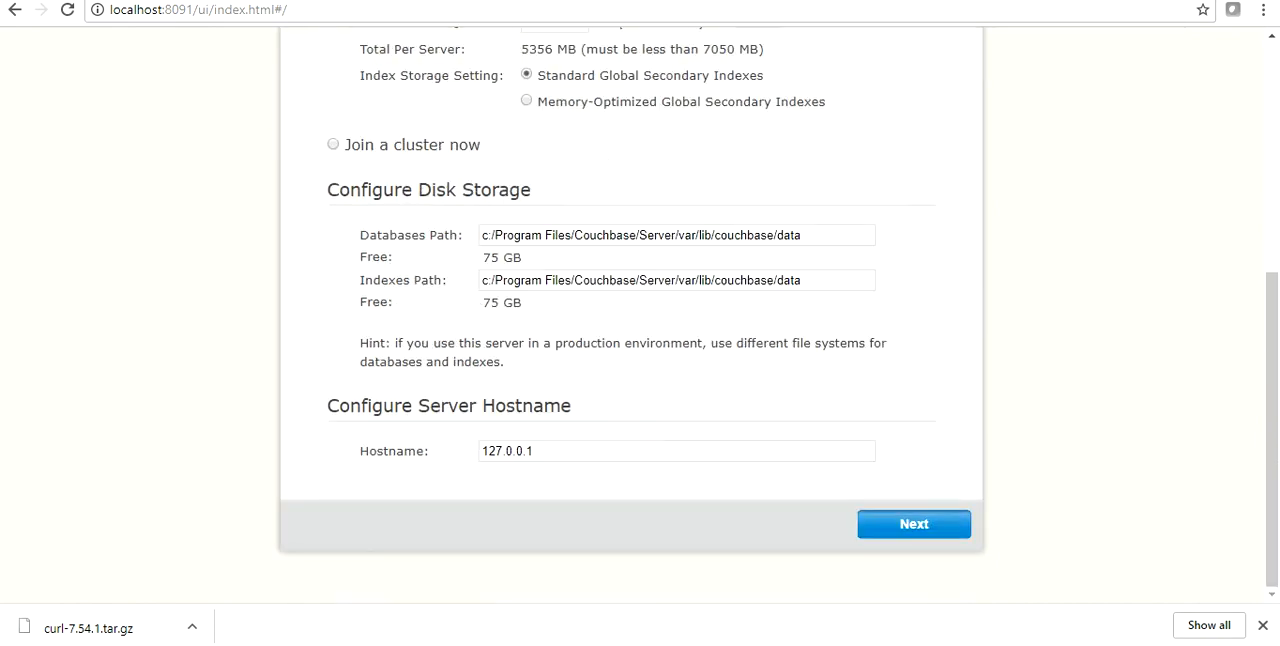
{"action": "left_click", "coordinate": [912, 524]}
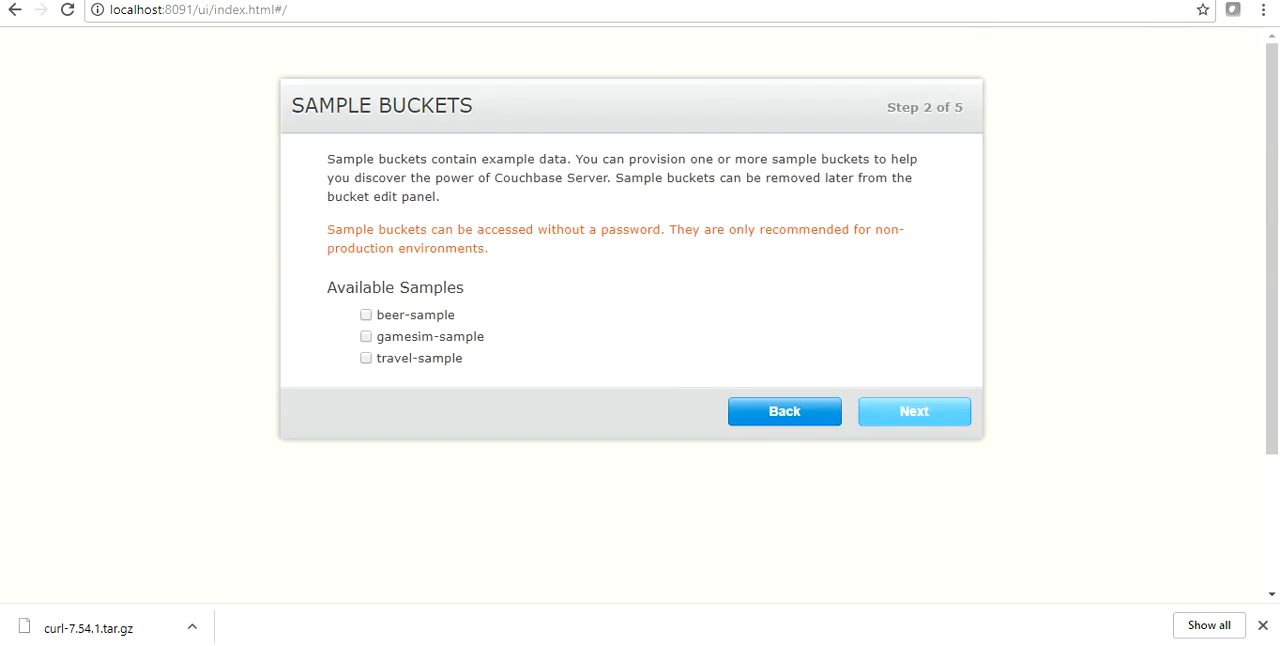
Include the beer-sample bucket and accept the default bucket settings, continuing to Notifications
{"action": "left_click", "coordinate": [366, 314]}
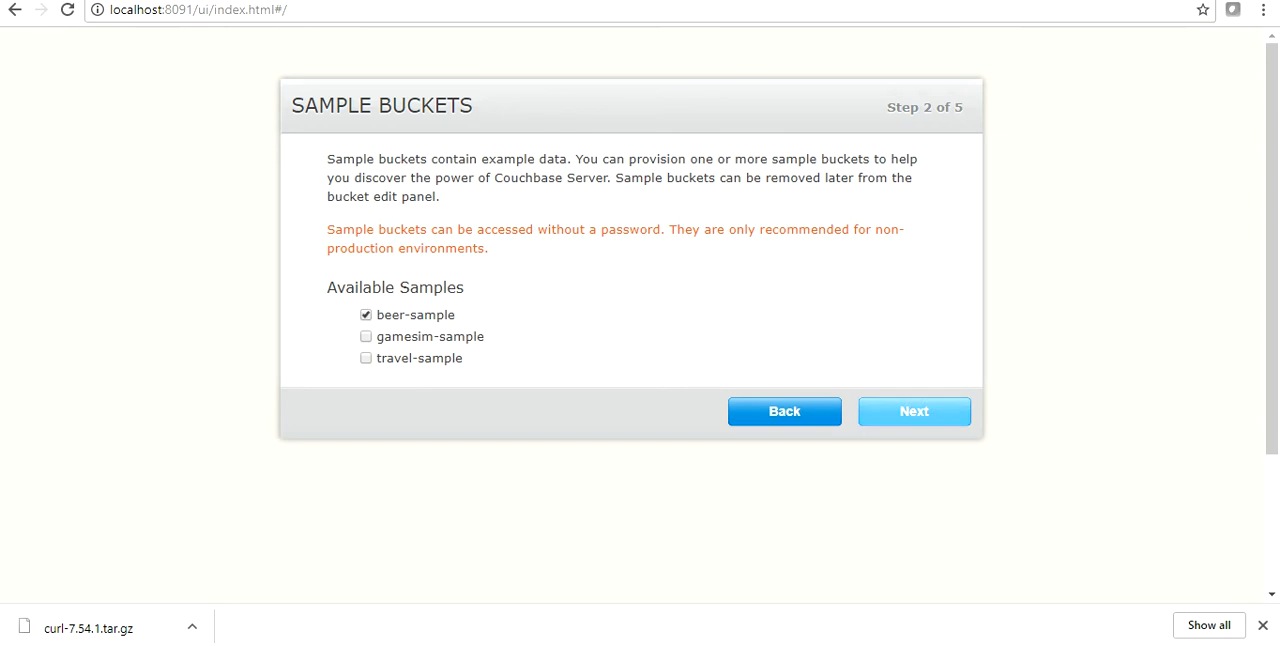
{"action": "left_click", "coordinate": [912, 412]}
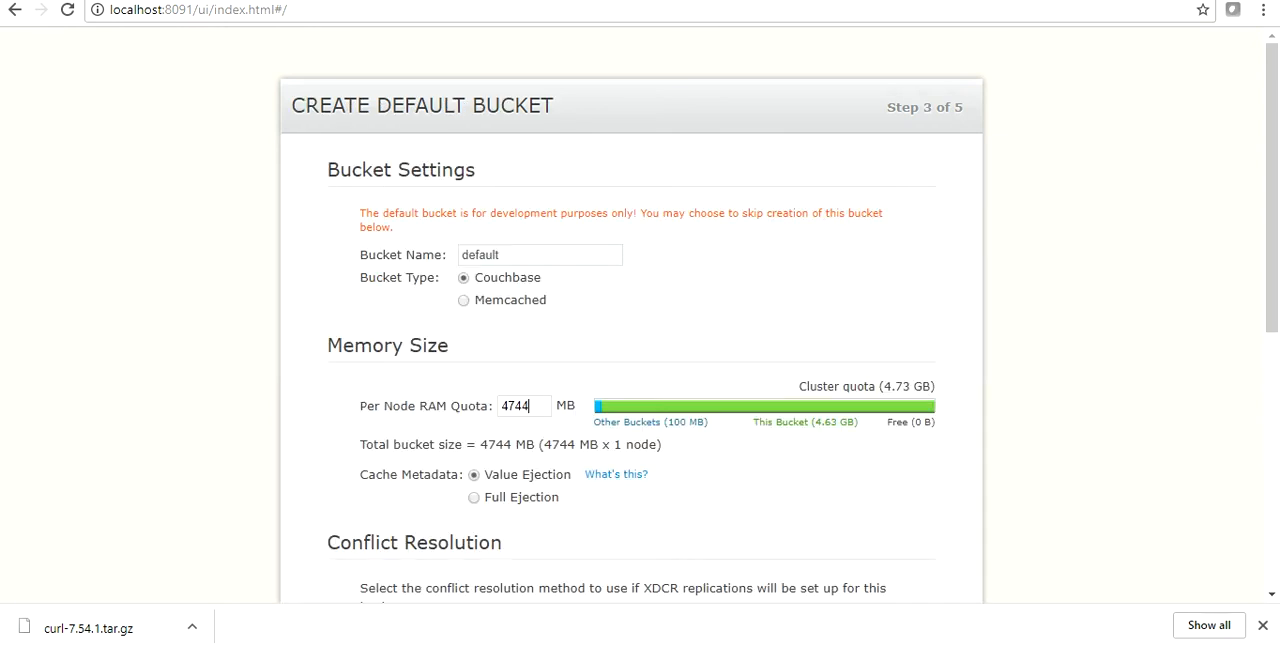
{"action": "scroll", "scroll_direction": "down", "scroll_amount": 3}
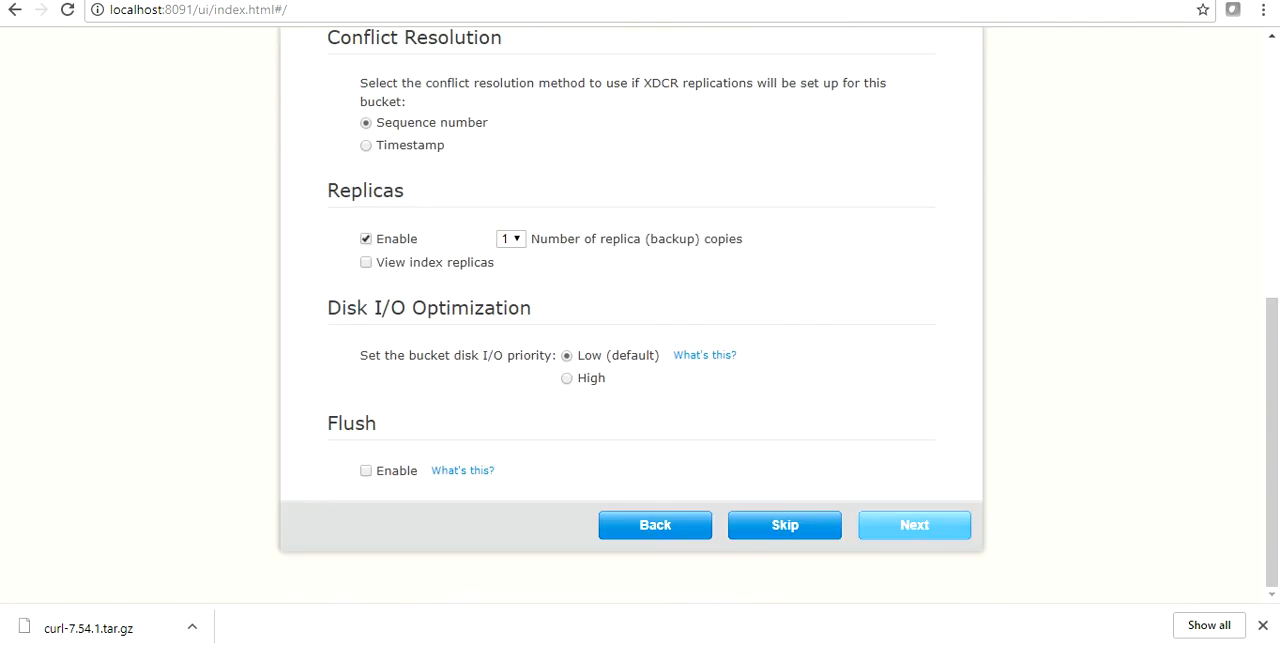
{"action": "left_click", "coordinate": [912, 524]}
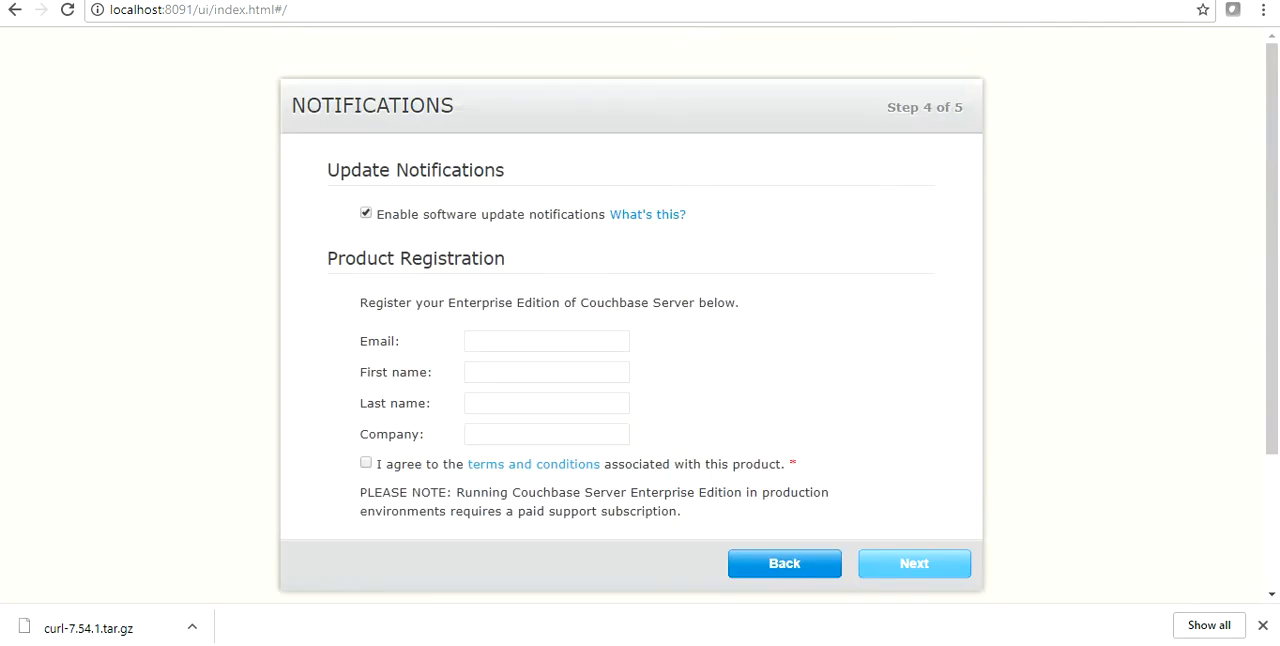
{"action": "left_click", "coordinate": [546, 340]}
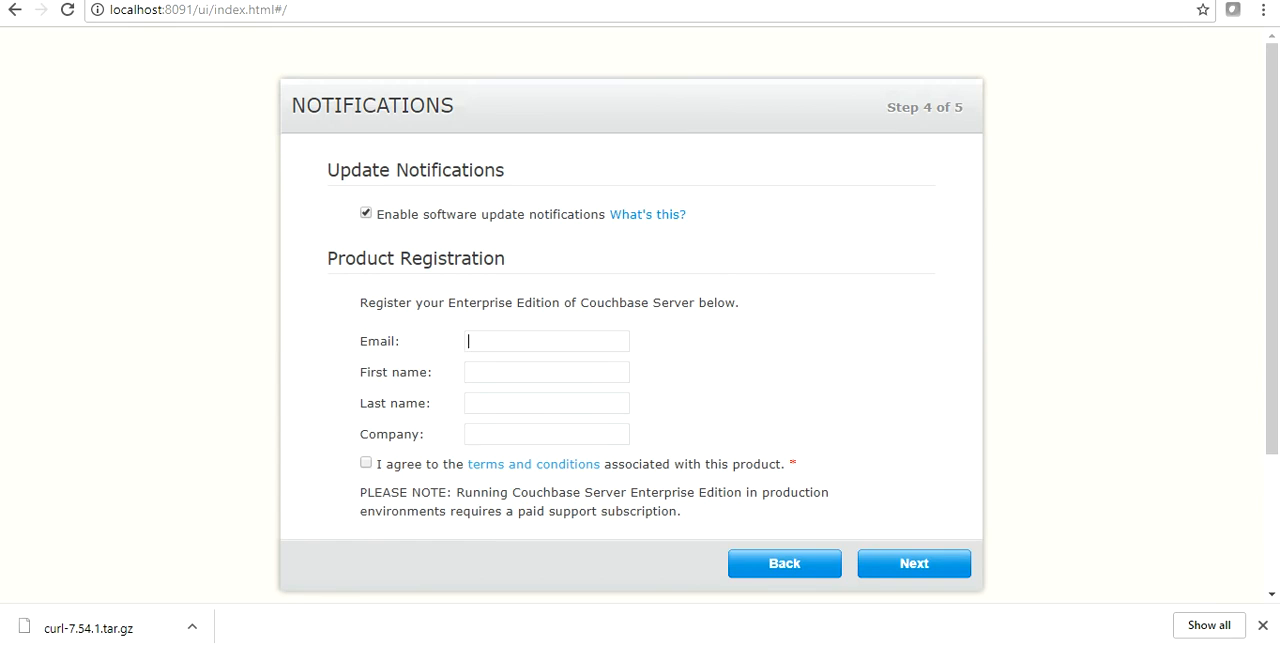
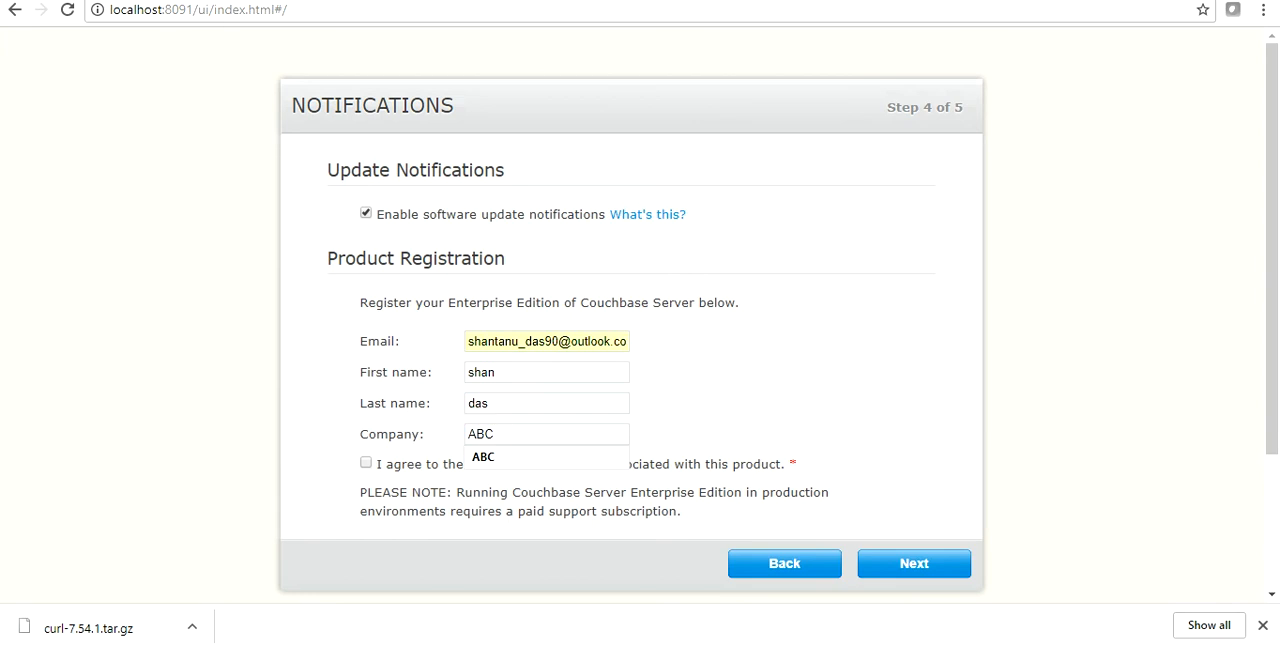
{"action": "left_click", "coordinate": [912, 564]}
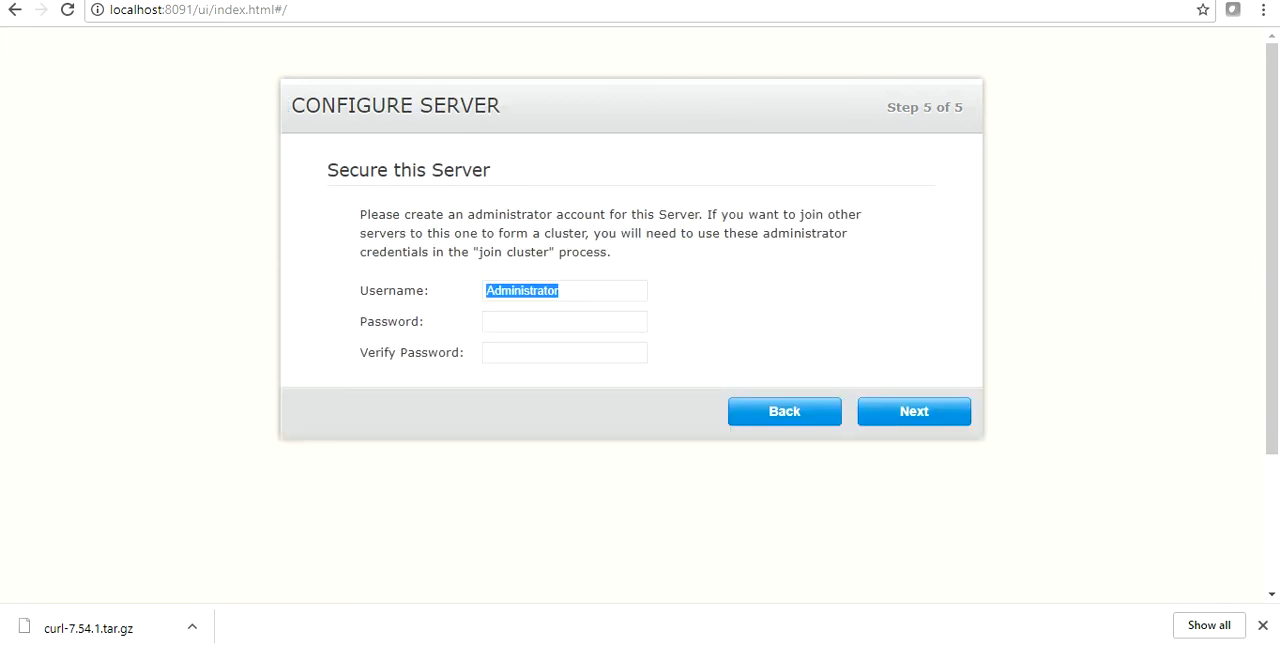
{"action": "type", "text": "shan"}
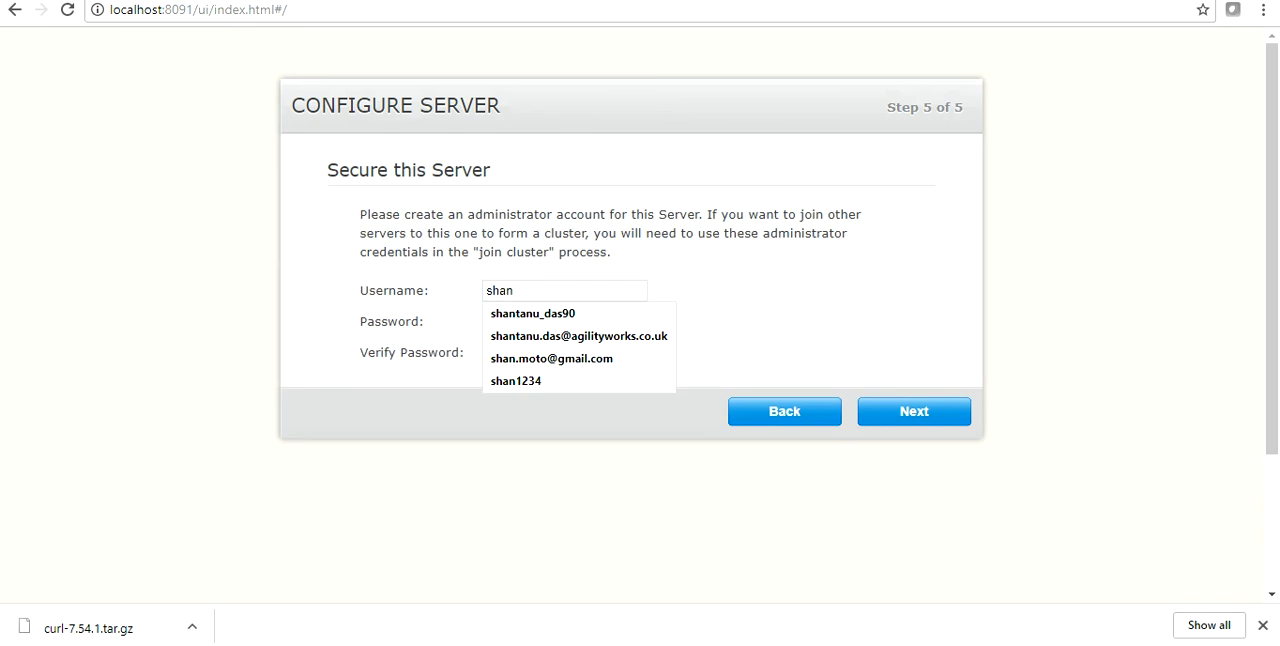
{"action": "left_click", "coordinate": [516, 380]}
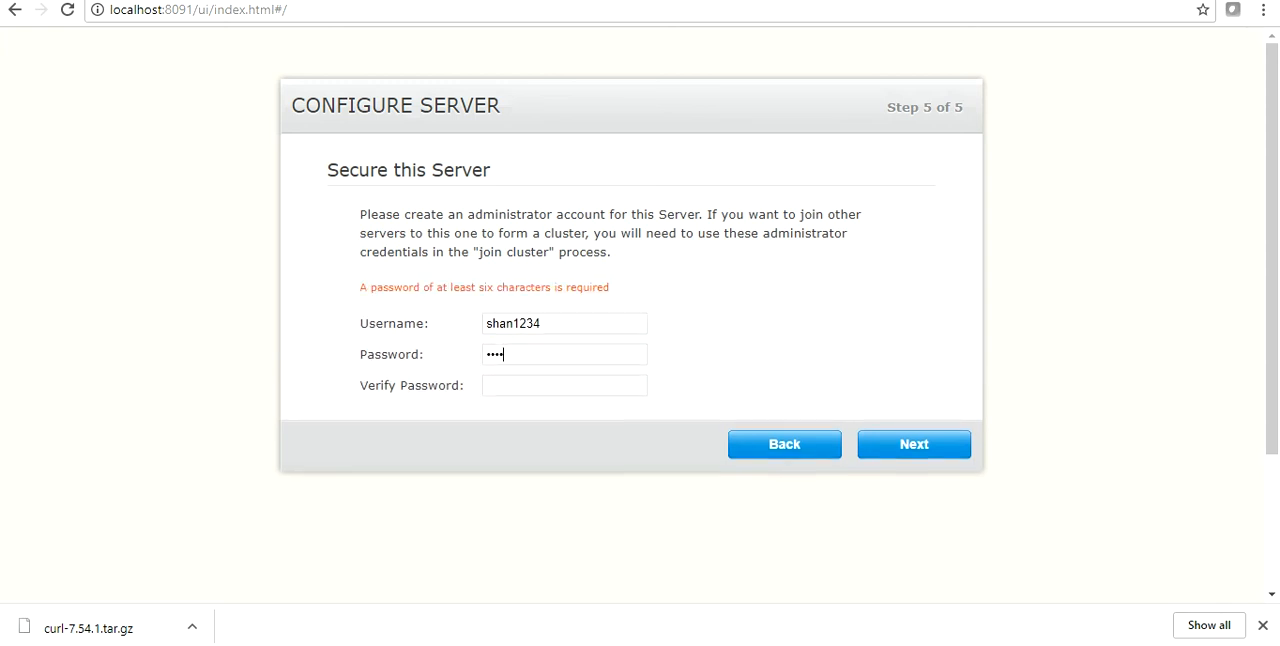
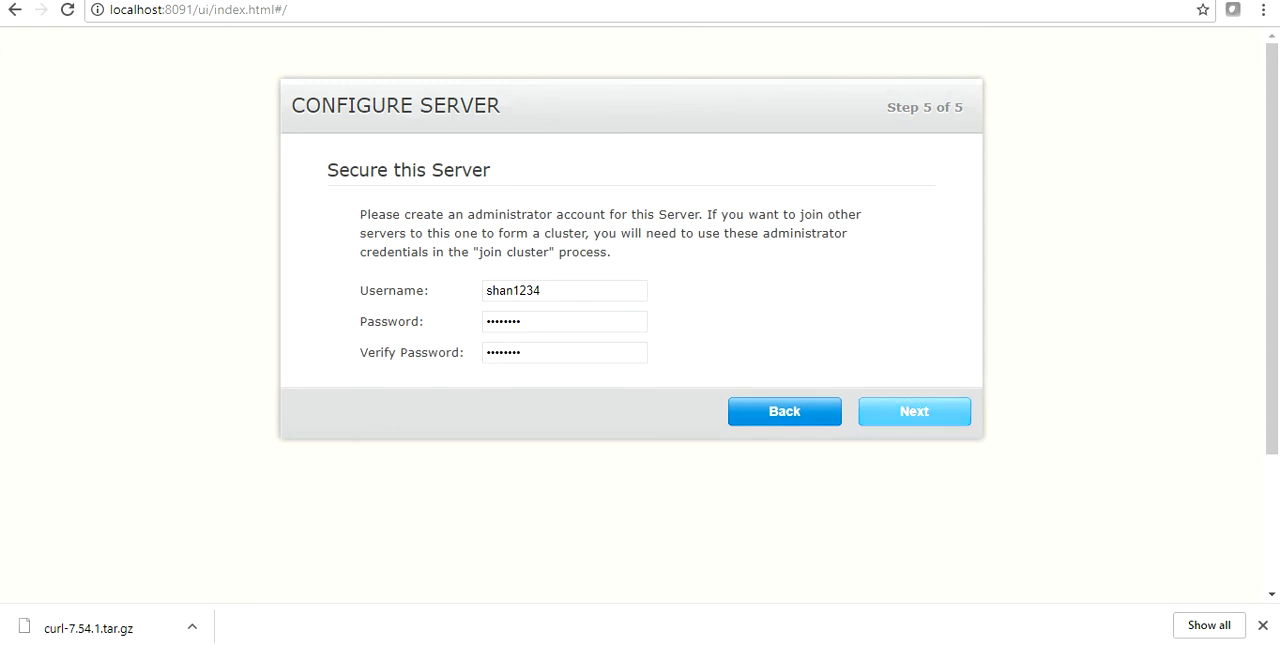
{"action": "left_click", "coordinate": [912, 412]}
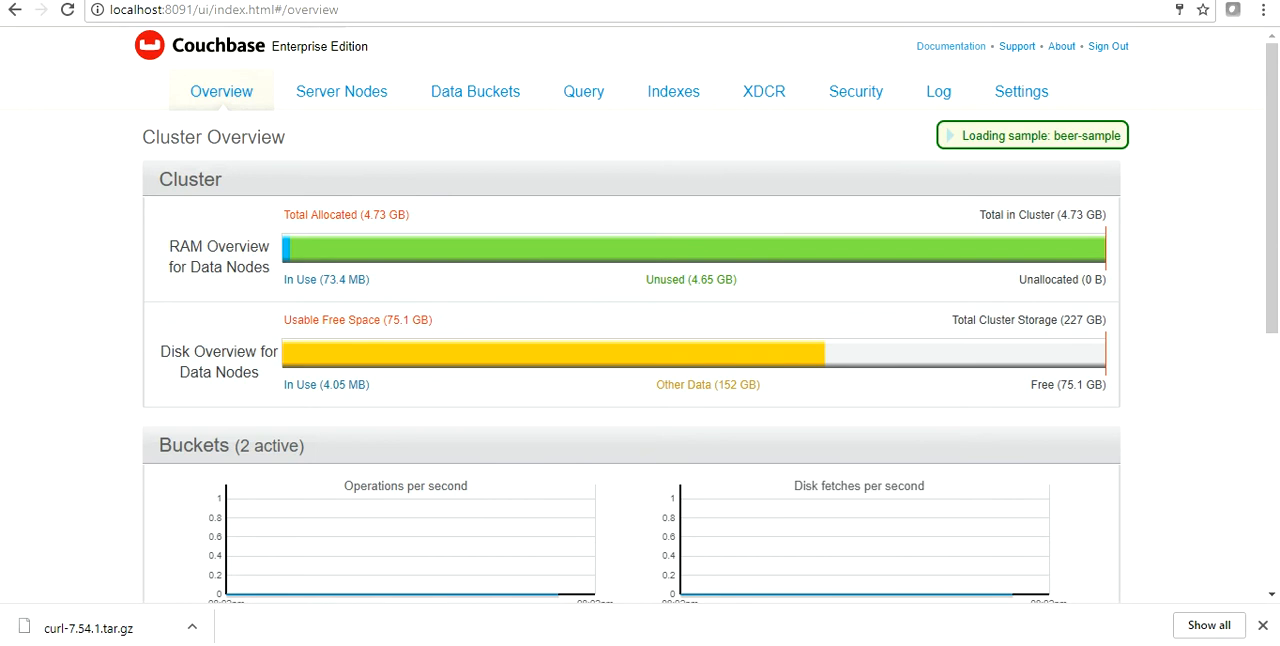
View Server Nodes showing one active node 127.0.0.1, then sign out
{"action": "left_click", "coordinate": [340, 90]}
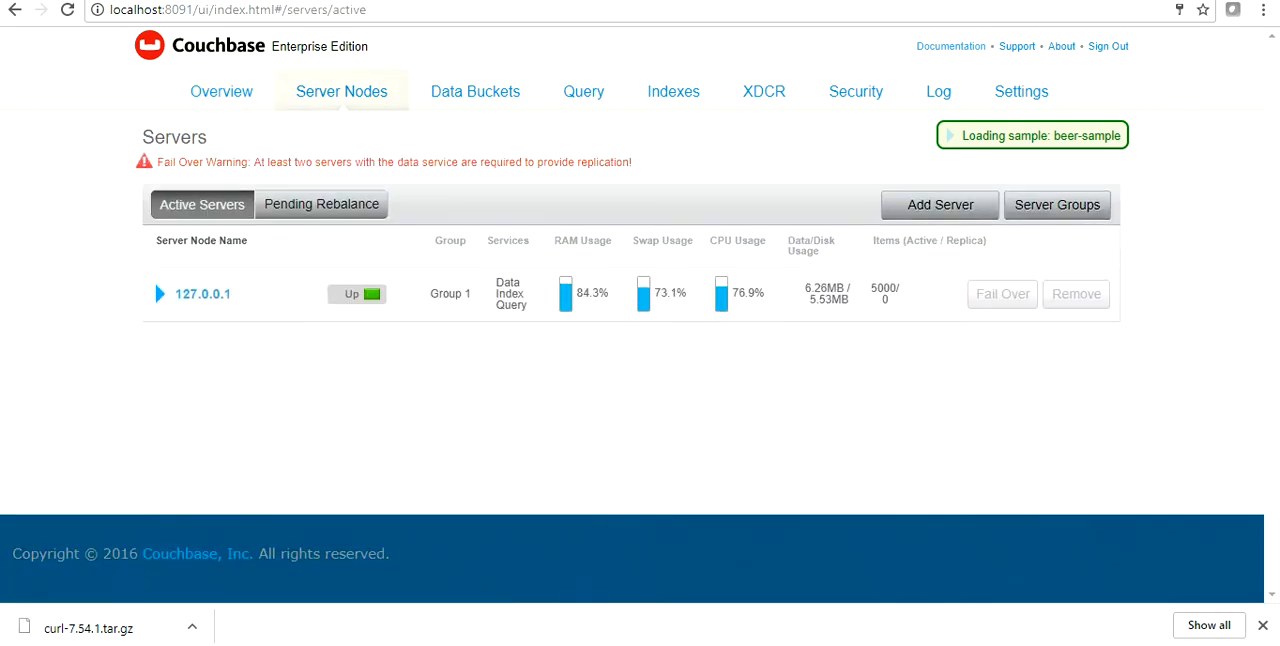
{"action": "mouse_move", "coordinate": [204, 292]}
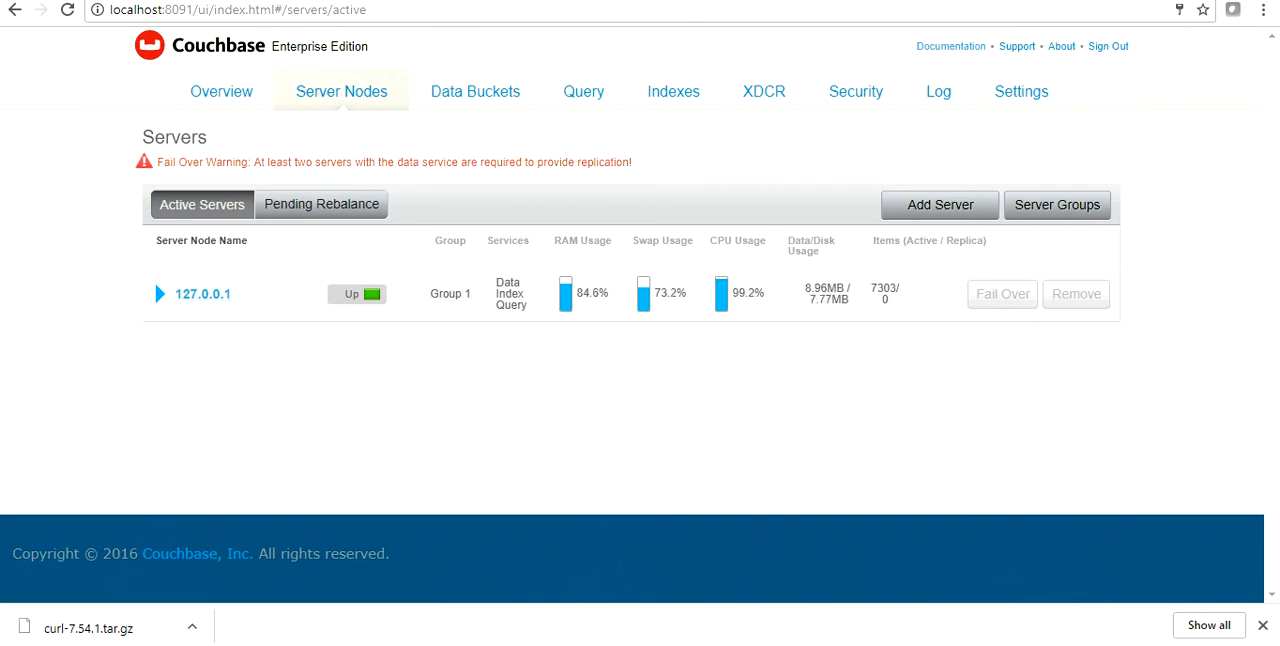
{"action": "left_click", "coordinate": [1108, 46]}
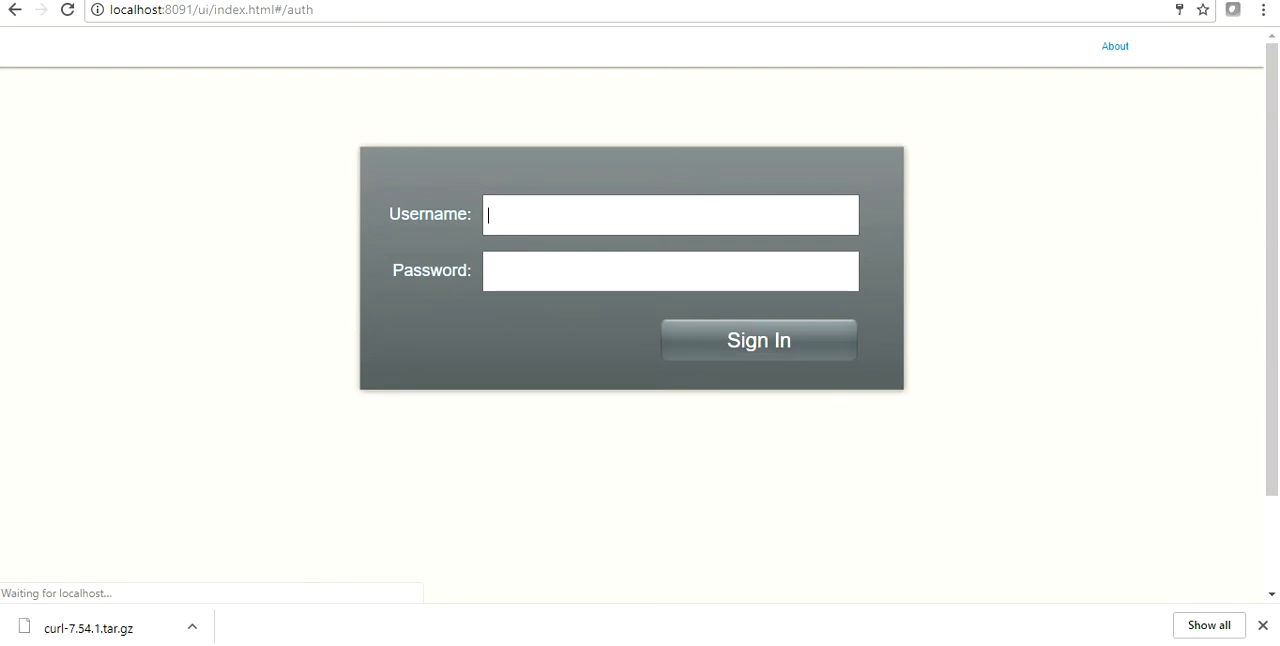
Navigate the browser to the console at 127.0.0.1:8091 after correcting a mistyped address
{"action": "left_click", "coordinate": [210, 10]}
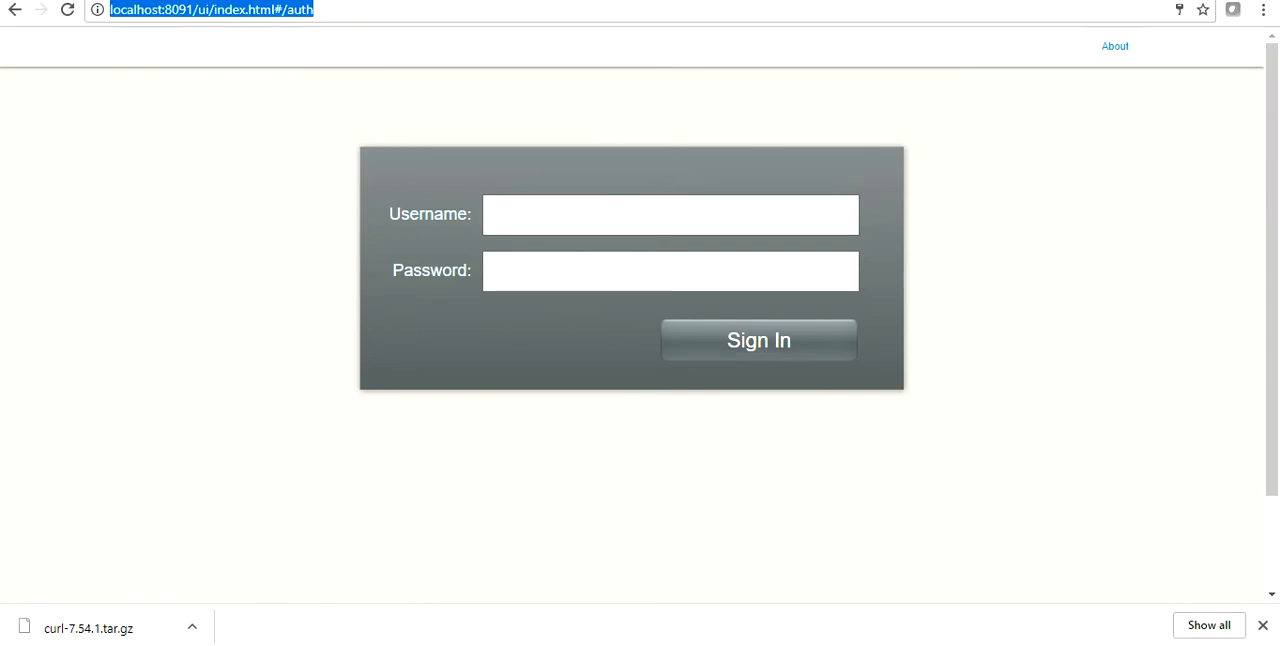
{"action": "type", "text": "localhost:8888"}
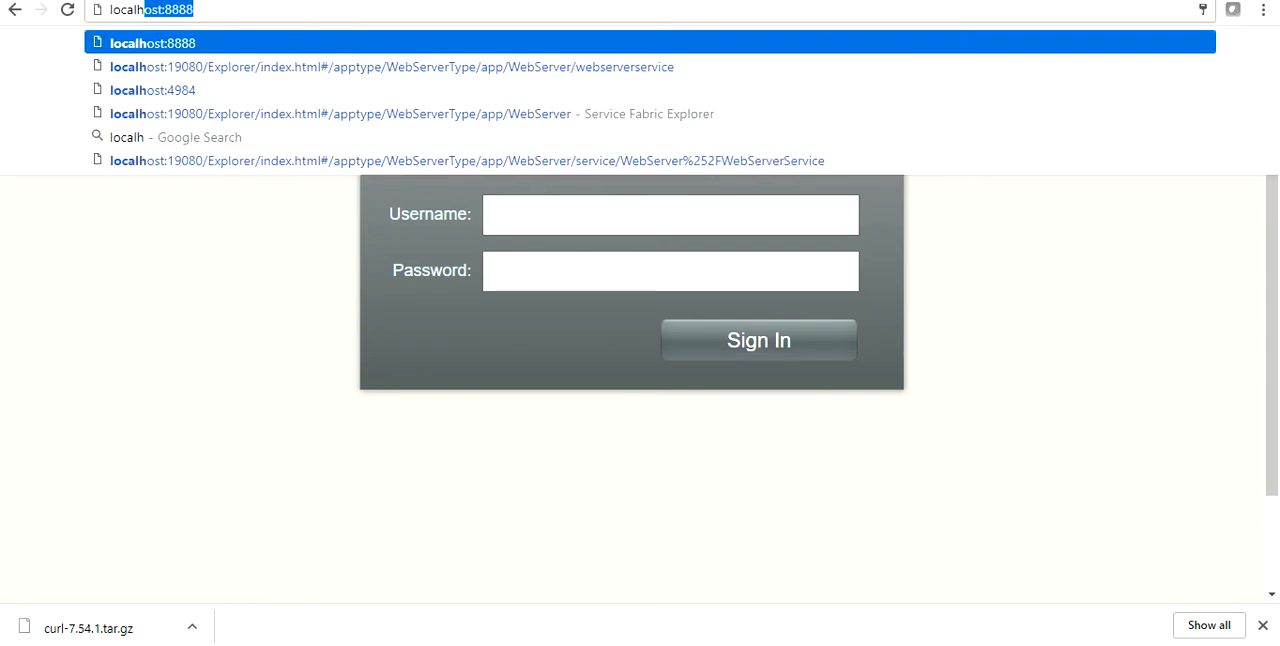
{"action": "type", "text": "localhpst:8091"}
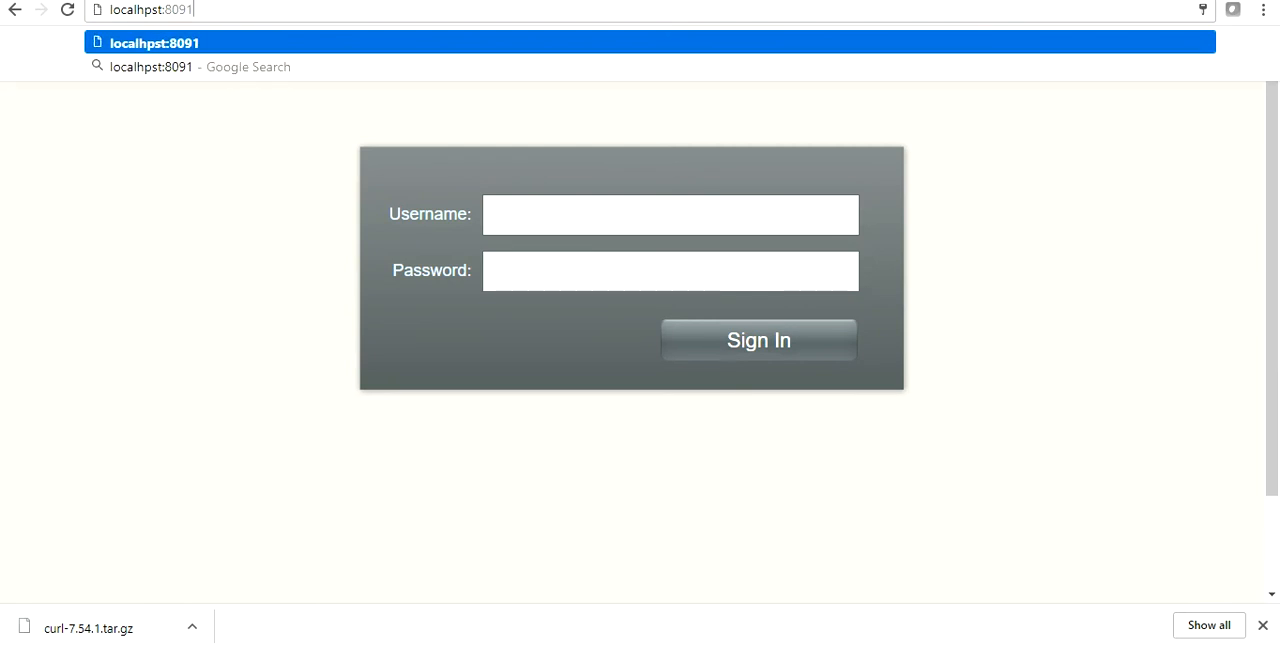
{"action": "double_click", "coordinate": [178, 10]}
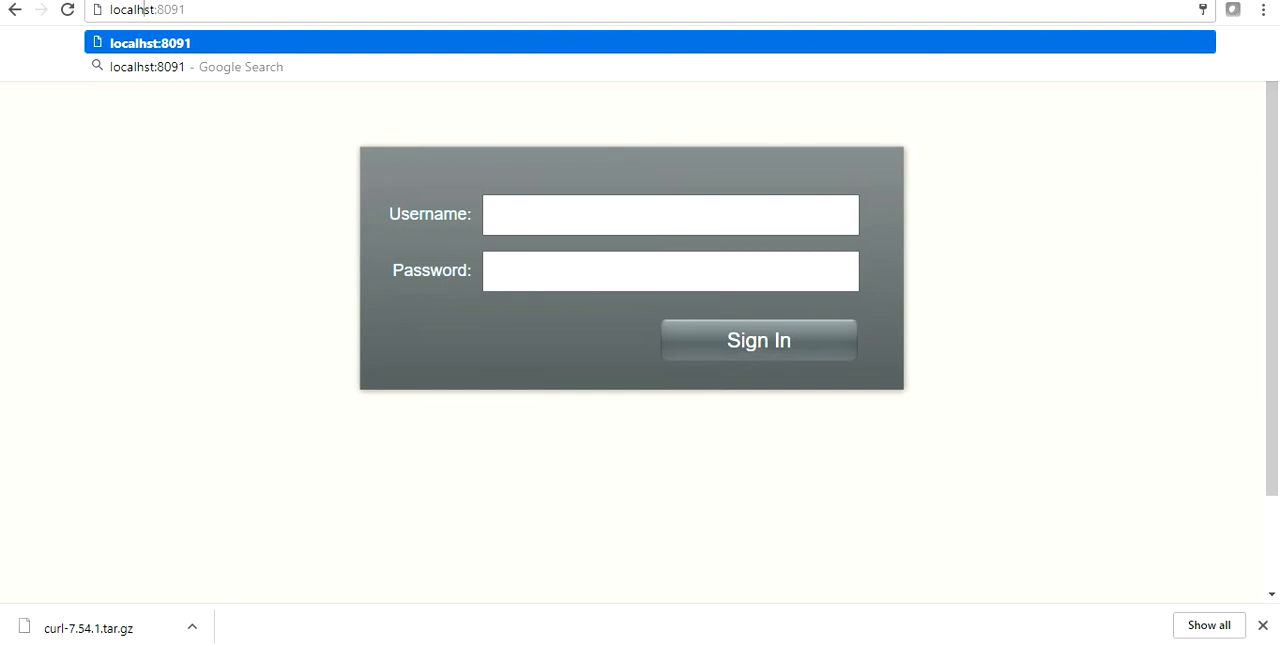
{"action": "key", "text": "Return"}
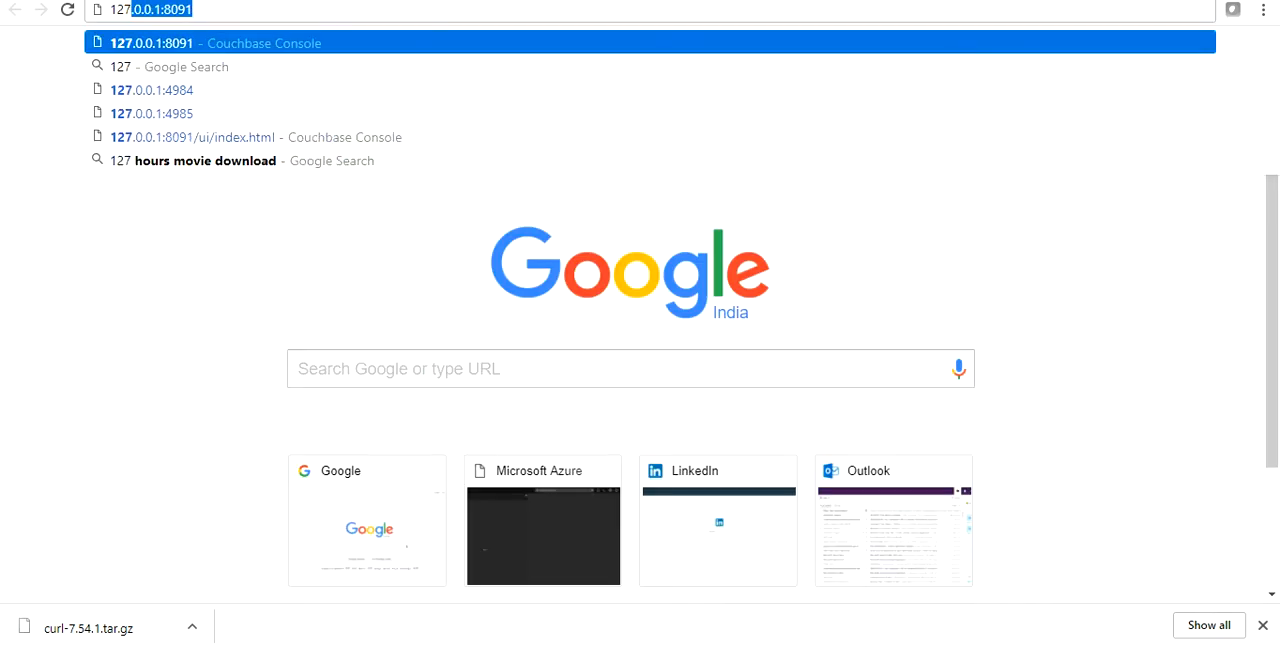
{"action": "key", "text": "Return"}
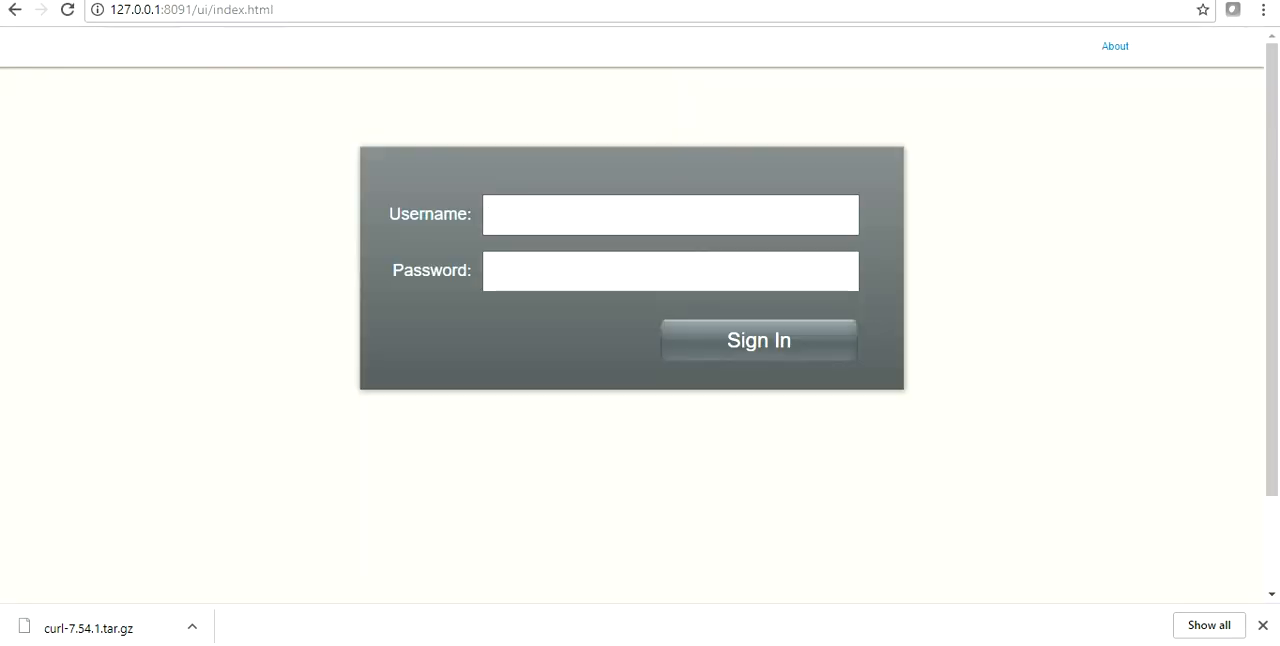
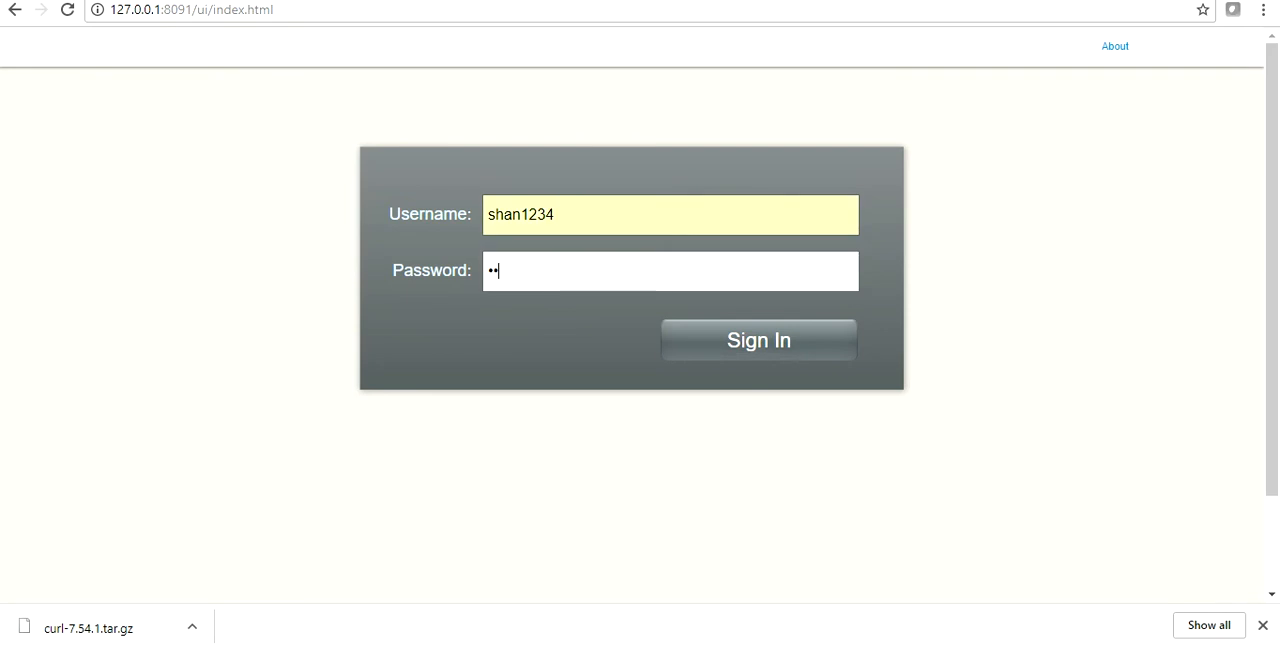
Sign in with the administrator credentials to reach the Cluster Overview
{"action": "left_click", "coordinate": [758, 340]}
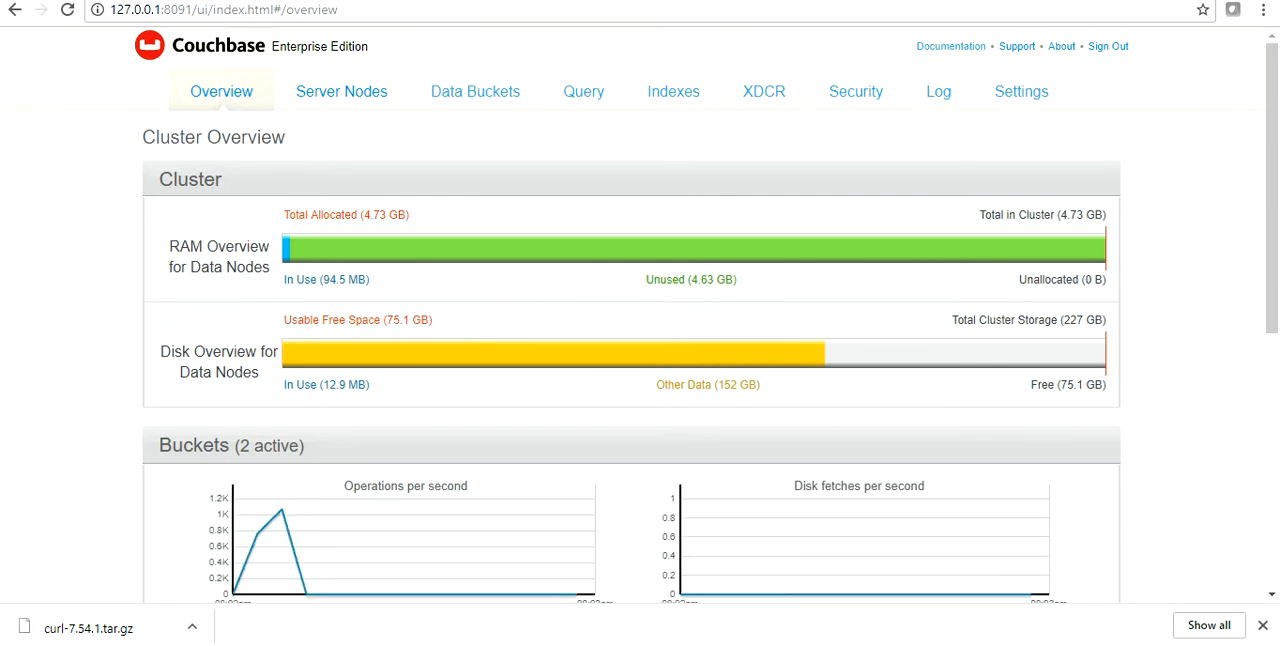
View node 127.0.0.1's statistics from Server Nodes, scroll through them, and return to the nodes list
{"action": "scroll", "scroll_direction": "down", "scroll_amount": 3}
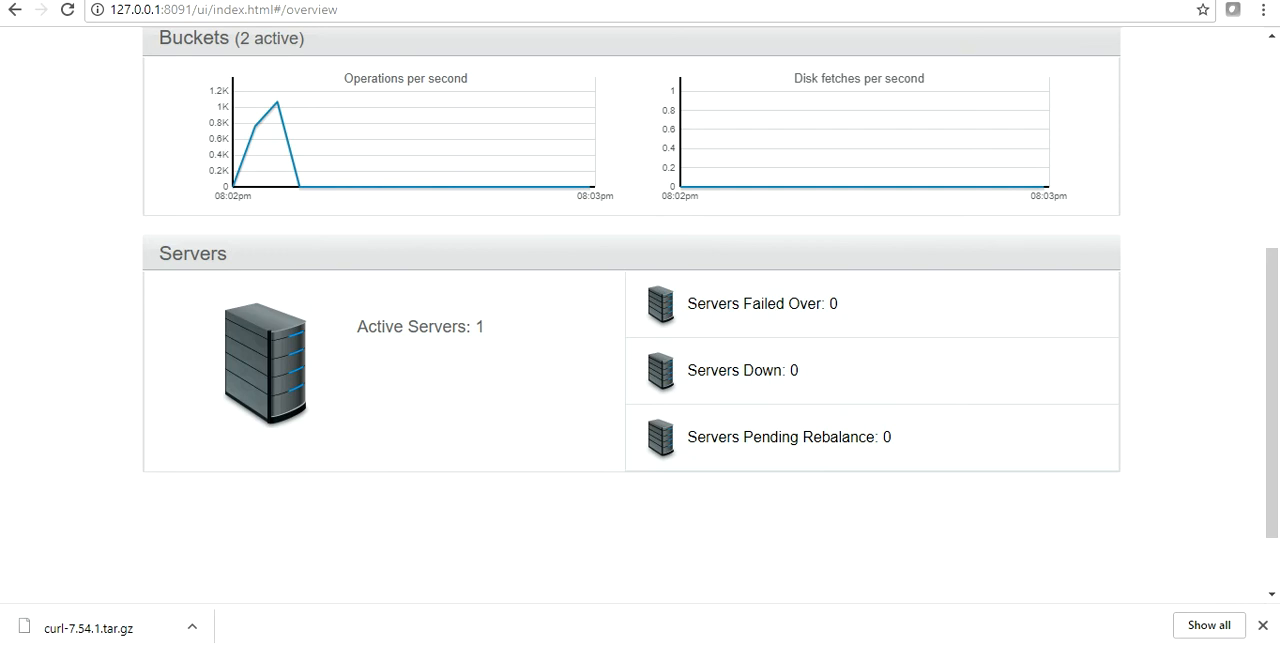
{"action": "scroll", "scroll_direction": "up", "scroll_amount": 3}
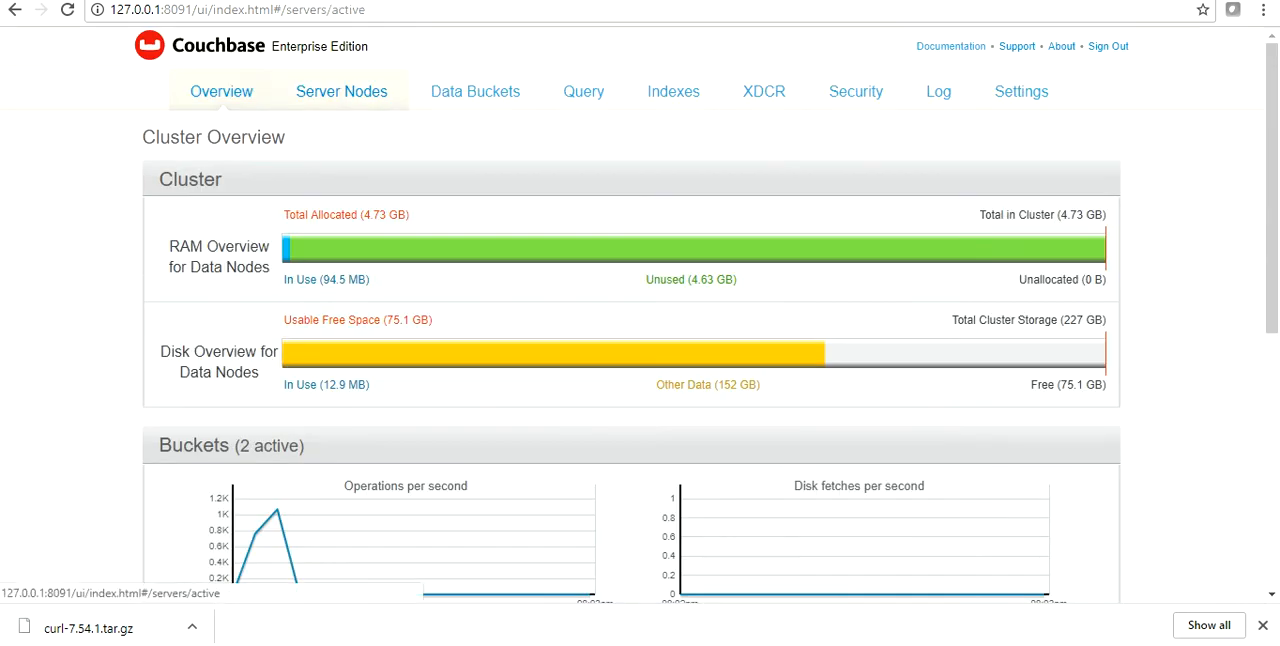
{"action": "left_click", "coordinate": [340, 90]}
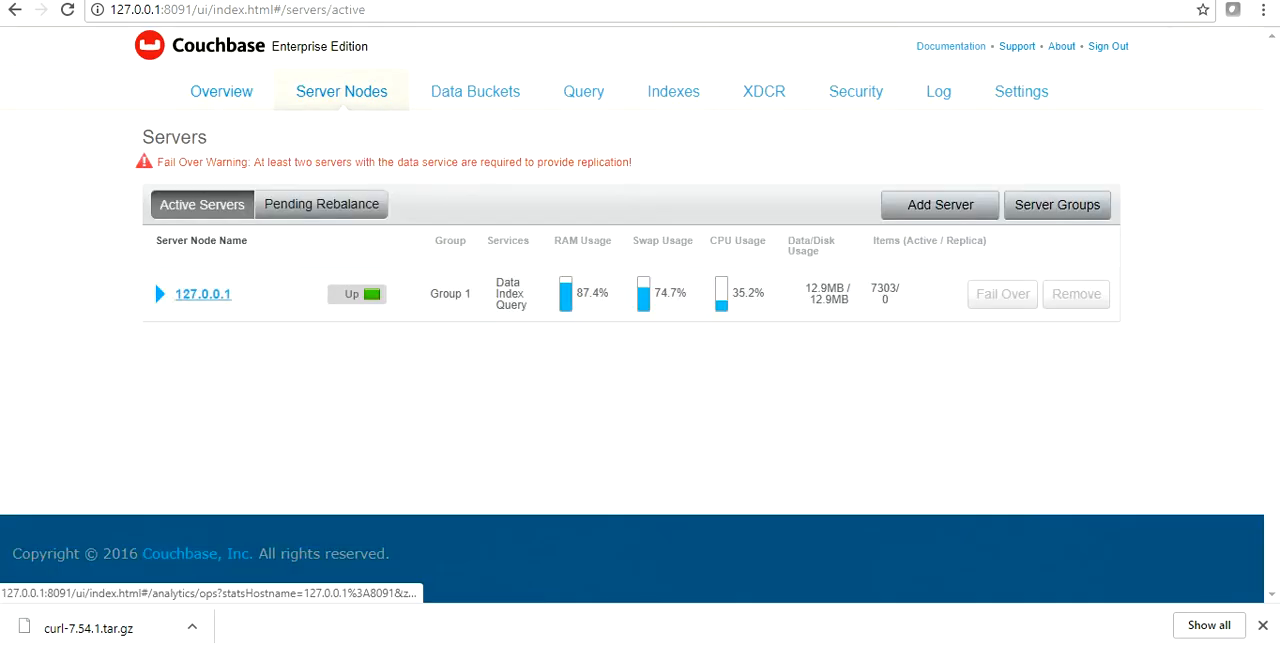
{"action": "left_click", "coordinate": [202, 292]}
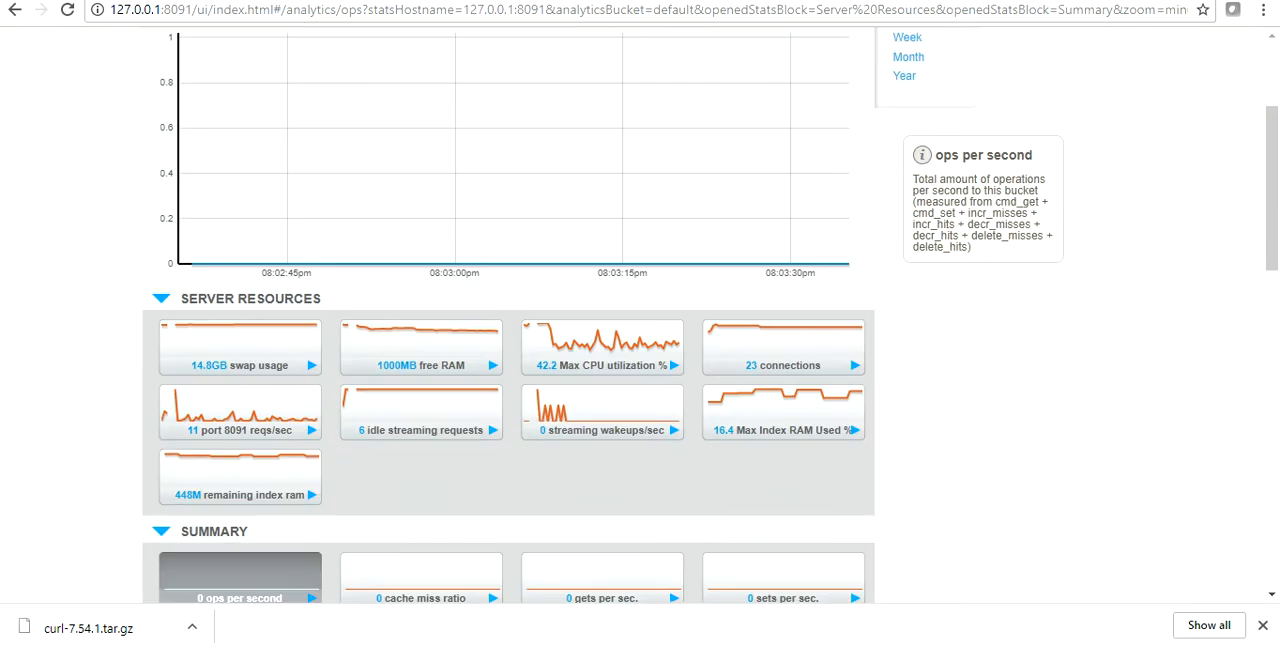
{"action": "scroll", "scroll_direction": "down", "scroll_amount": 3}
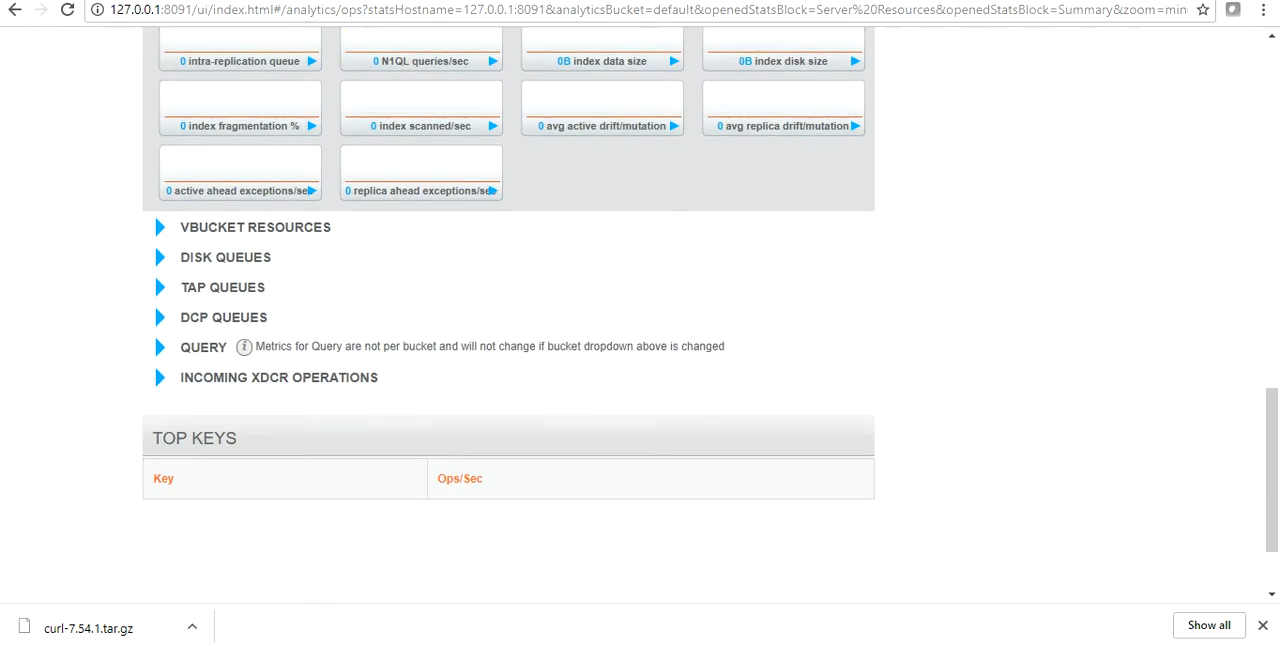
{"action": "scroll", "scroll_direction": "up", "scroll_amount": 3}
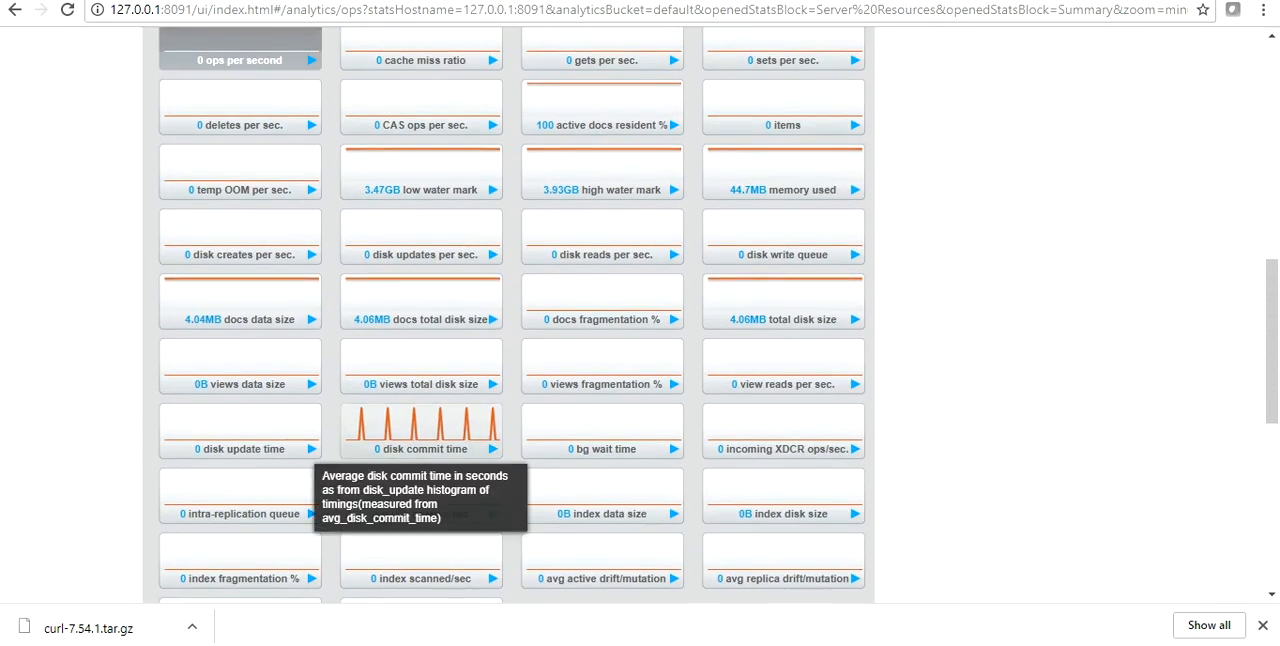
{"action": "scroll", "scroll_direction": "up", "scroll_amount": 3}
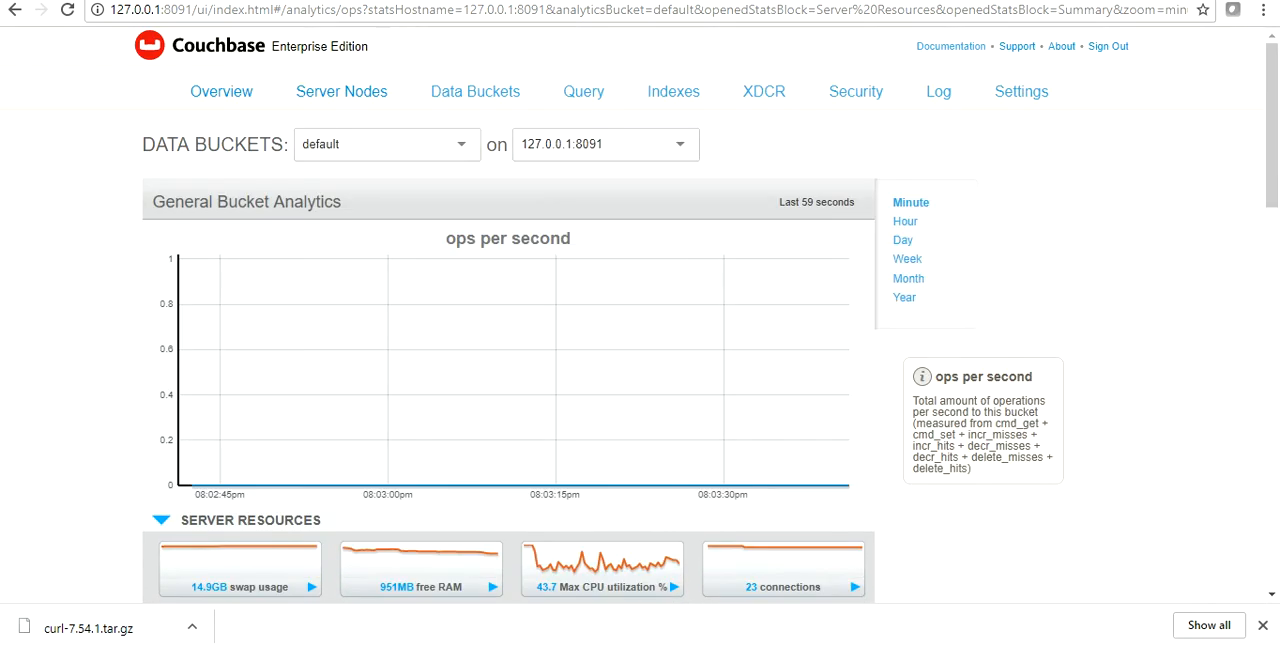
{"action": "left_click", "coordinate": [340, 90]}
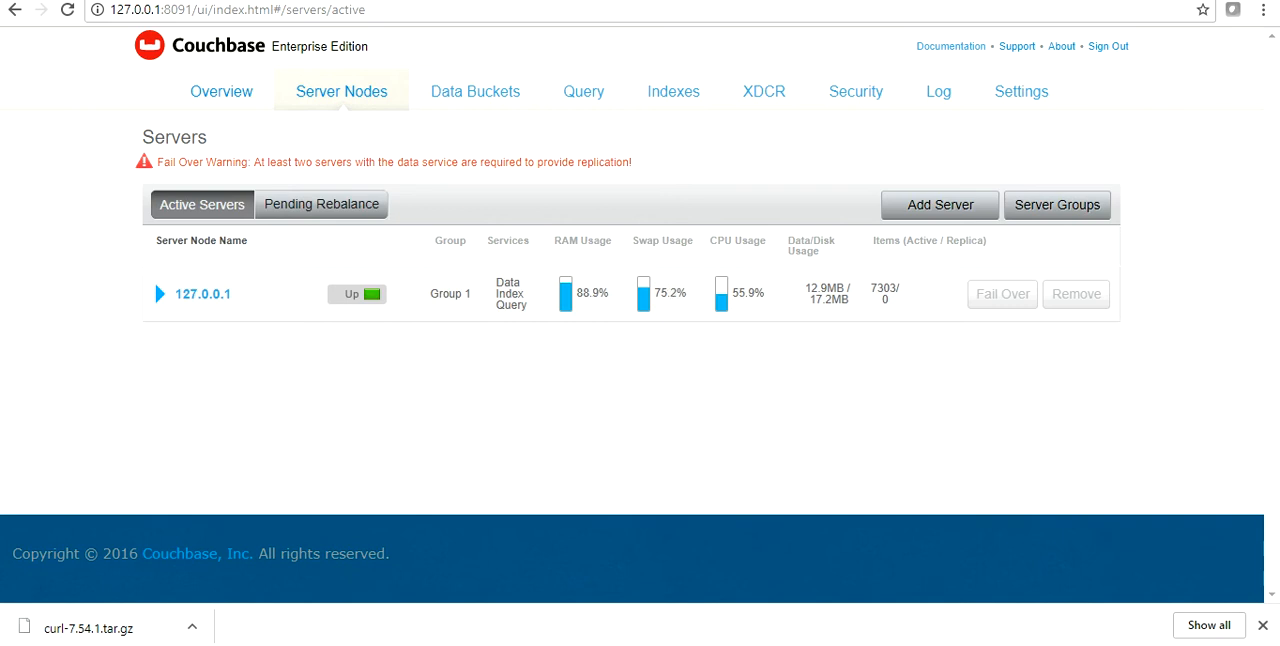
Start adding a server at 1.2.2.2, partly fill the form, then dismiss it leaving only 127.0.0.1
{"action": "left_click", "coordinate": [938, 204]}
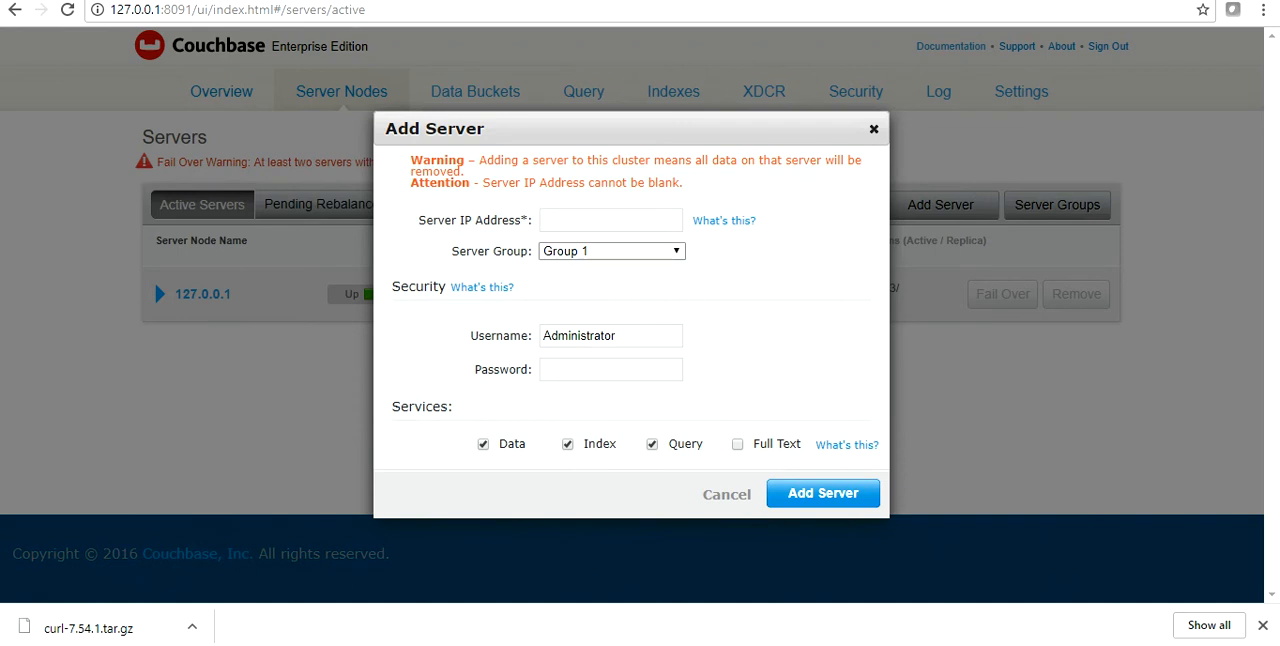
{"action": "type", "text": "1.2.2.2"}
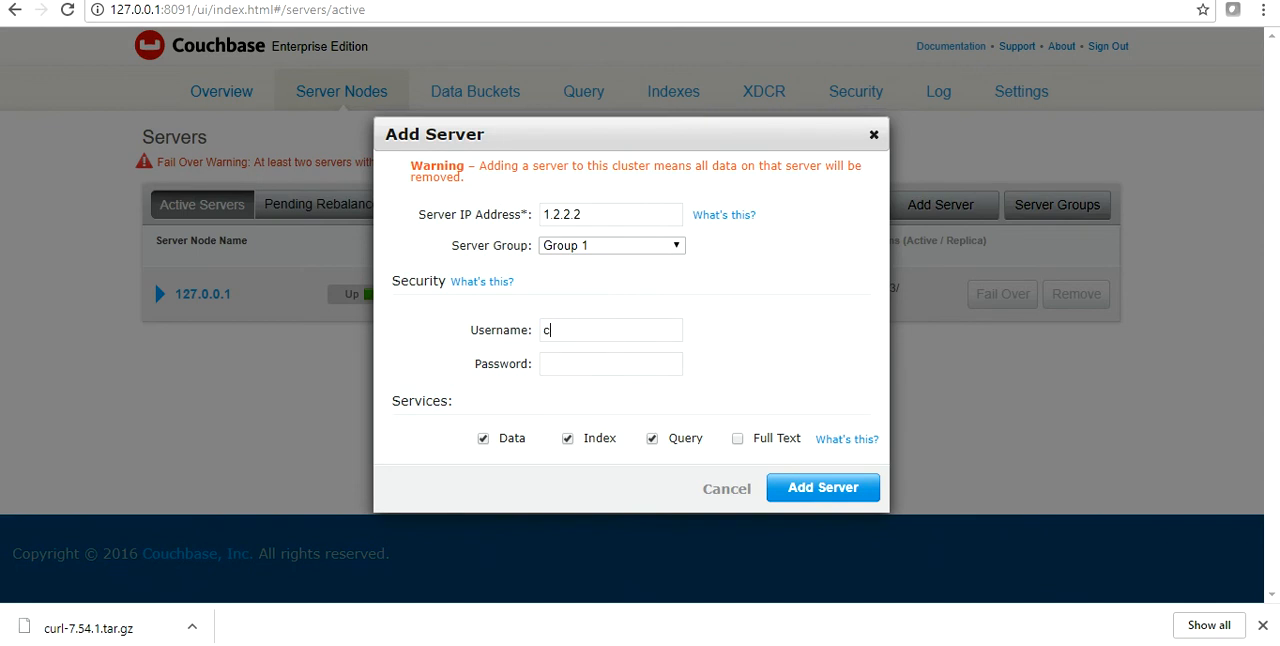
{"action": "type", "text": "ba"}
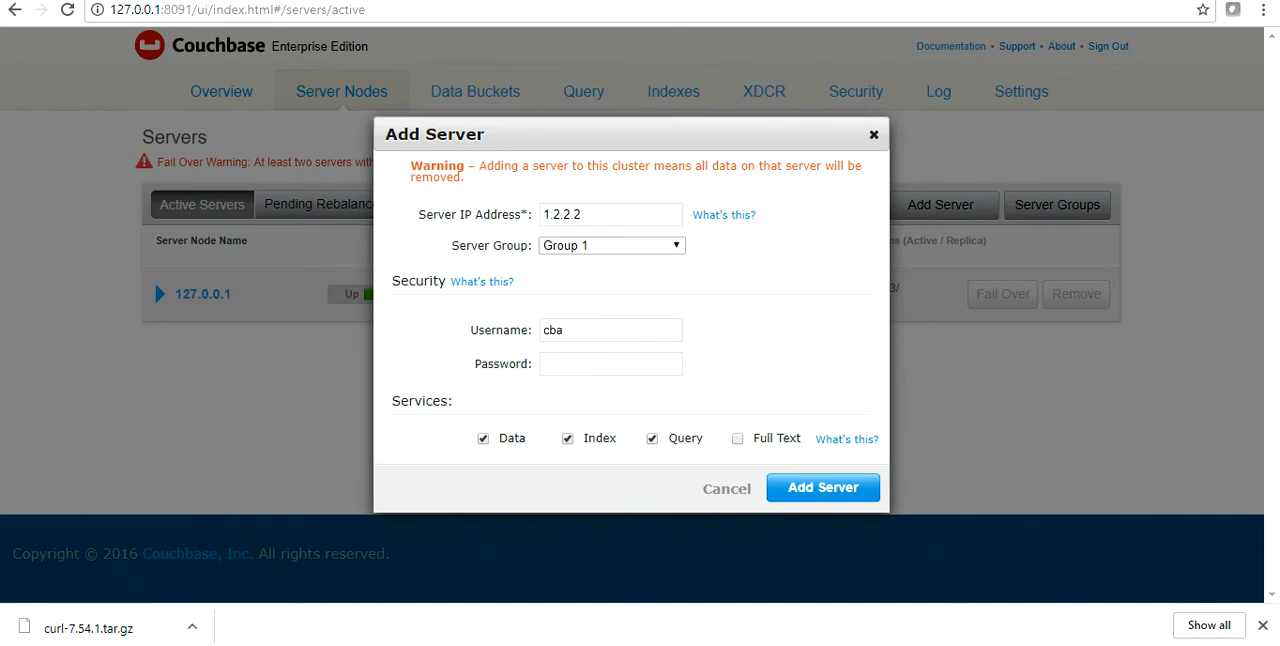
{"action": "left_click", "coordinate": [612, 364]}
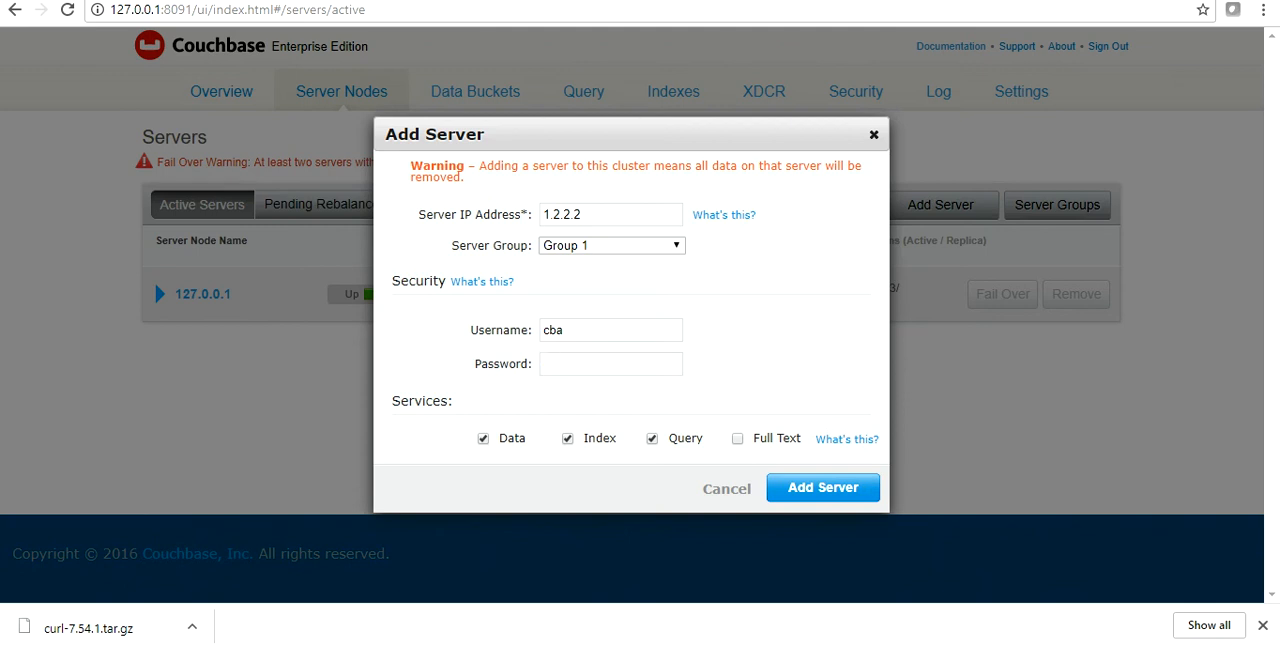
{"action": "left_click", "coordinate": [610, 364]}
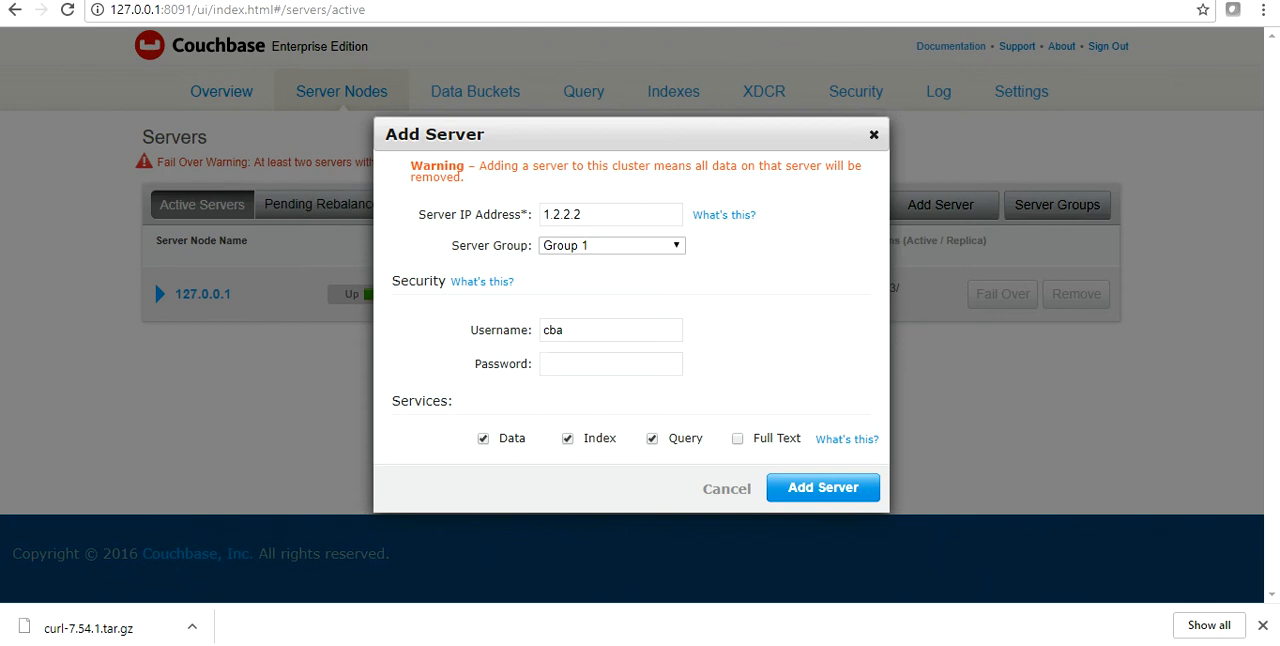
{"action": "left_click", "coordinate": [610, 364]}
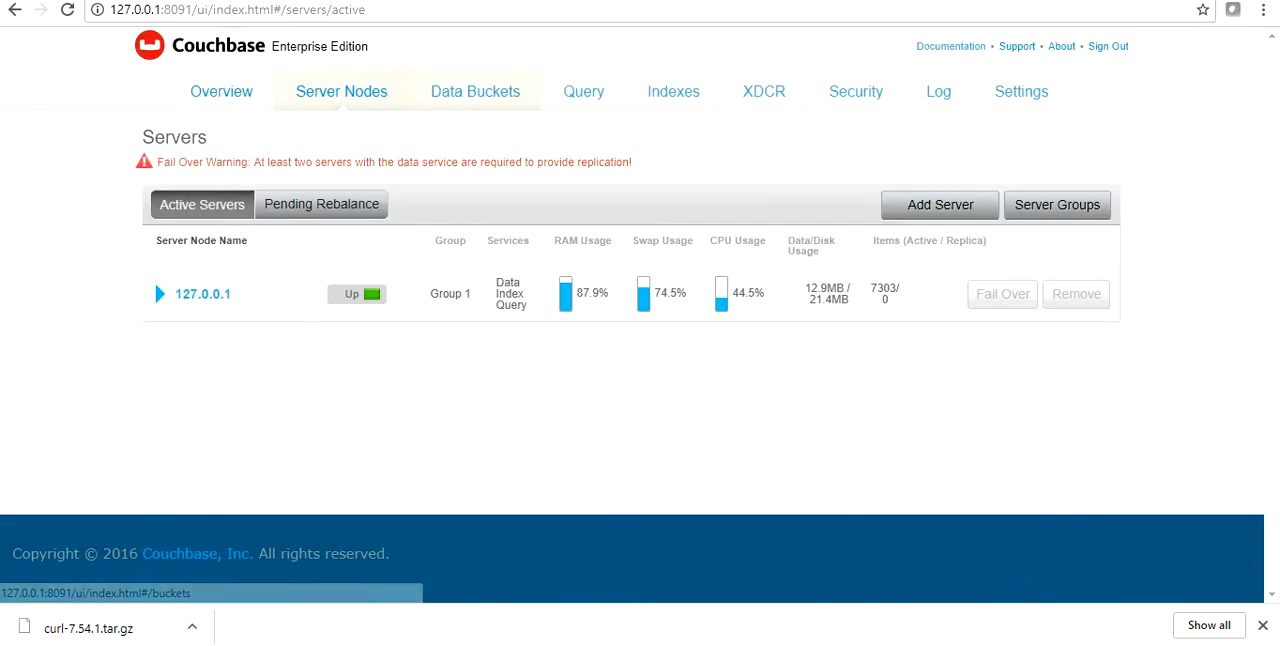
Create a new data bucket named 'mobile' with default settings from the Data Buckets page
{"action": "left_click", "coordinate": [476, 90]}
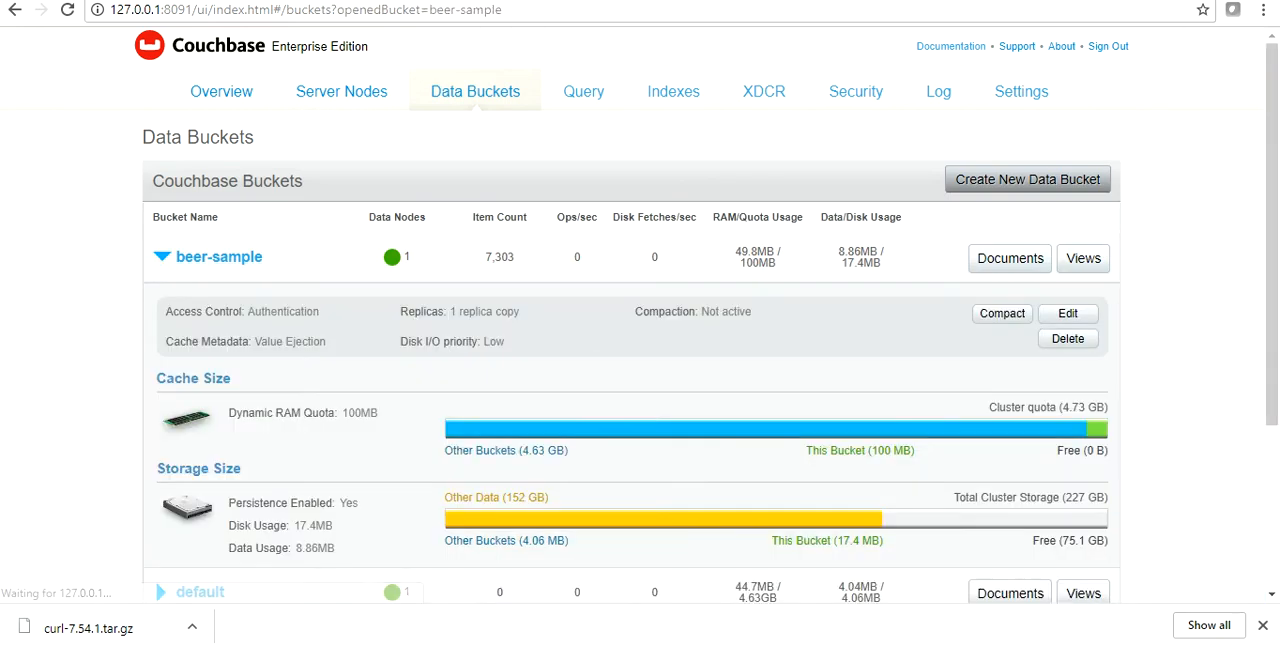
{"action": "left_click", "coordinate": [1068, 338]}
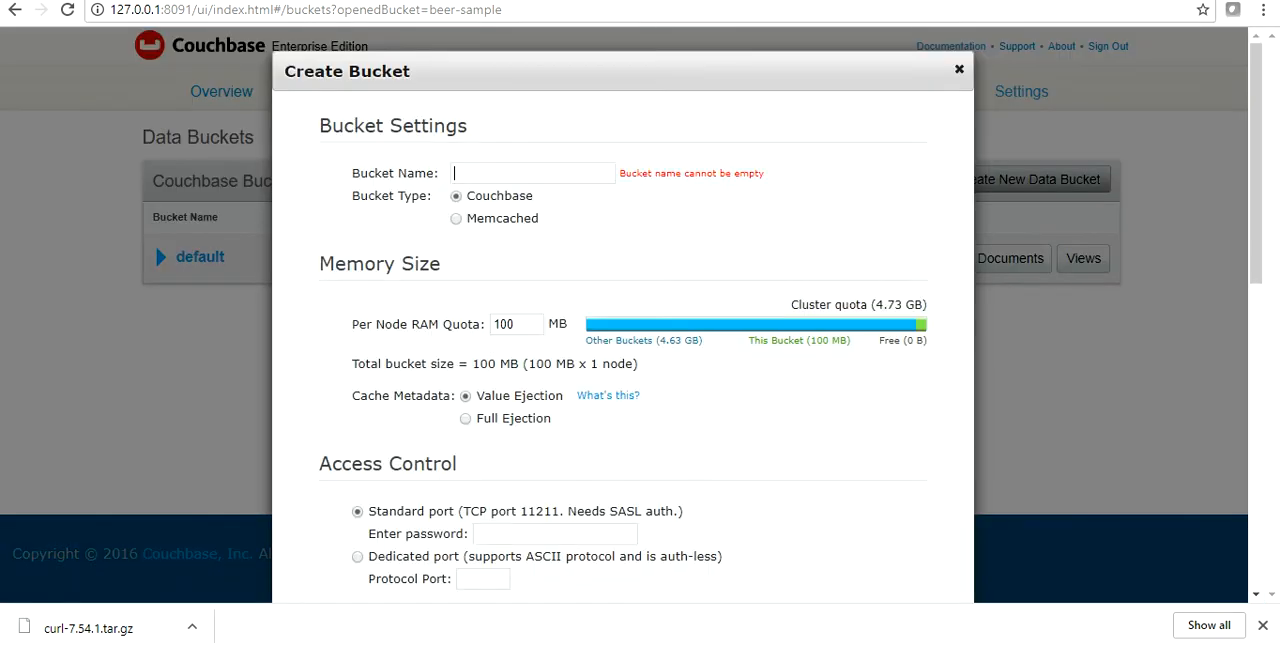
{"action": "type", "text": "mobile"}
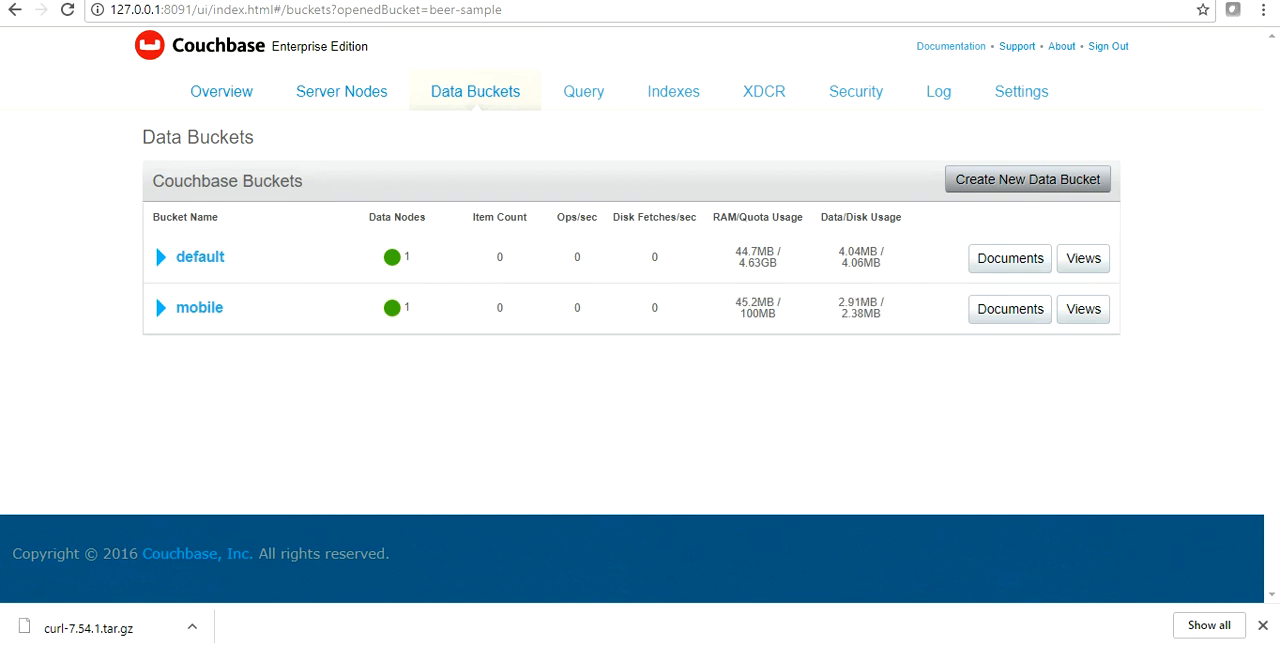
{"action": "mouse_move", "coordinate": [584, 90]}
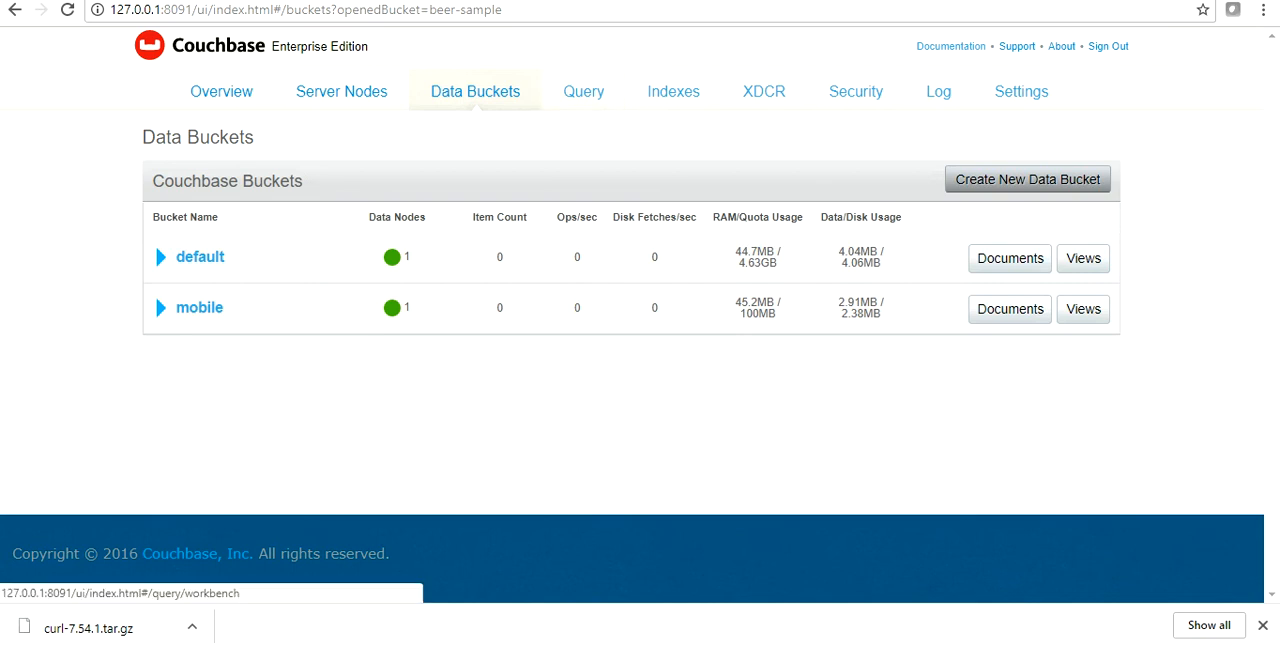
Run CREATE PRIMARY INDEX `#primary` ON `mobile` in the Query workbench and check it succeeded
{"action": "left_click", "coordinate": [584, 90]}
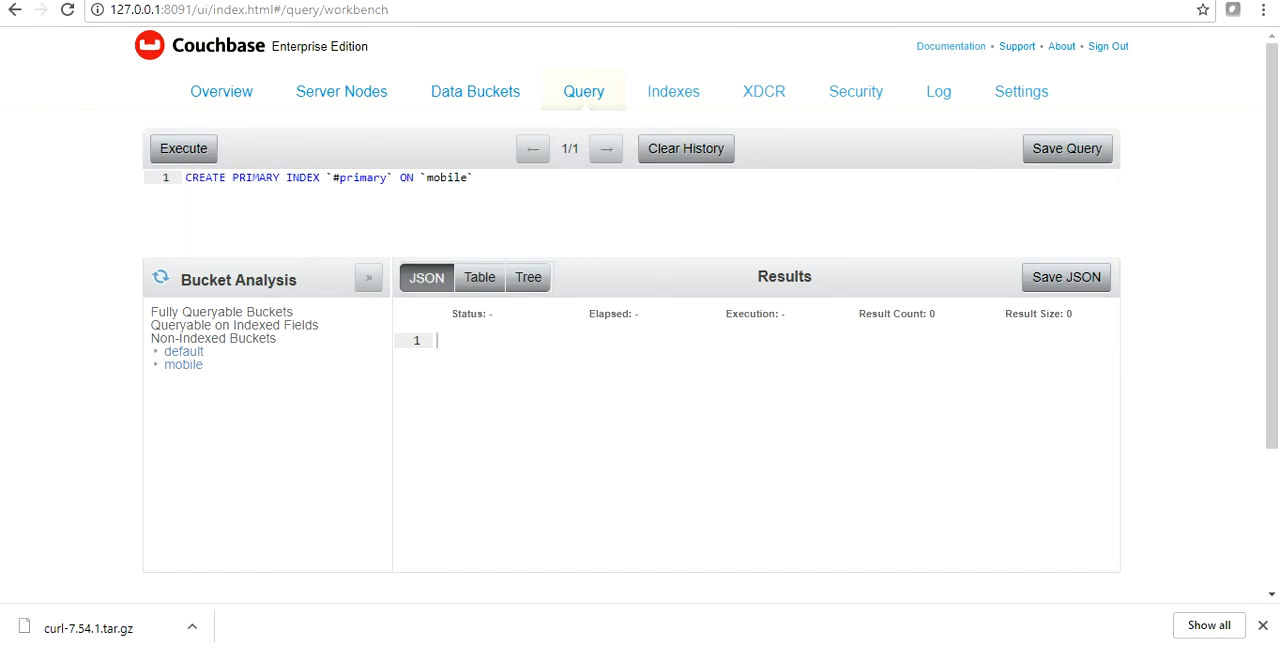
{"action": "left_click", "coordinate": [184, 148]}
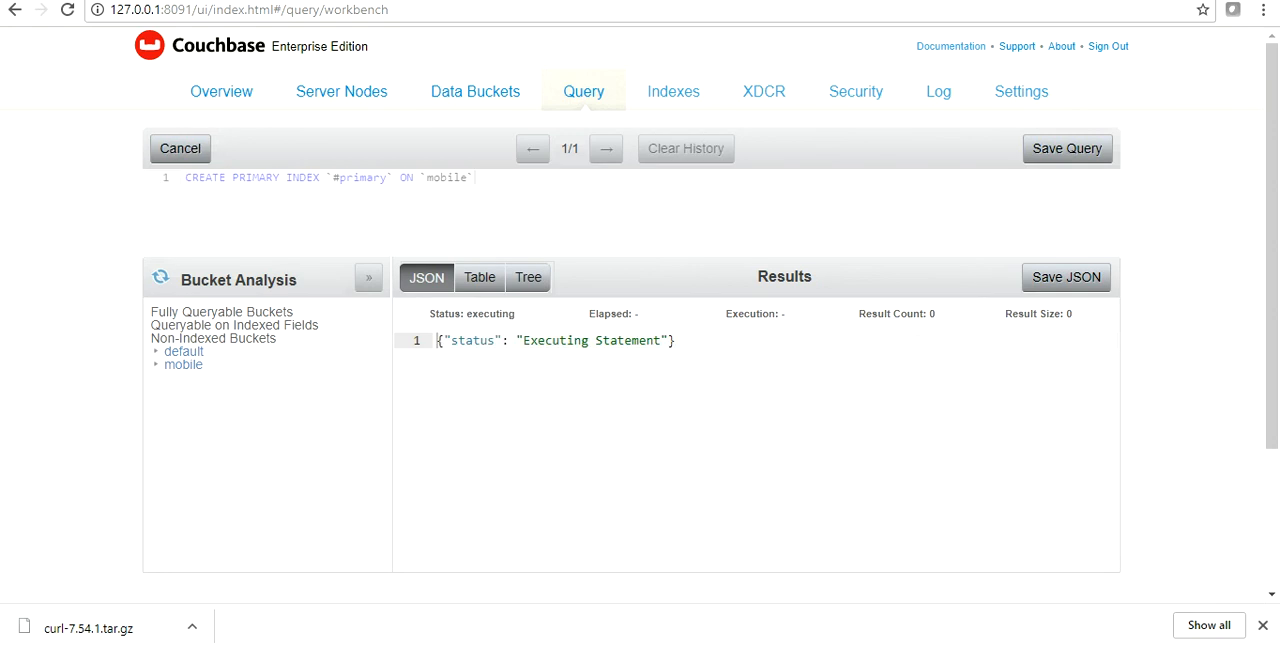
{"action": "left_click", "coordinate": [180, 148]}
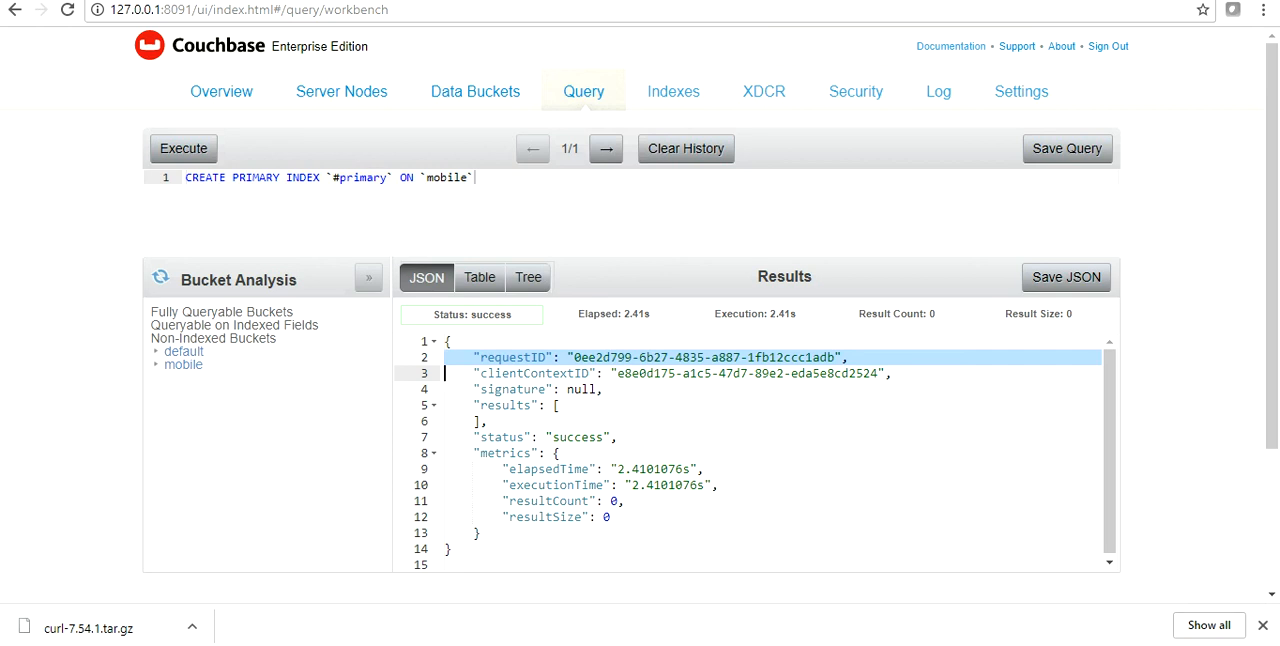
{"action": "left_click", "coordinate": [564, 436]}
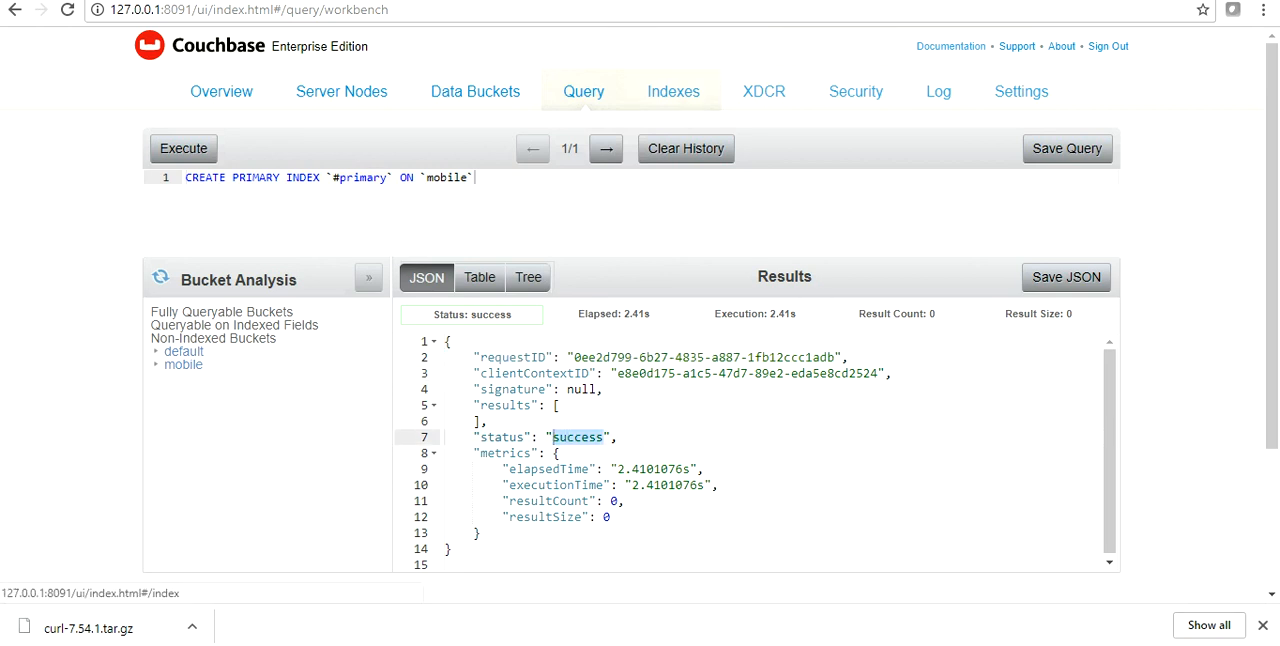
{"action": "left_click", "coordinate": [672, 90]}
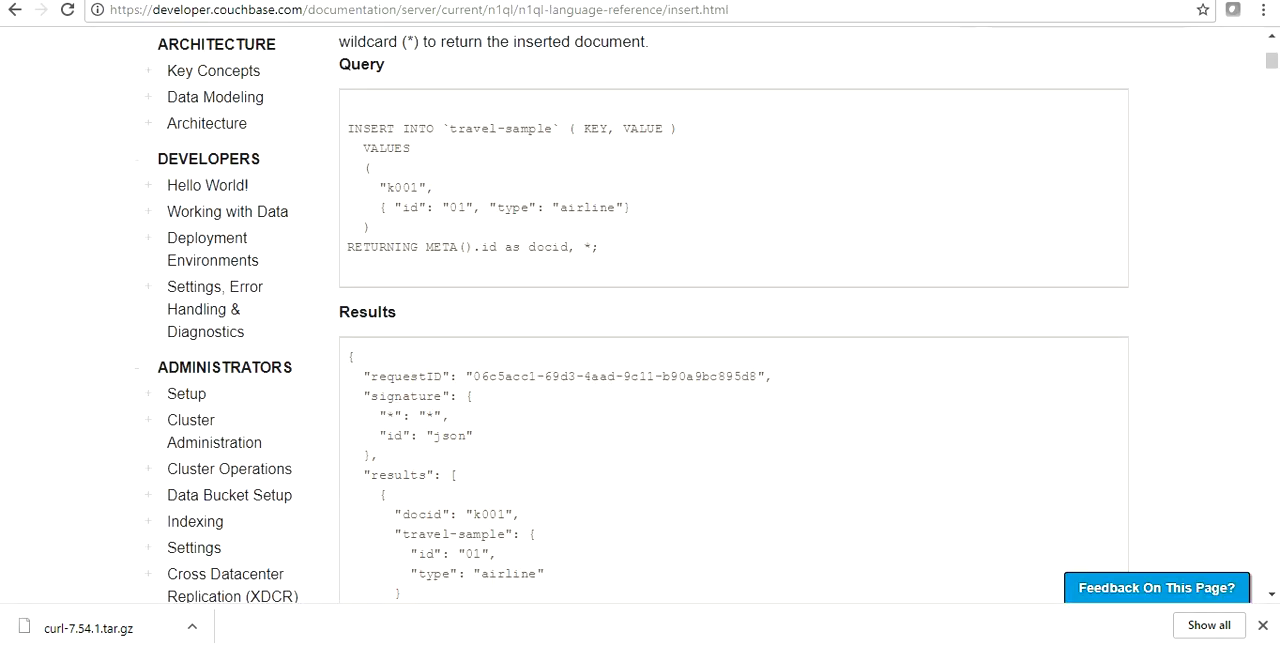
Copy the docs INSERT example and run it against 'mobile', adding document k001 with an airline record
{"action": "left_click_drag", "start_coordinate": [348, 128], "coordinate": [598, 246]}
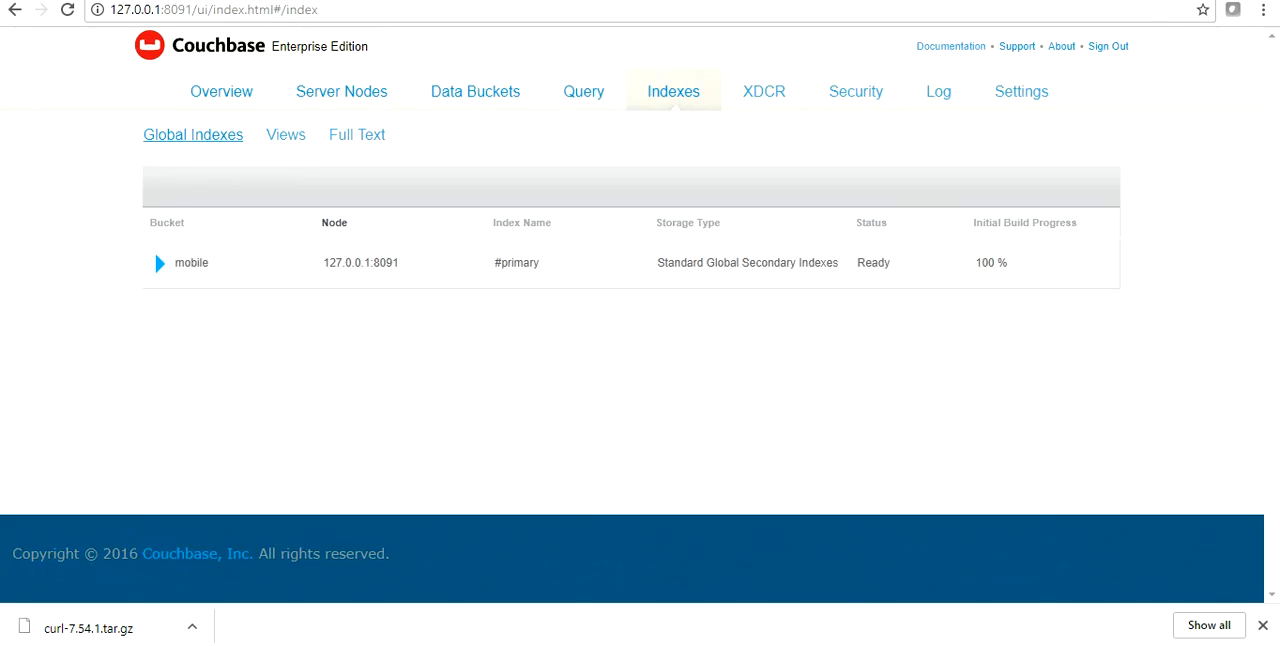
{"action": "left_click", "coordinate": [584, 90]}
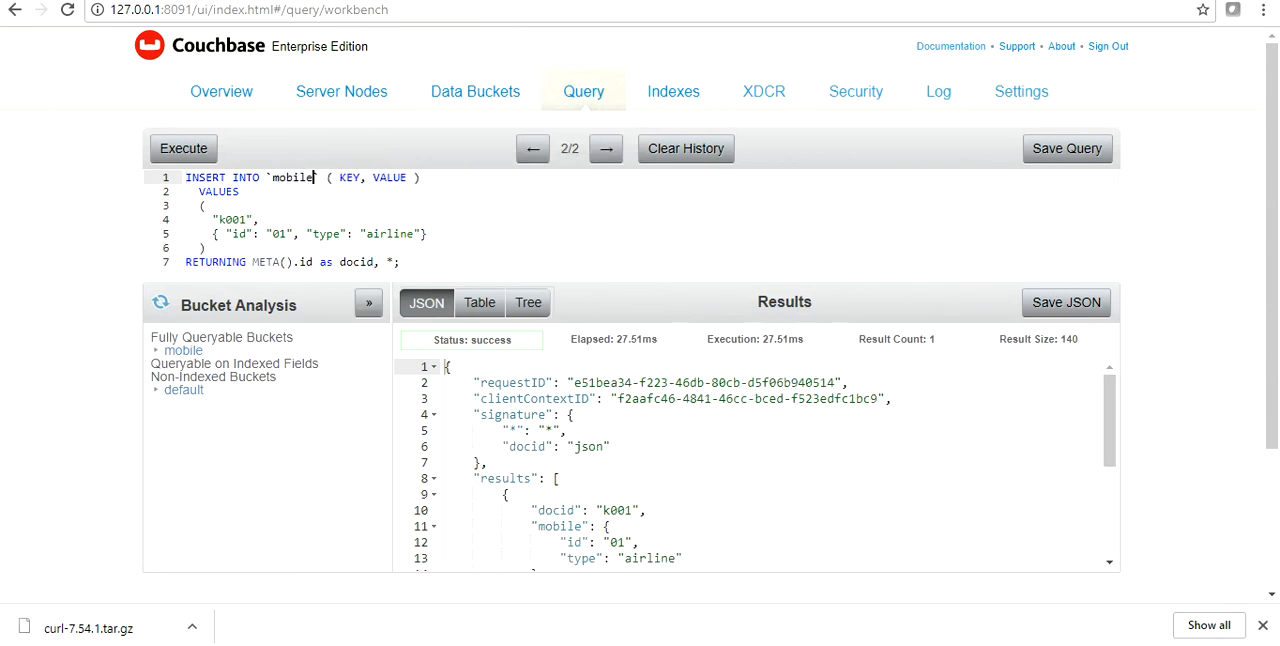
{"action": "scroll", "scroll_direction": "down", "scroll_amount": 3}
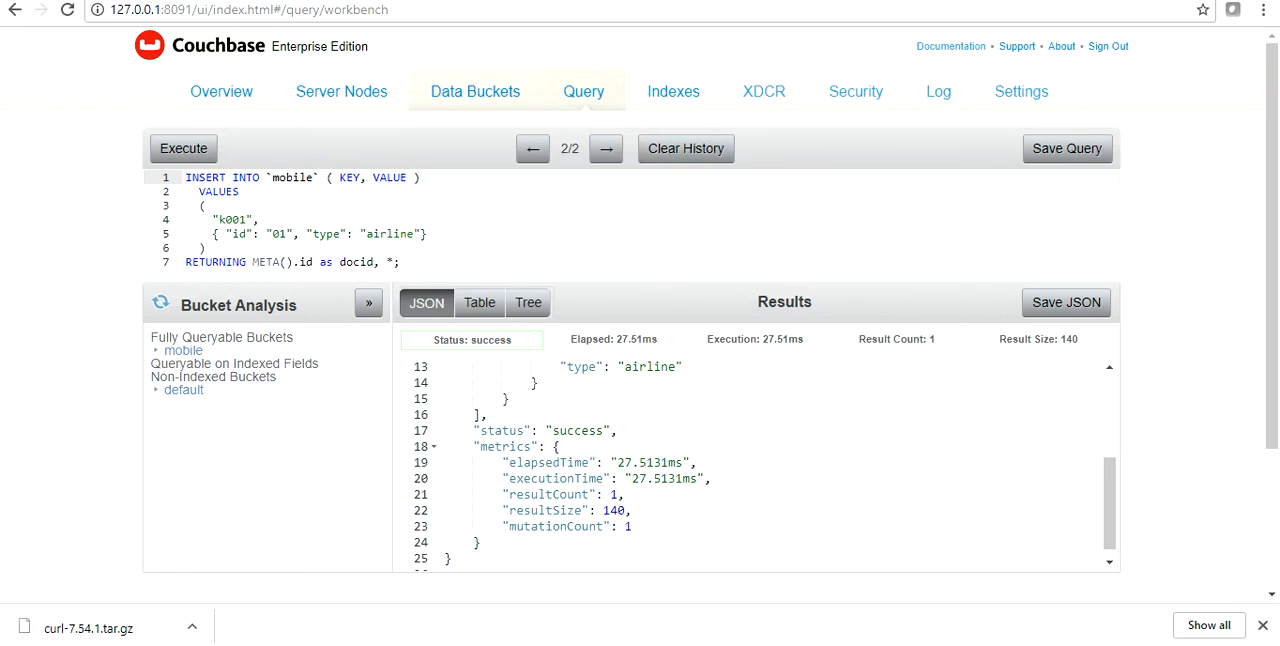
{"action": "mouse_move", "coordinate": [476, 90]}
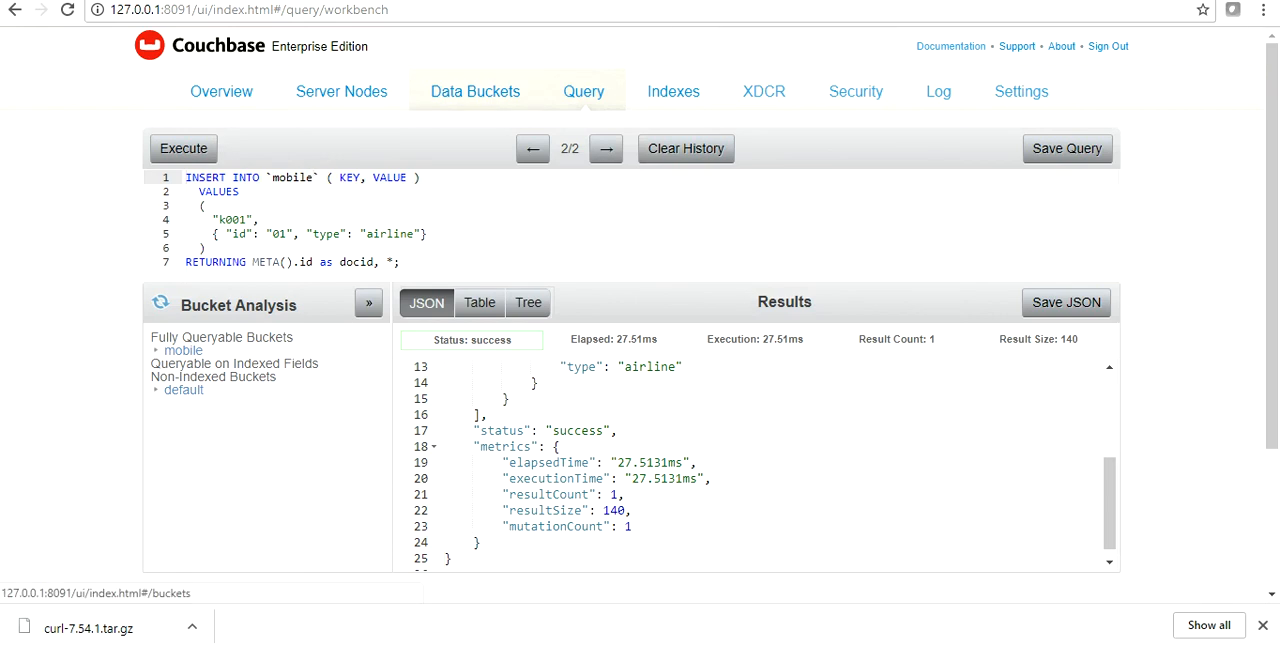
Browse the 'mobile' bucket's documents and view k001 holding id 01 and type airline
{"action": "left_click", "coordinate": [476, 90]}
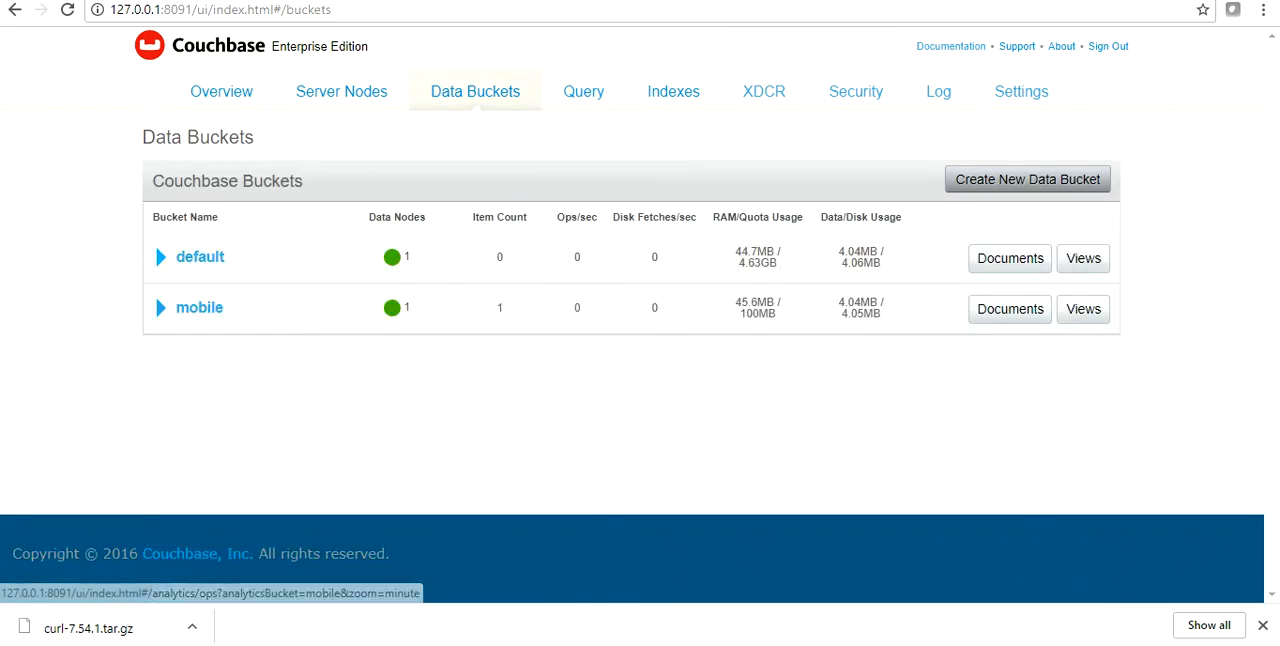
{"action": "mouse_move", "coordinate": [160, 308]}
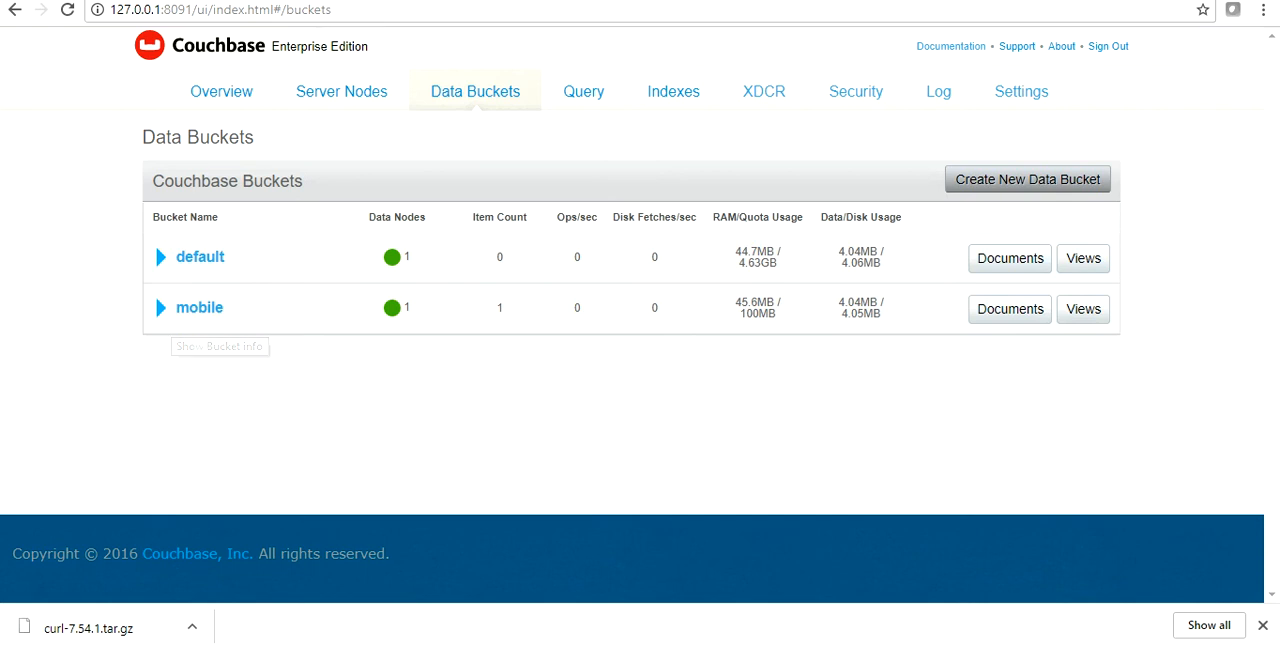
{"action": "left_click", "coordinate": [1008, 308]}
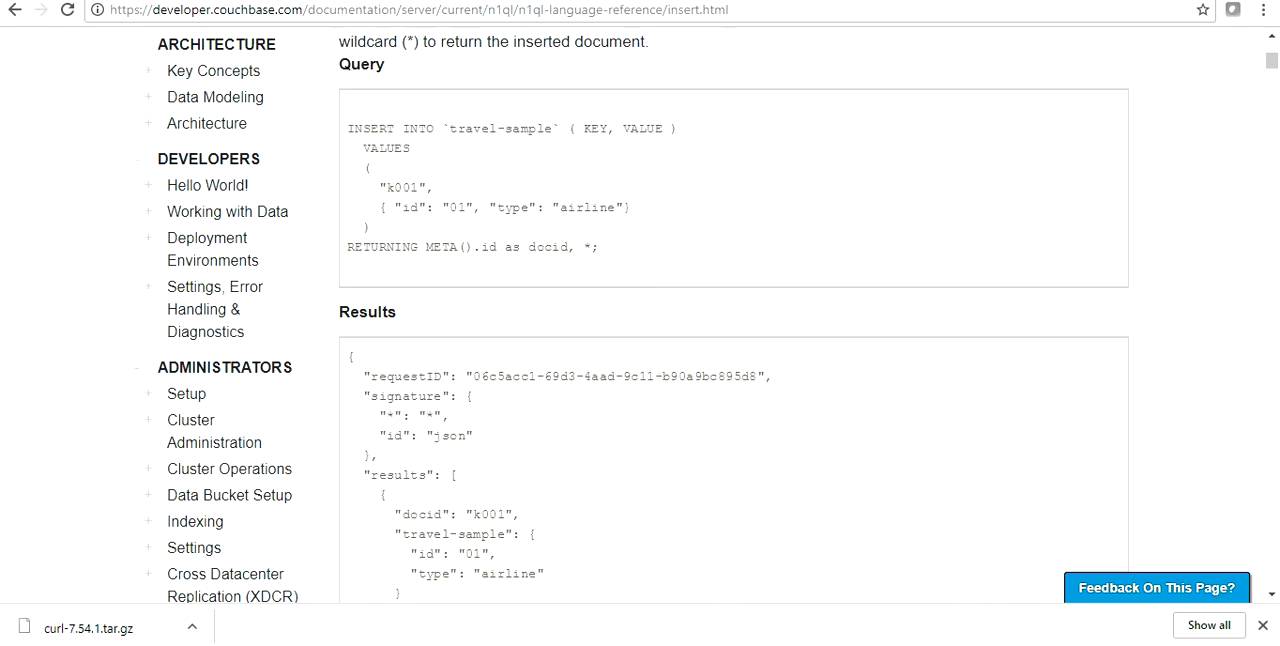
{"action": "double_click", "coordinate": [400, 188]}
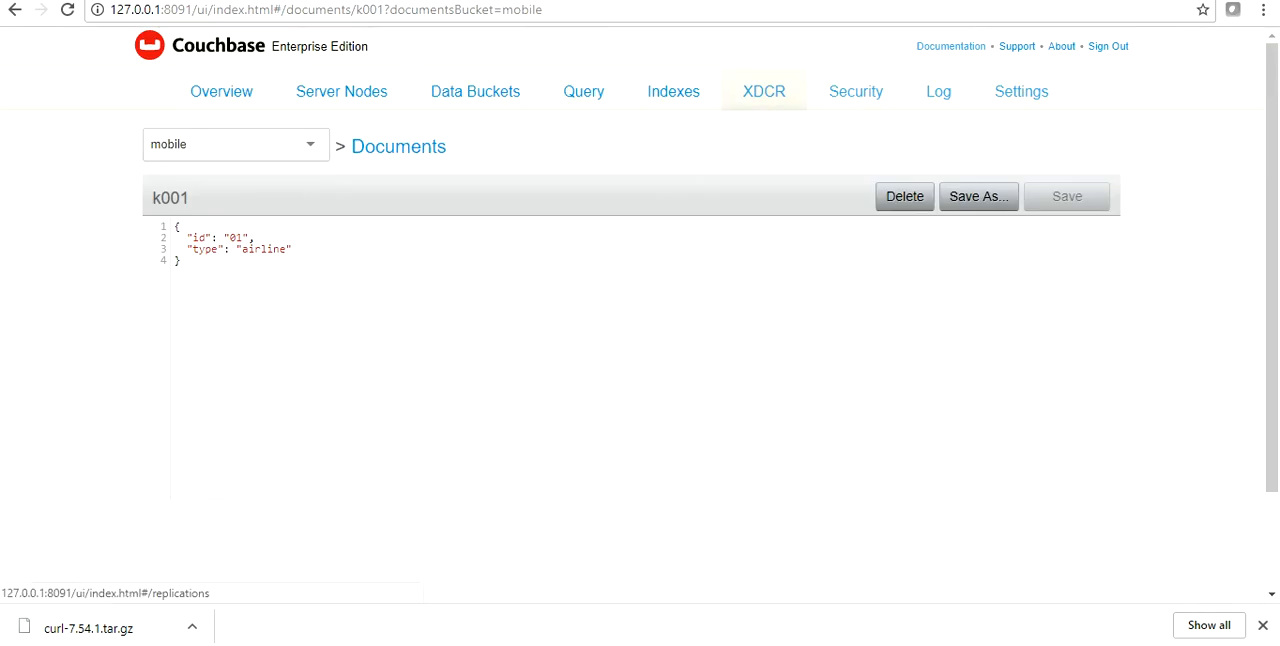
Review the Security and Log pages, then bring up the cluster Settings showing RAM quotas
{"action": "left_click", "coordinate": [856, 90]}
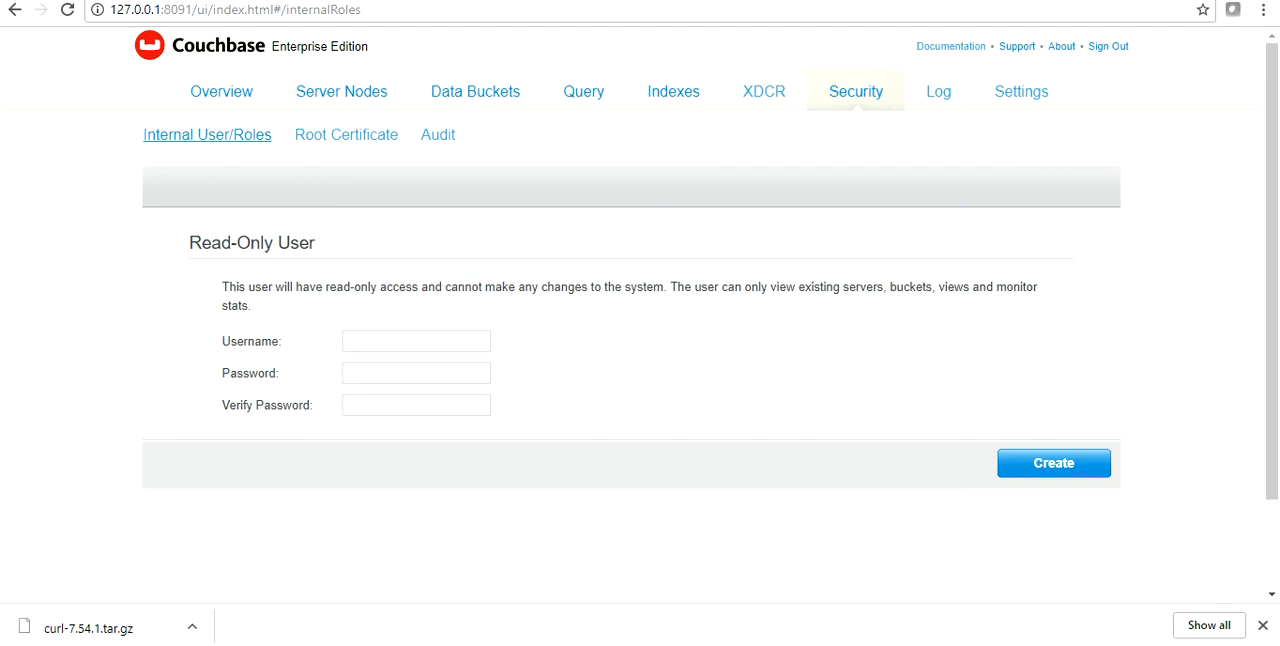
{"action": "left_click", "coordinate": [938, 90]}
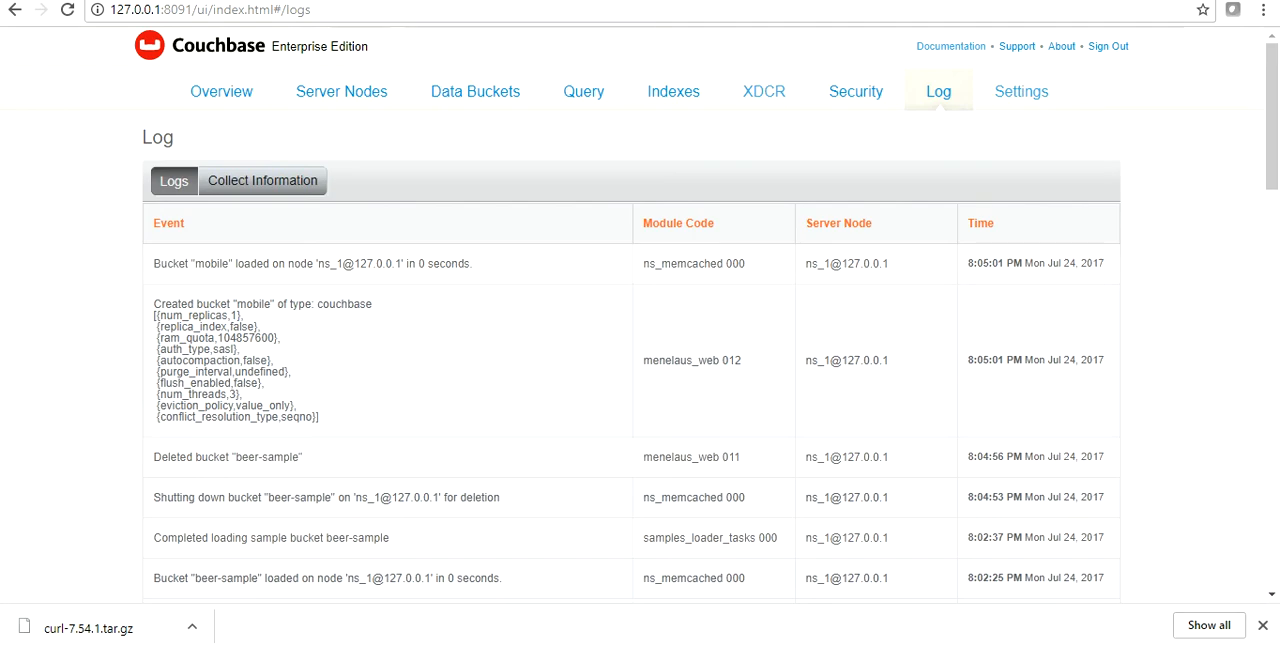
{"action": "left_click", "coordinate": [1020, 90]}
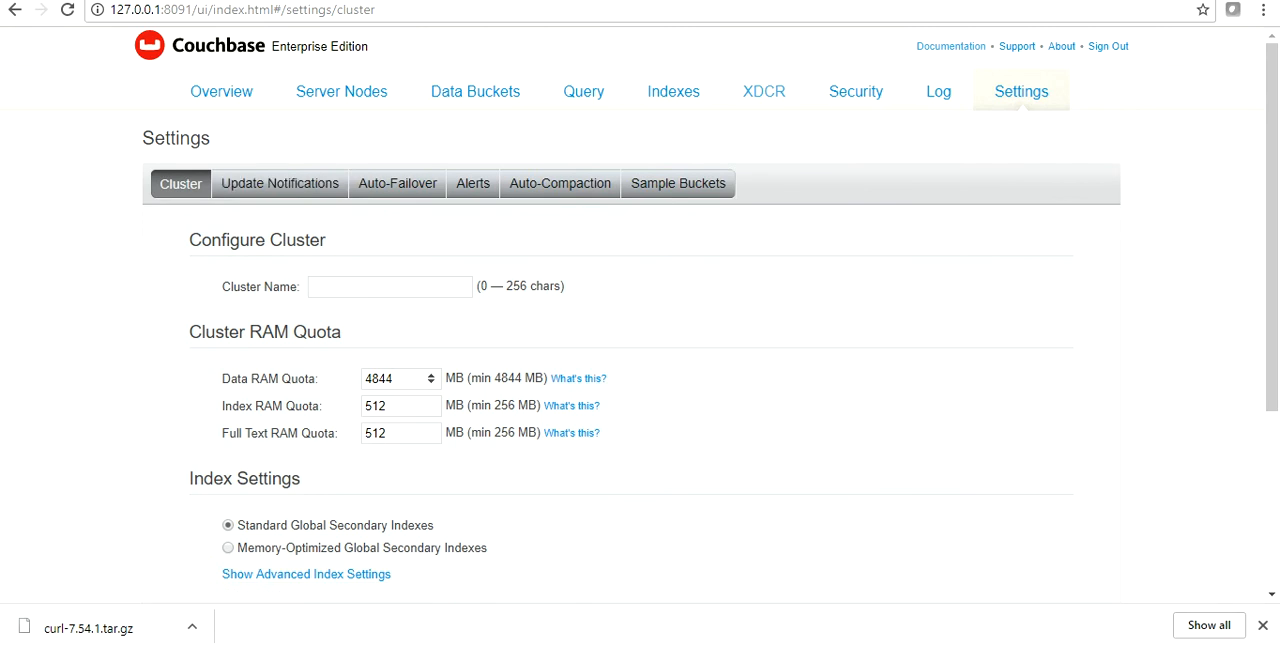
Enable email alerts on the Alerts settings sub-page
{"action": "left_click", "coordinate": [472, 184]}
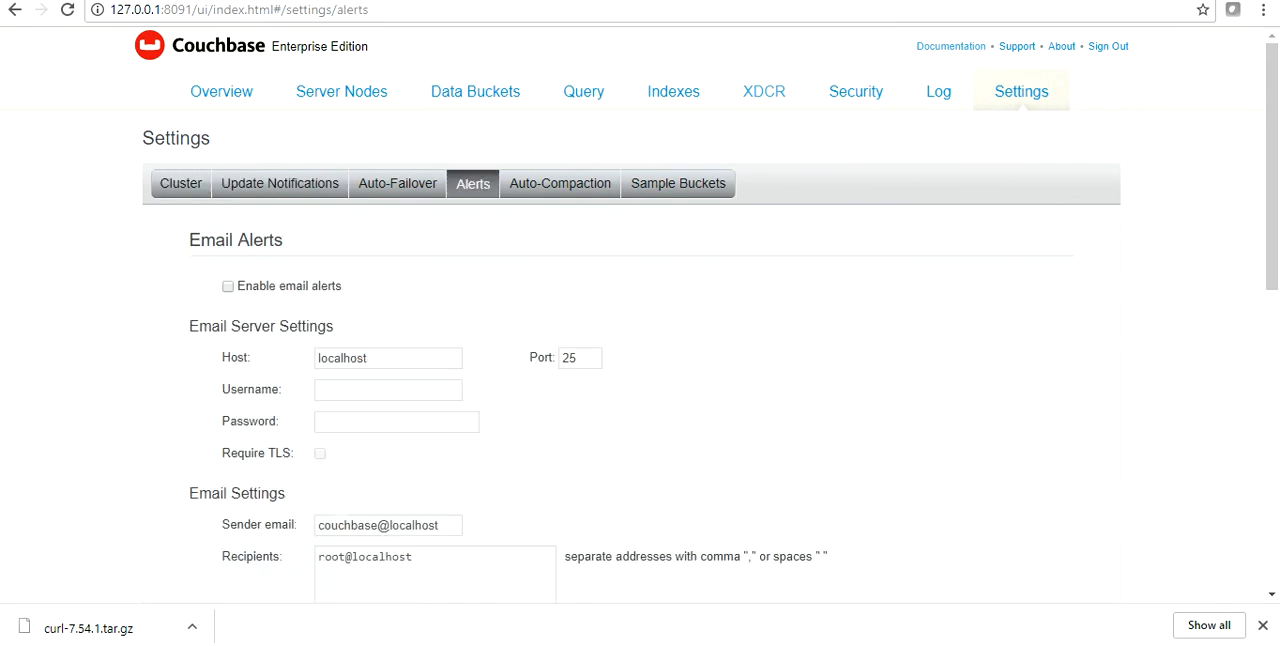
{"action": "left_click", "coordinate": [228, 286]}
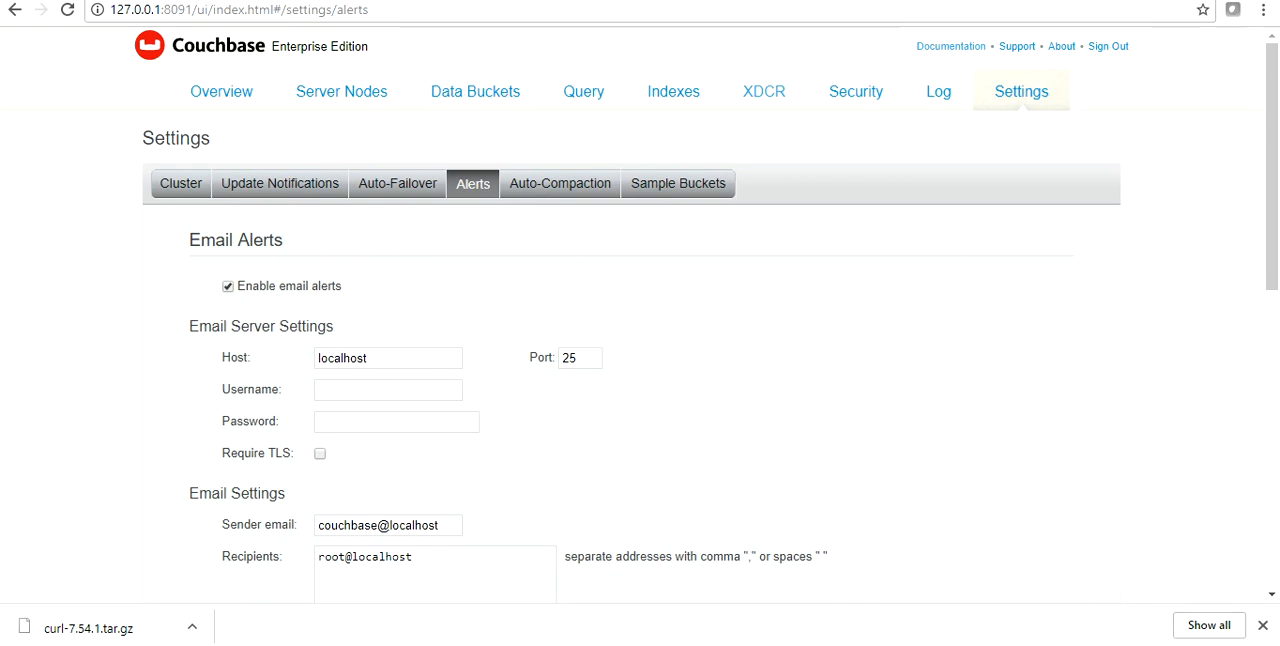
{"action": "scroll", "scroll_direction": "down", "scroll_amount": 3}
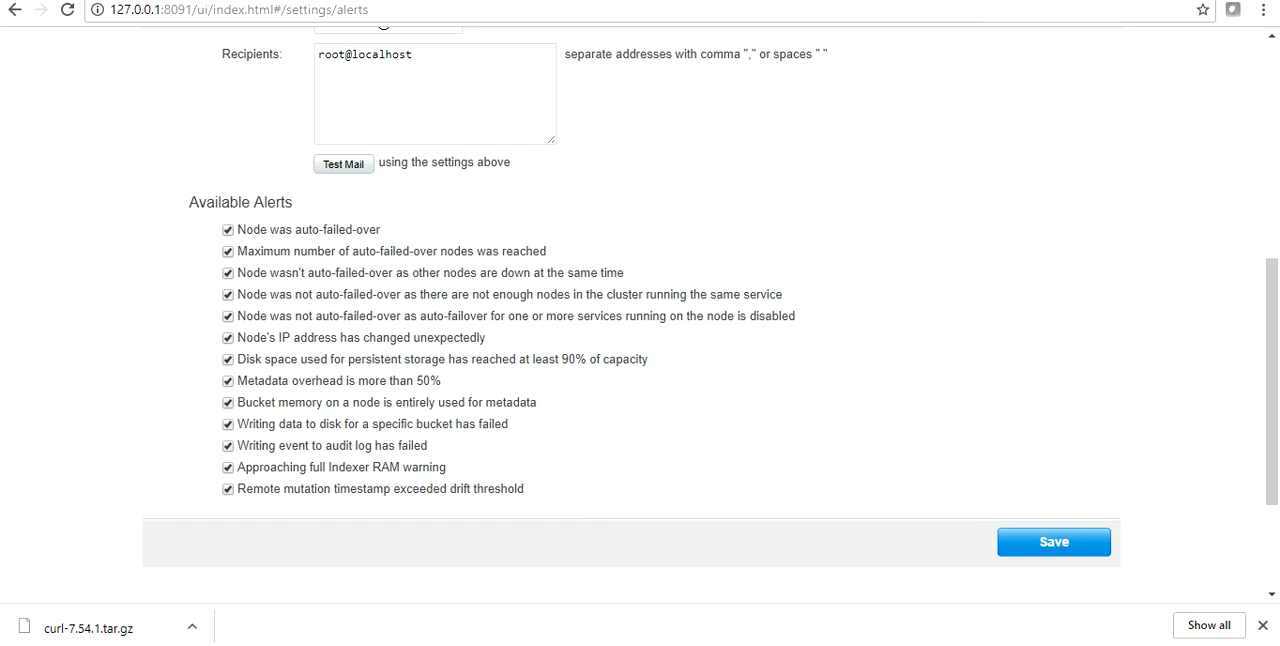
{"action": "scroll", "scroll_direction": "up", "scroll_amount": 3}
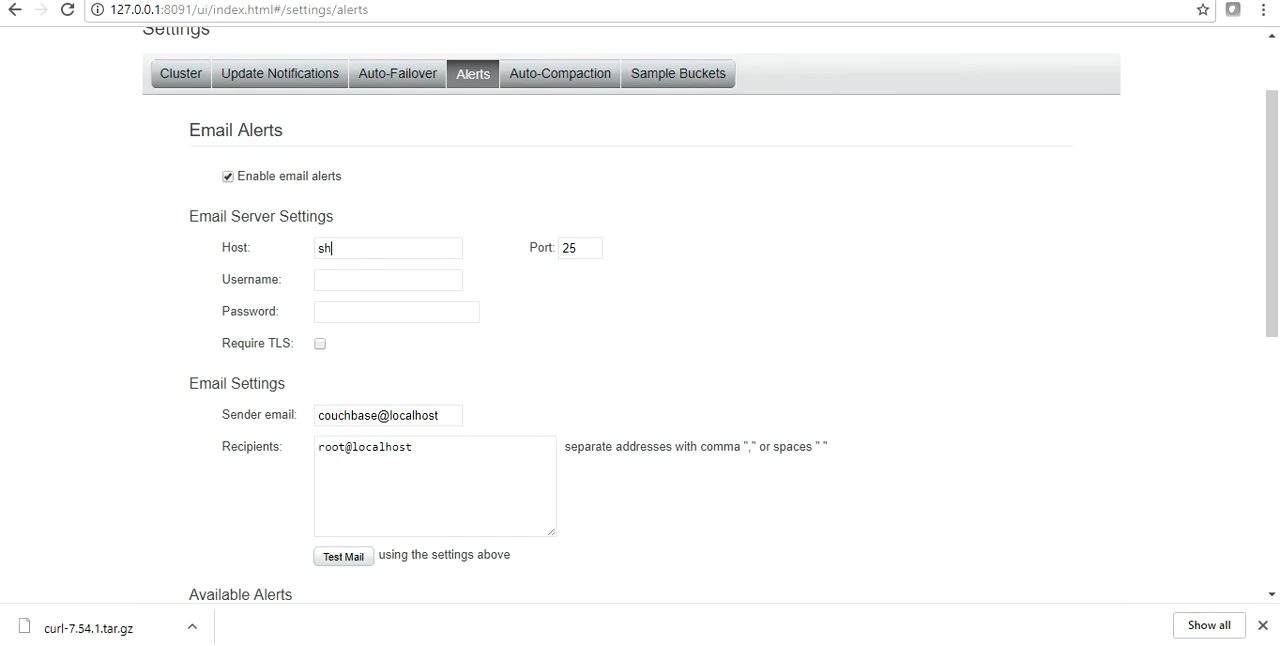
Set mail host smtp-mail.outlook.com, enter the login, and require TLS for the connection
{"action": "type", "text": "mtp-mail.outlook.com"}
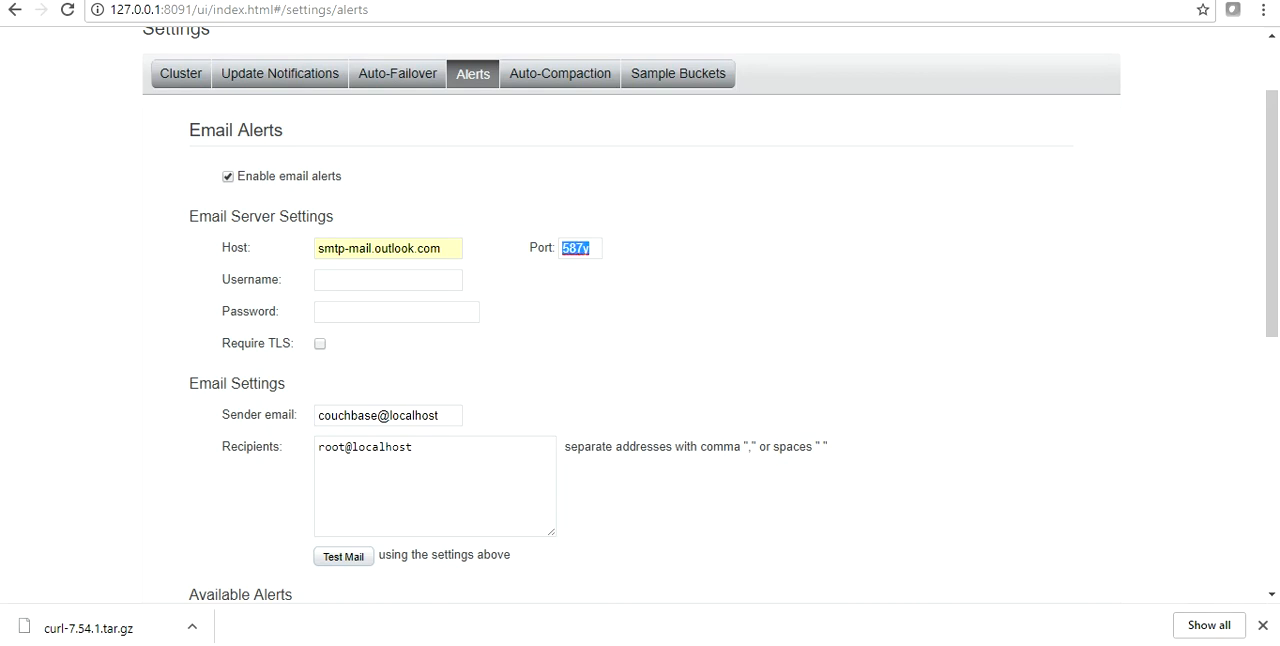
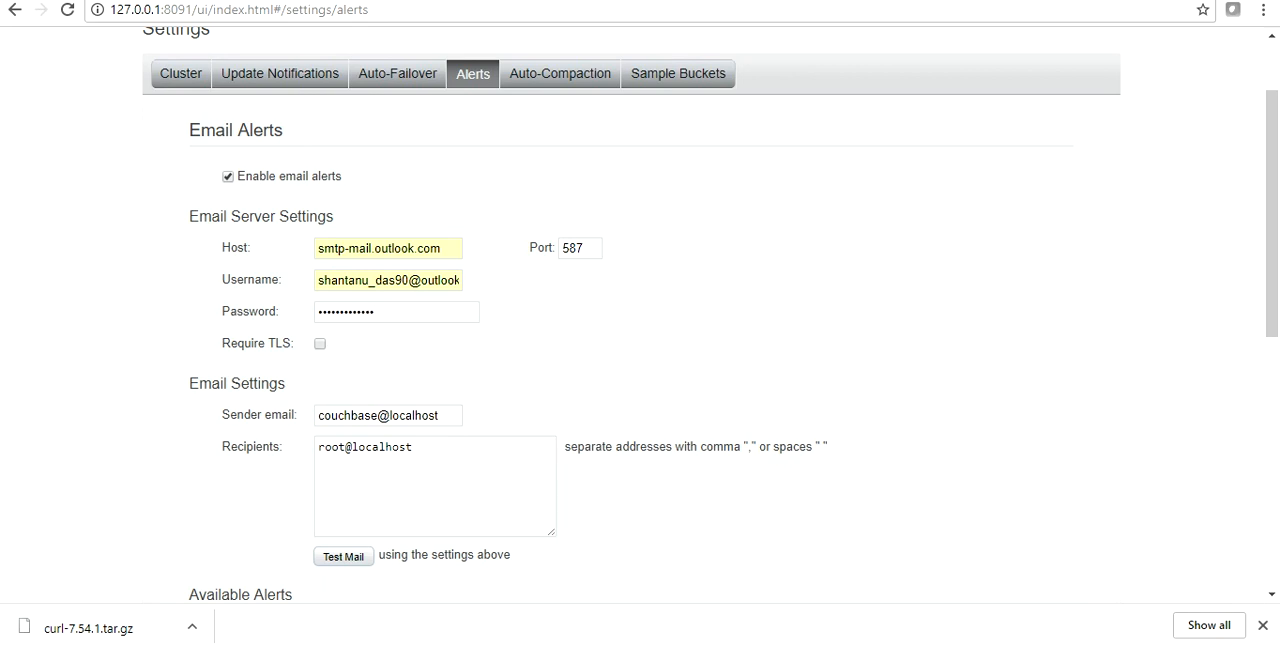
{"action": "left_click", "coordinate": [320, 344]}
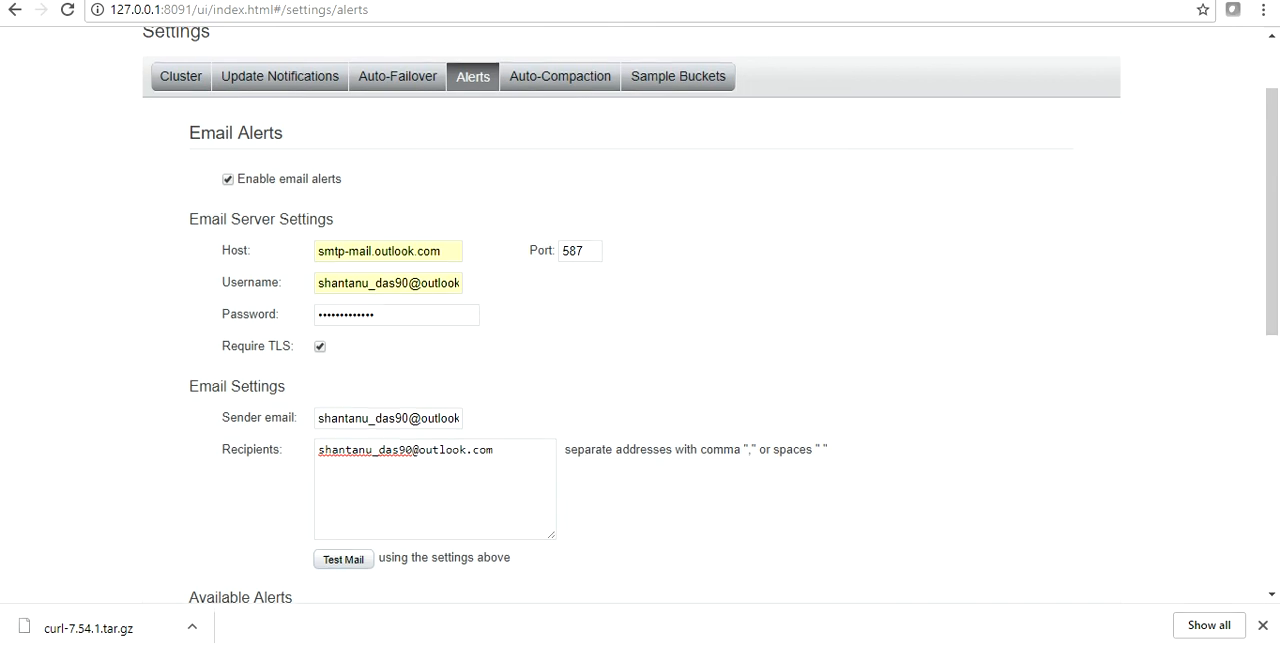
Save the email alert configuration and return to the Cluster Overview dashboard
{"action": "scroll", "scroll_direction": "up", "scroll_amount": 3}
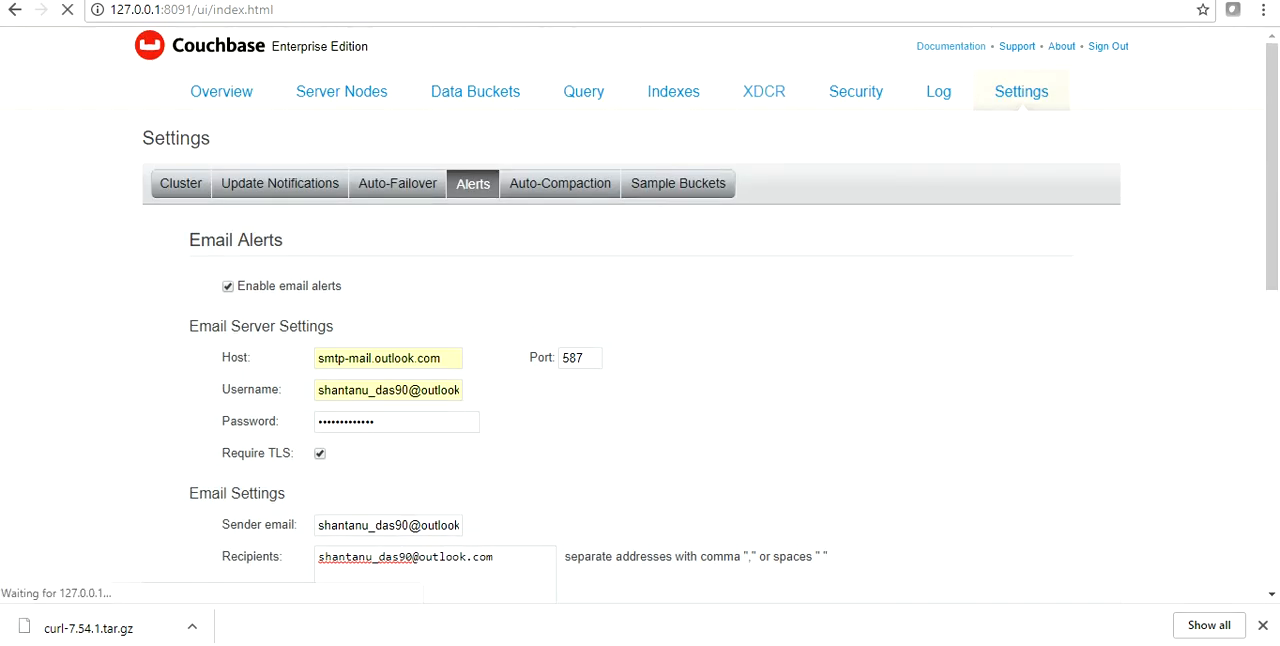
{"action": "left_click", "coordinate": [220, 90]}
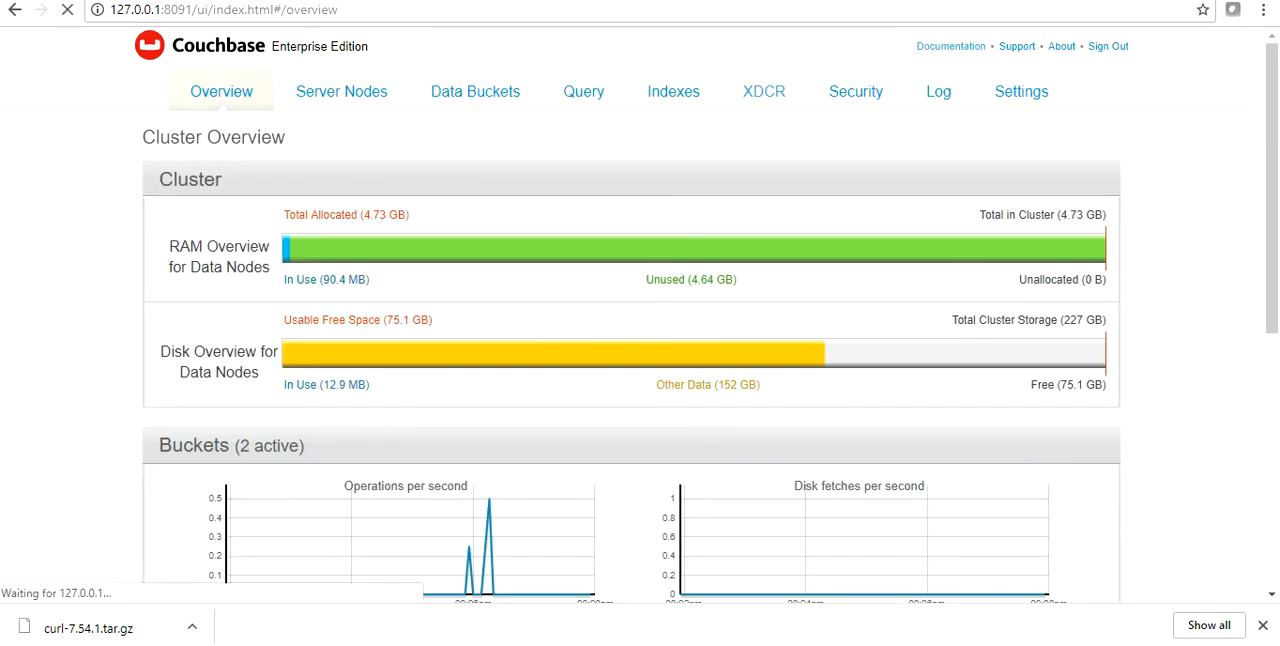